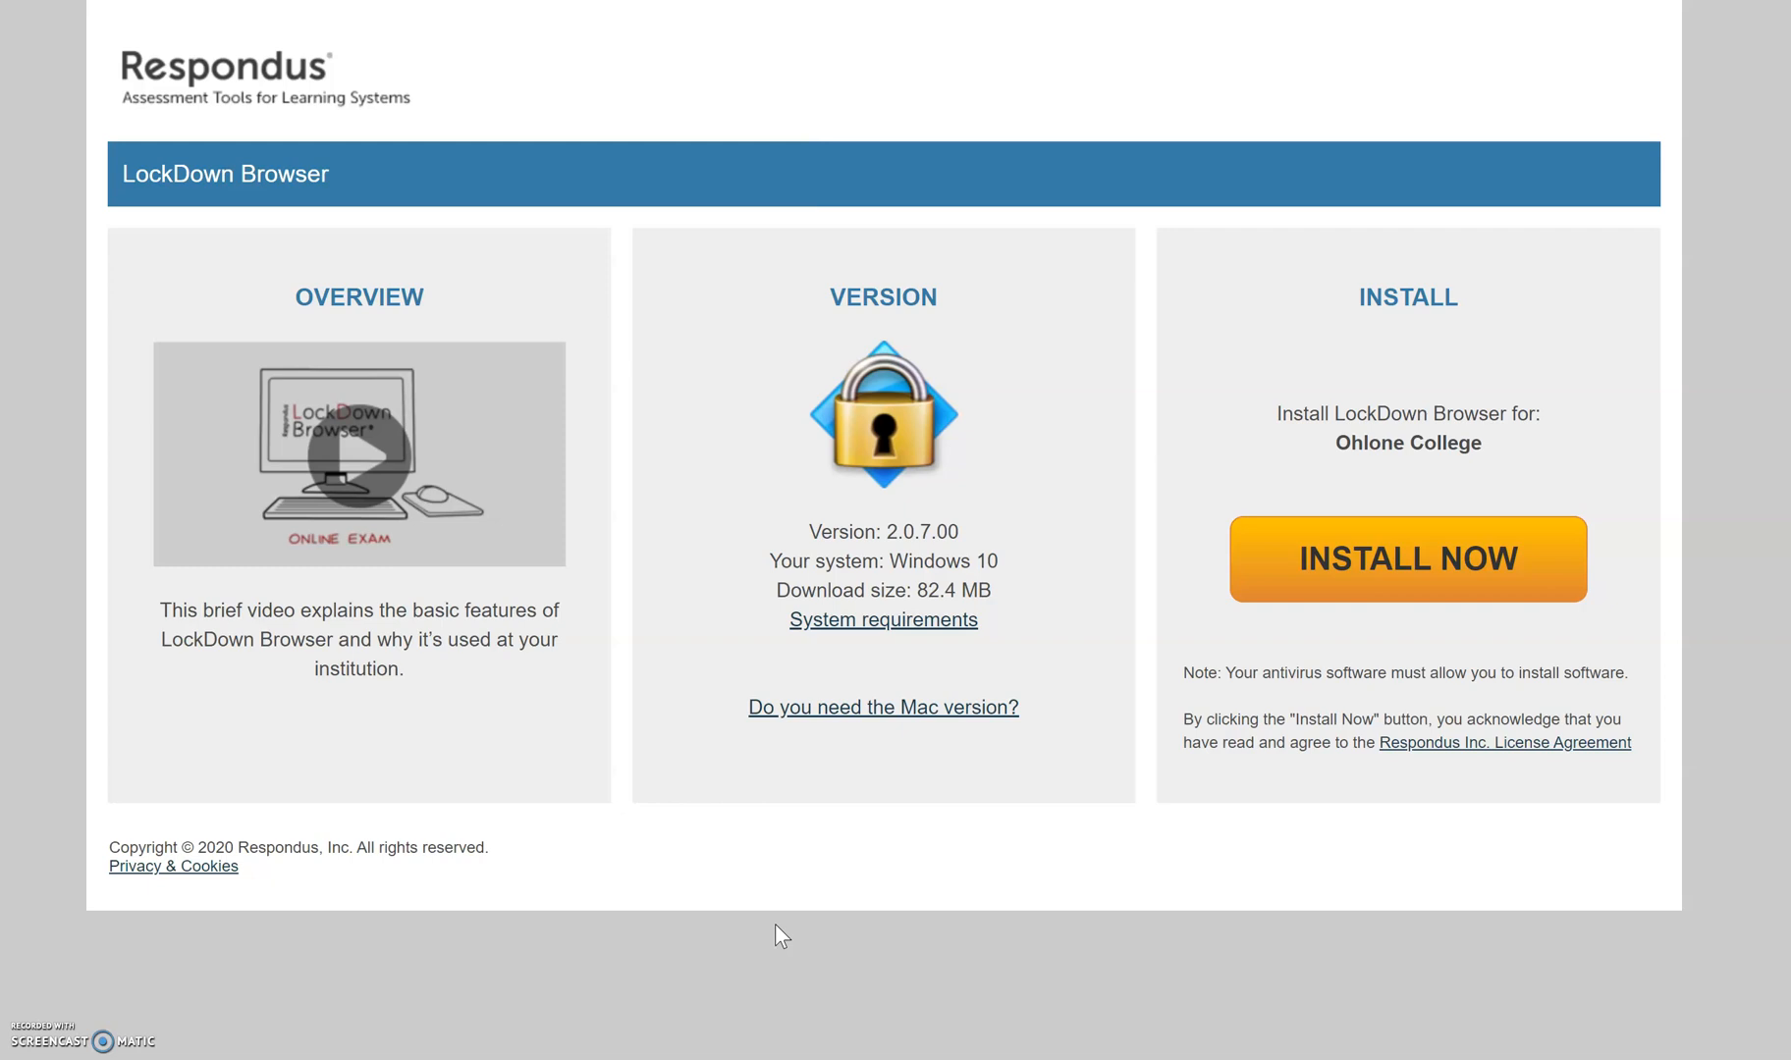
{"action": "mouse_move", "coordinate": [811, 568]}
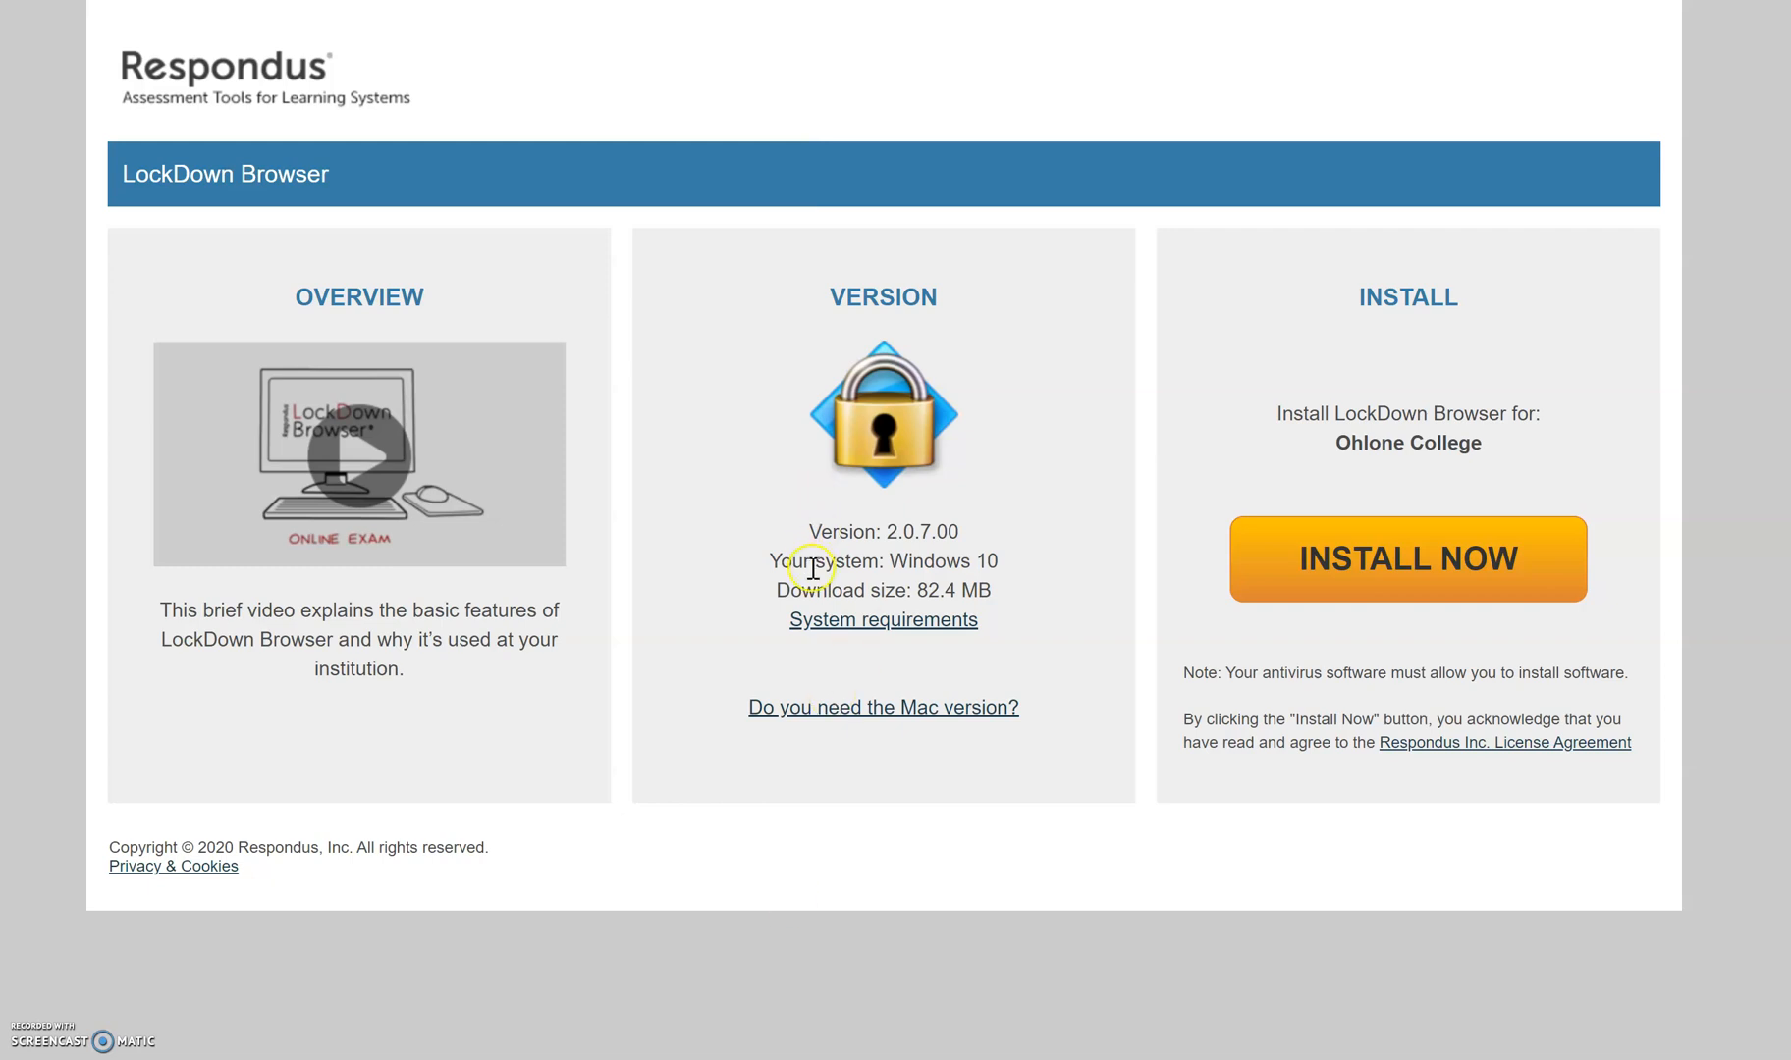
{"action": "mouse_move", "coordinate": [811, 308]}
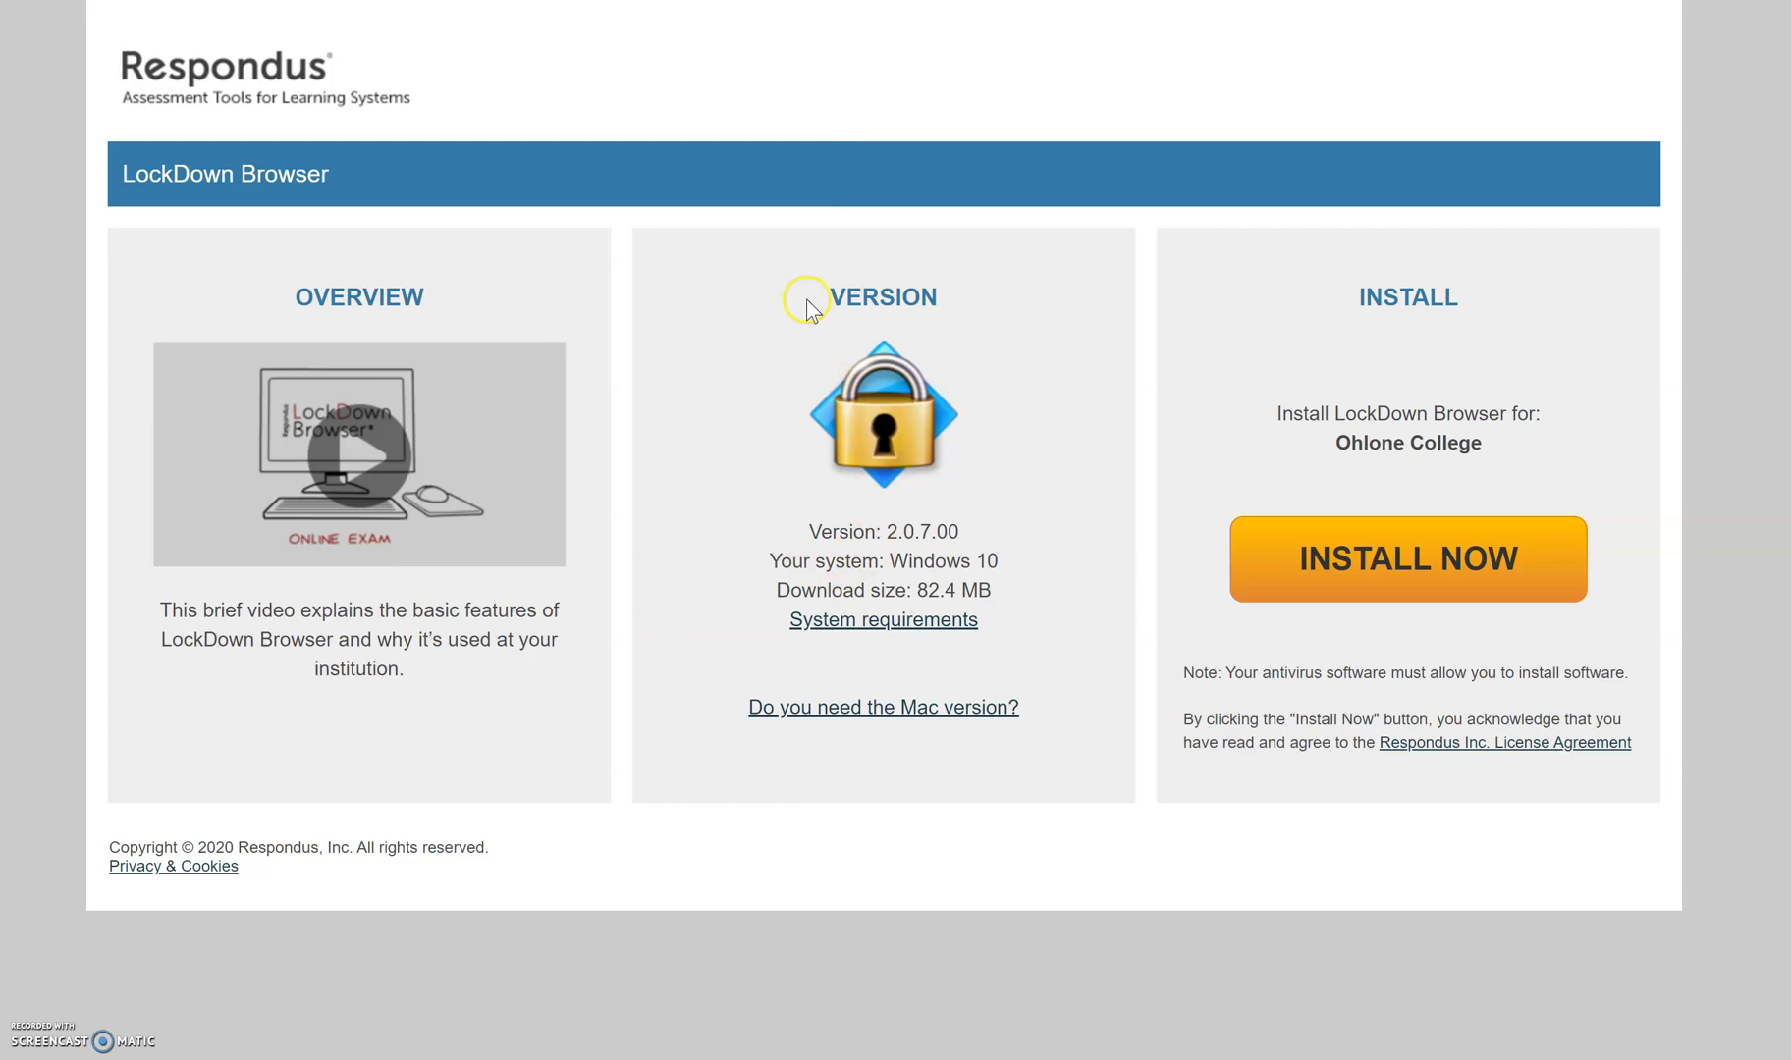
{"action": "mouse_move", "coordinate": [884, 583]}
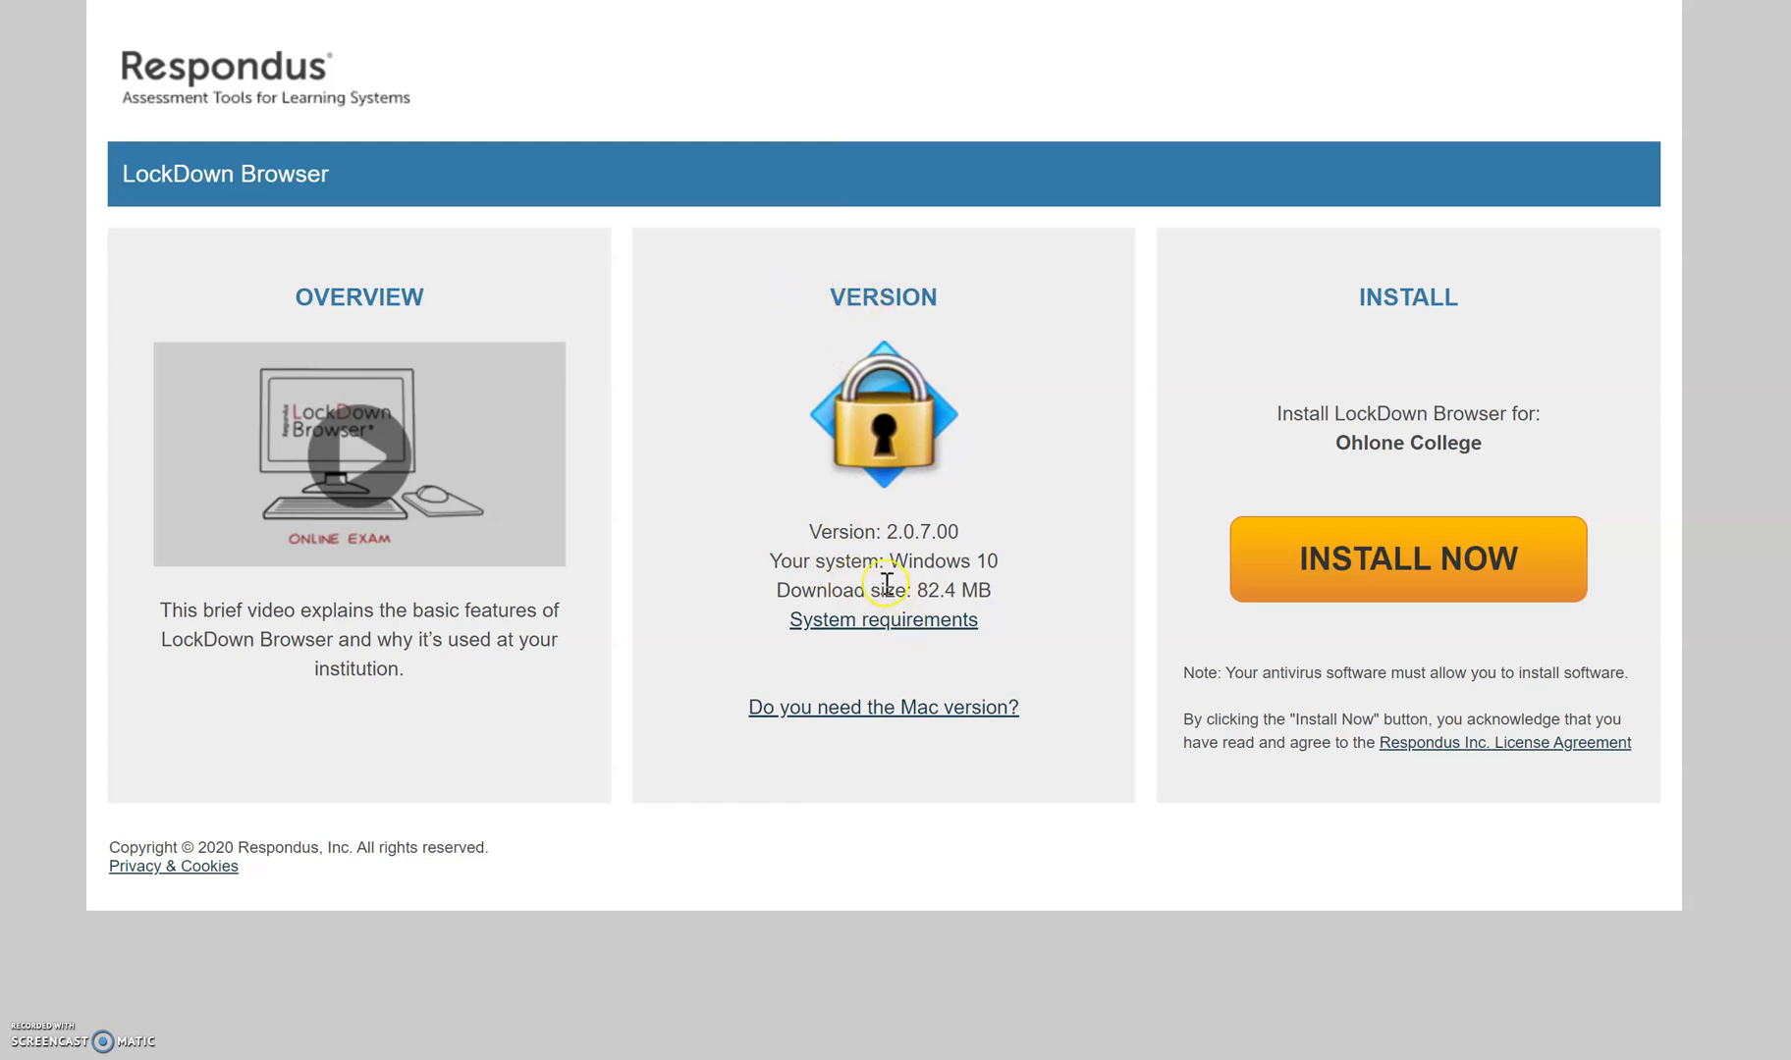
Step: Start the Windows installer download, LockDownBrowser-2-0-7-00.exe, from the Ohlone College download page
{"action": "double_click", "coordinate": [931, 561]}
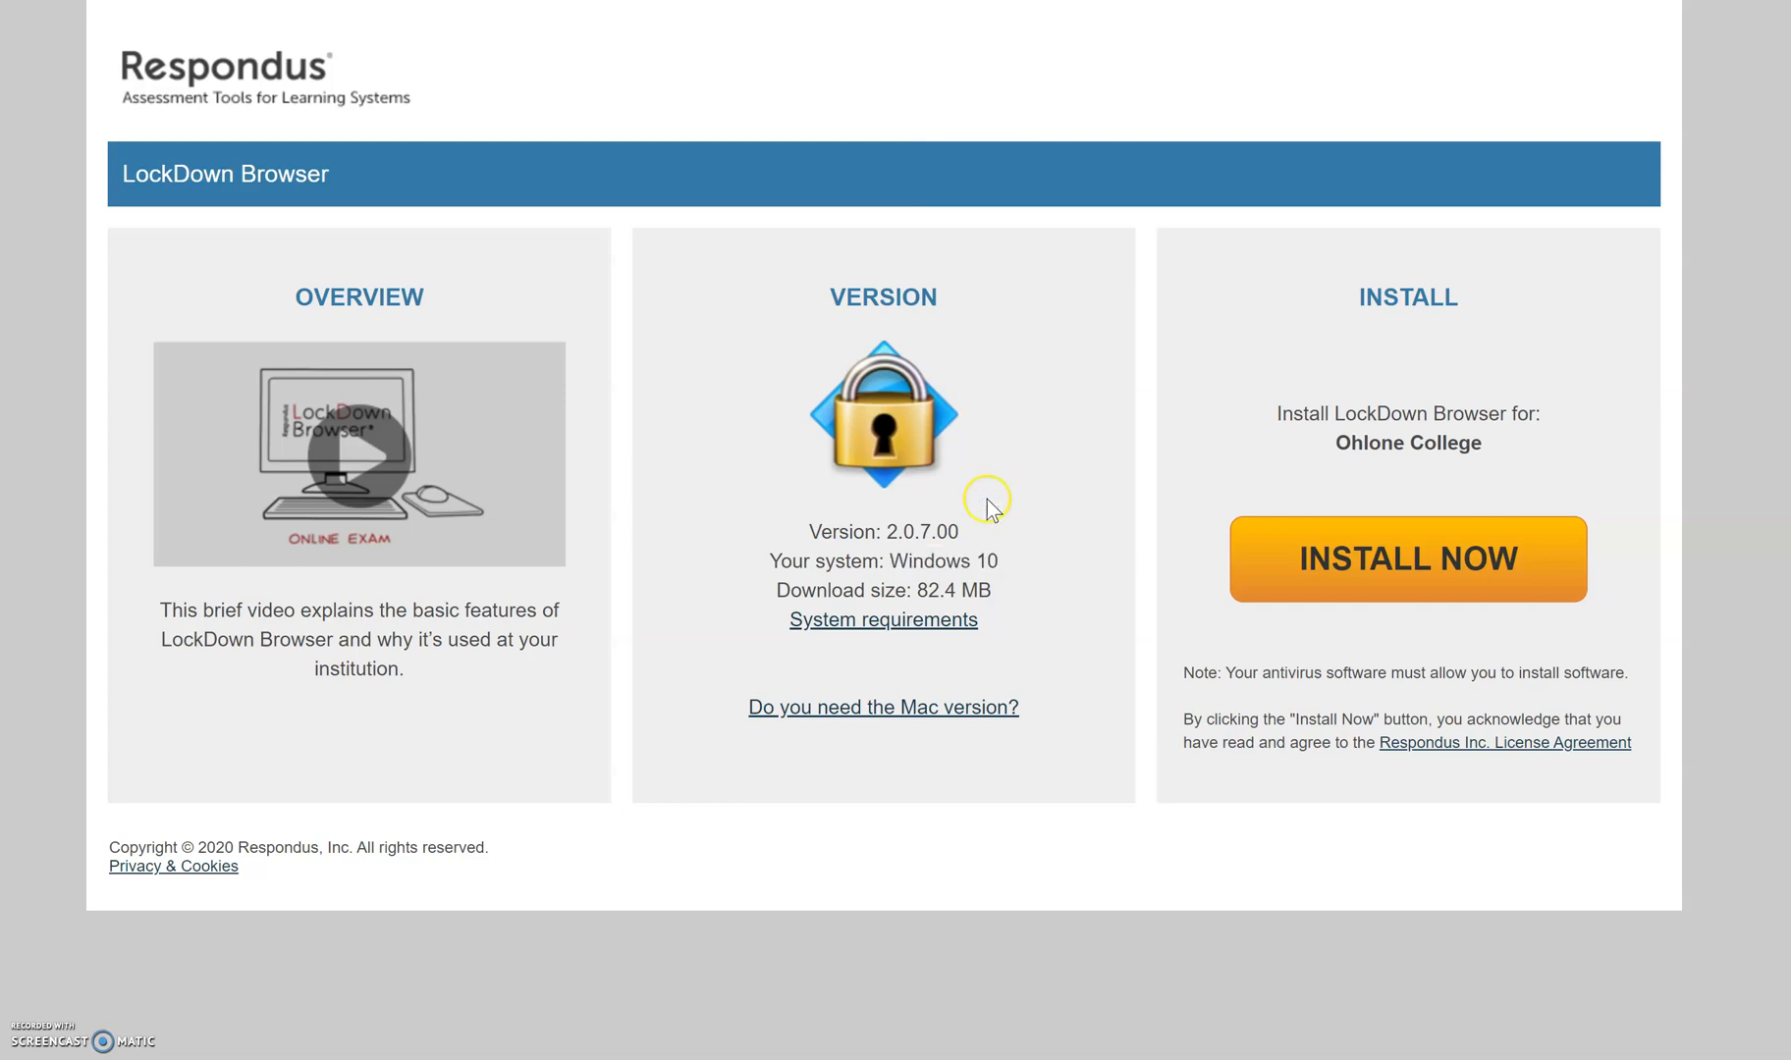
{"action": "mouse_move", "coordinate": [901, 707]}
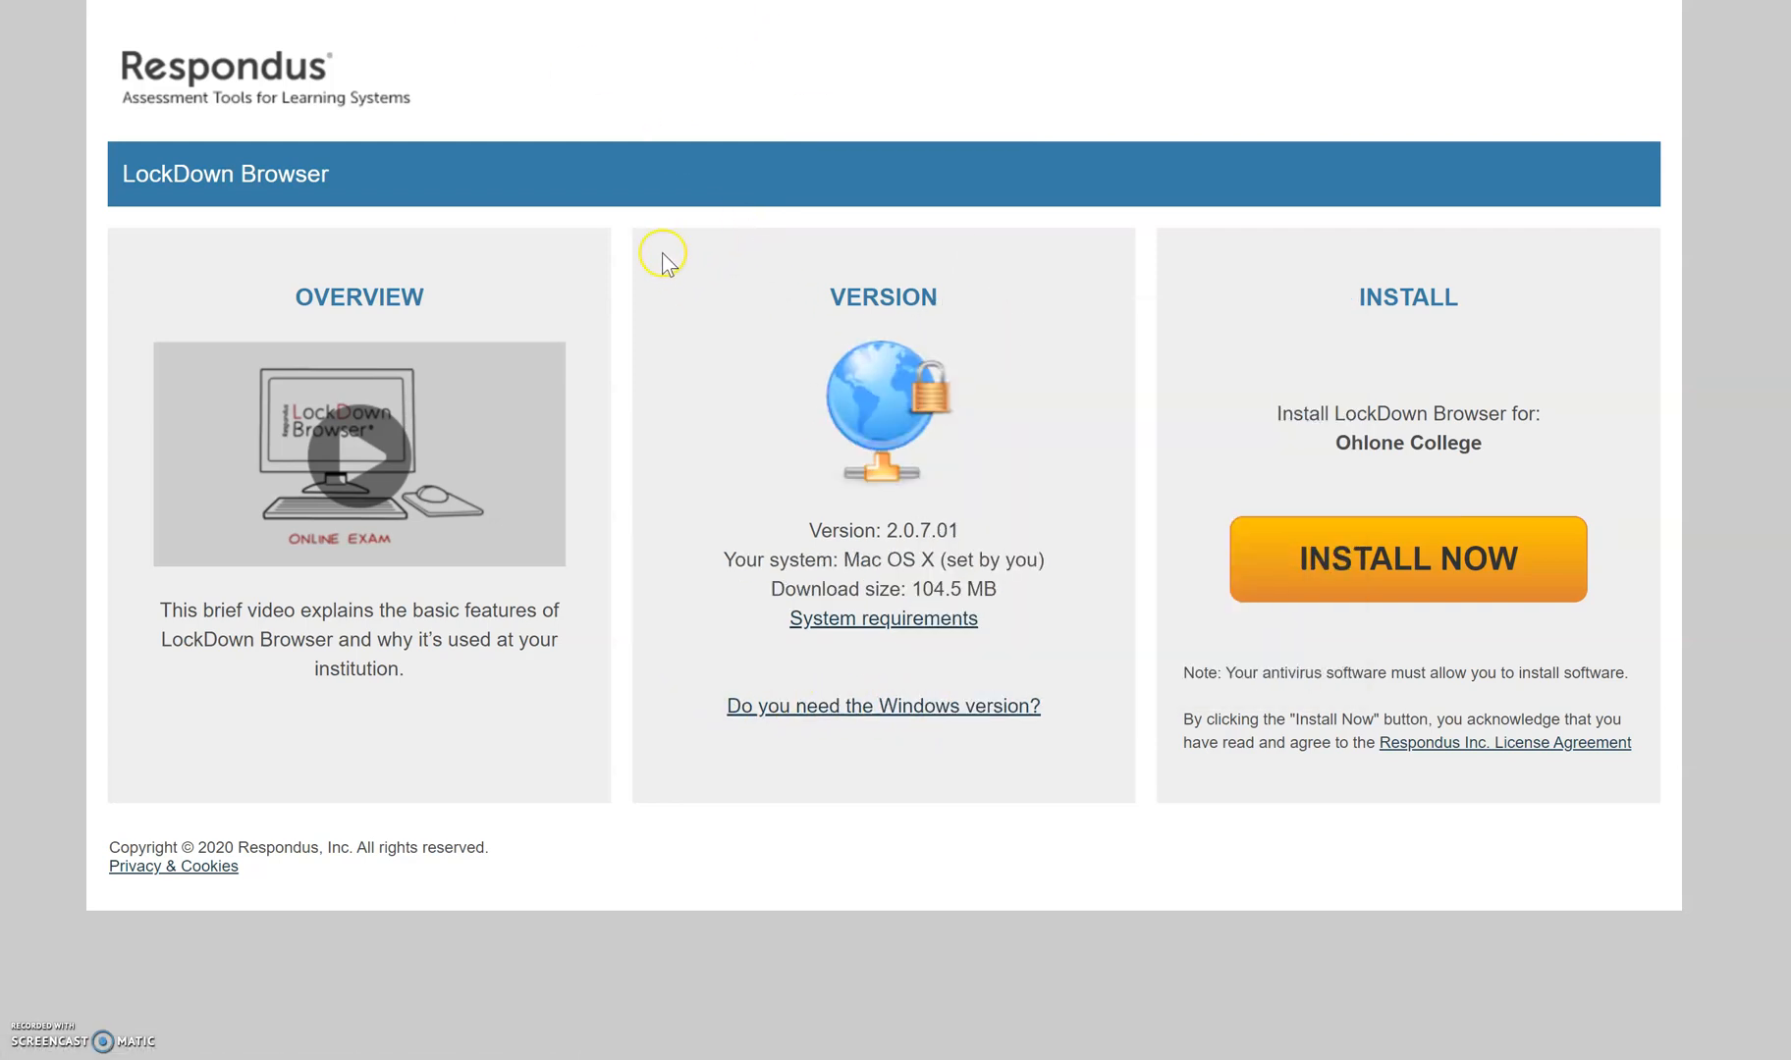
{"action": "mouse_move", "coordinate": [639, 324]}
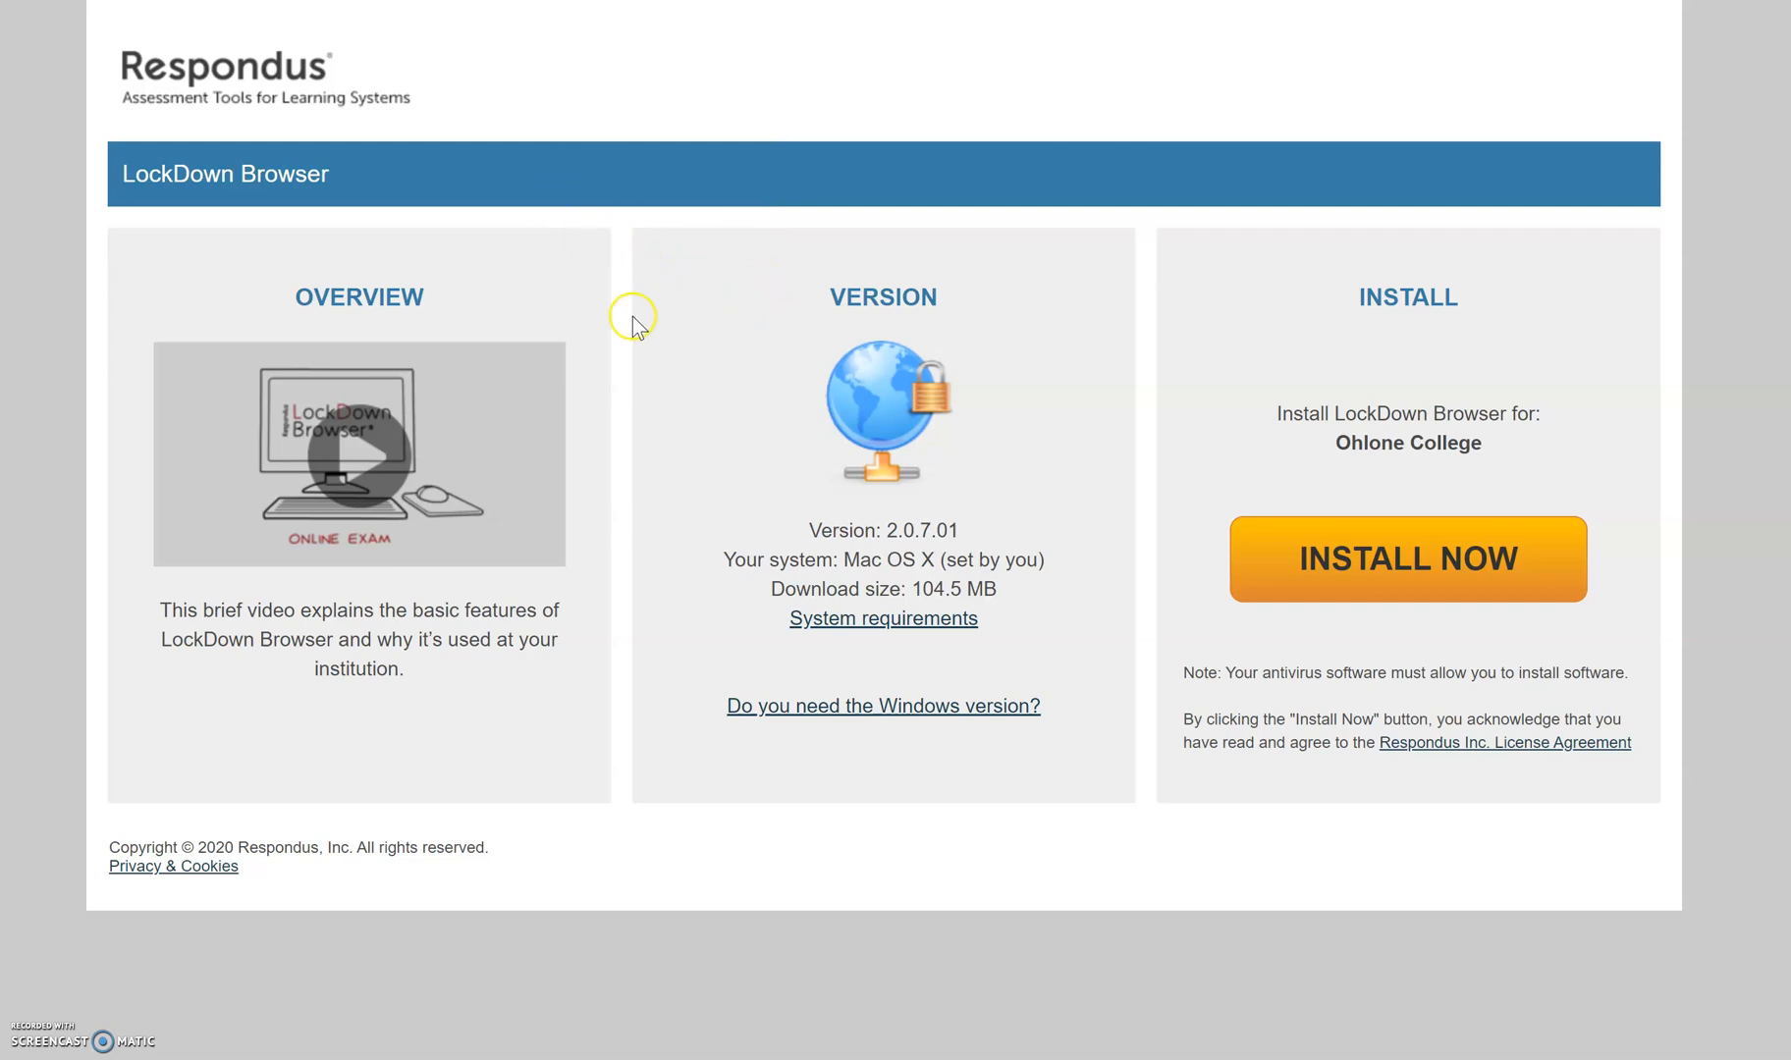
{"action": "left_click", "coordinate": [882, 705]}
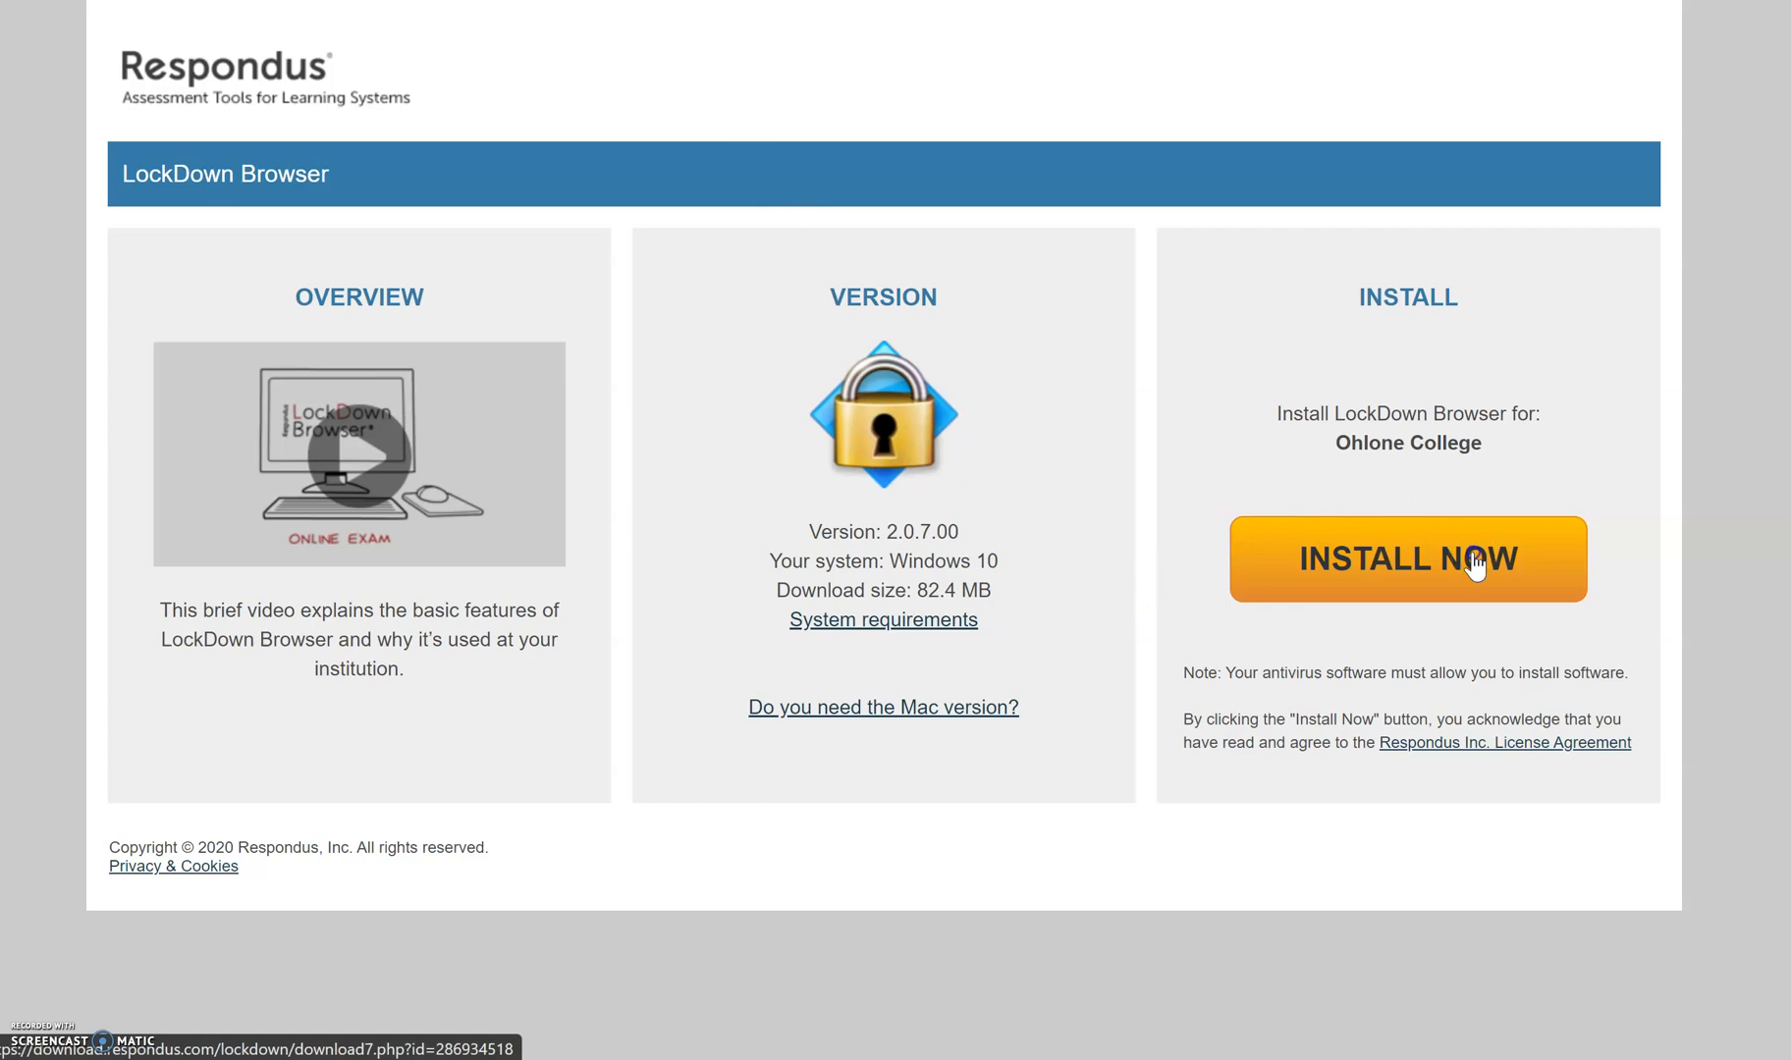
{"action": "left_click", "coordinate": [1406, 560]}
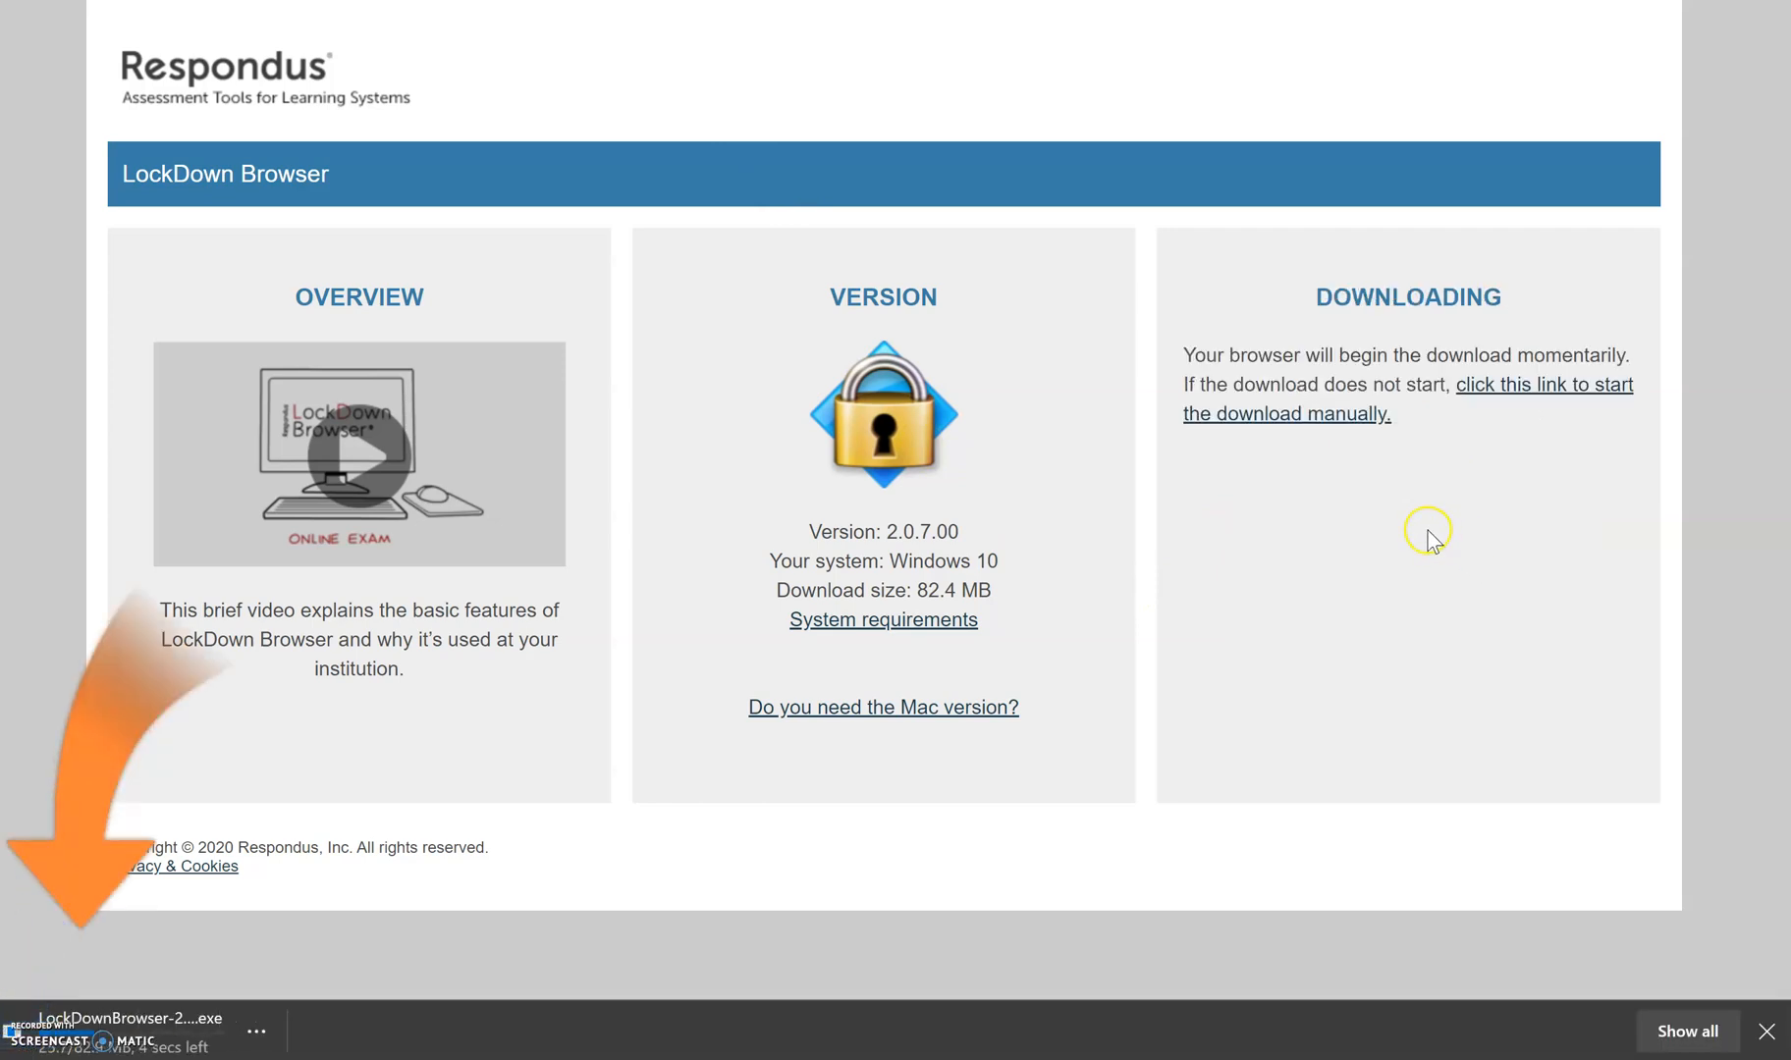
{"action": "mouse_move", "coordinate": [1368, 514]}
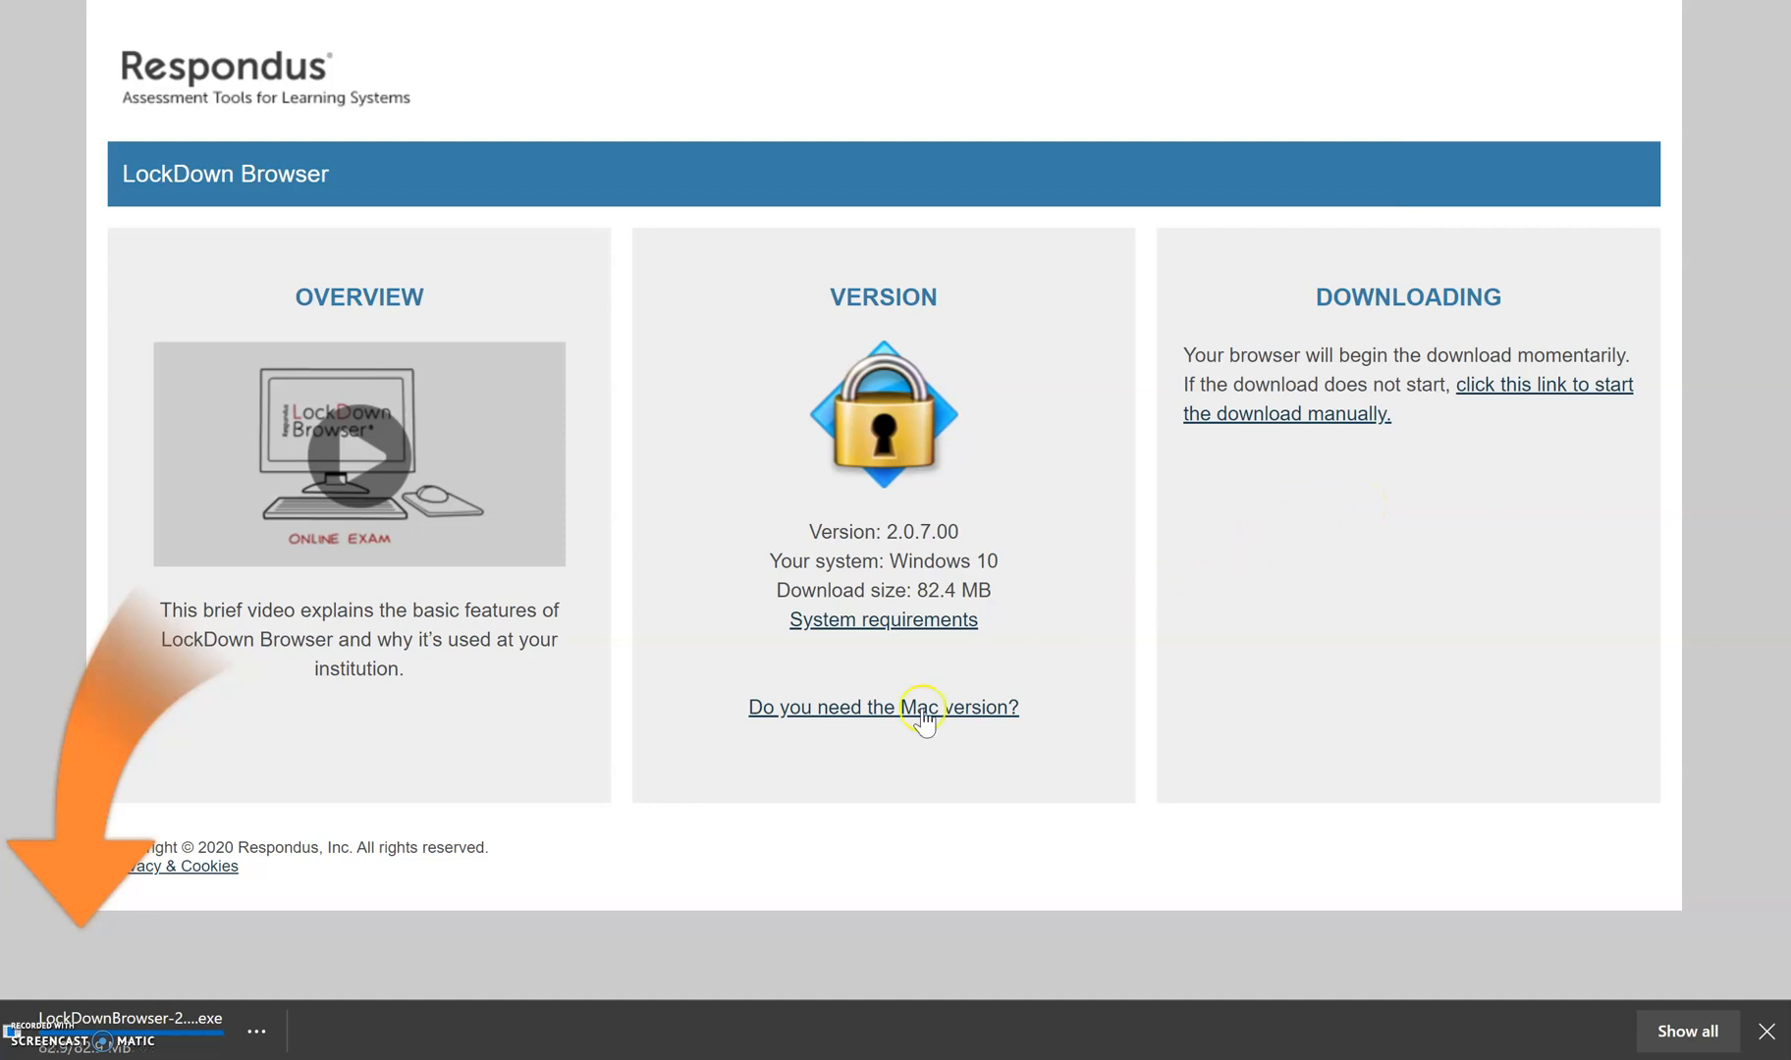
{"action": "mouse_move", "coordinate": [418, 923]}
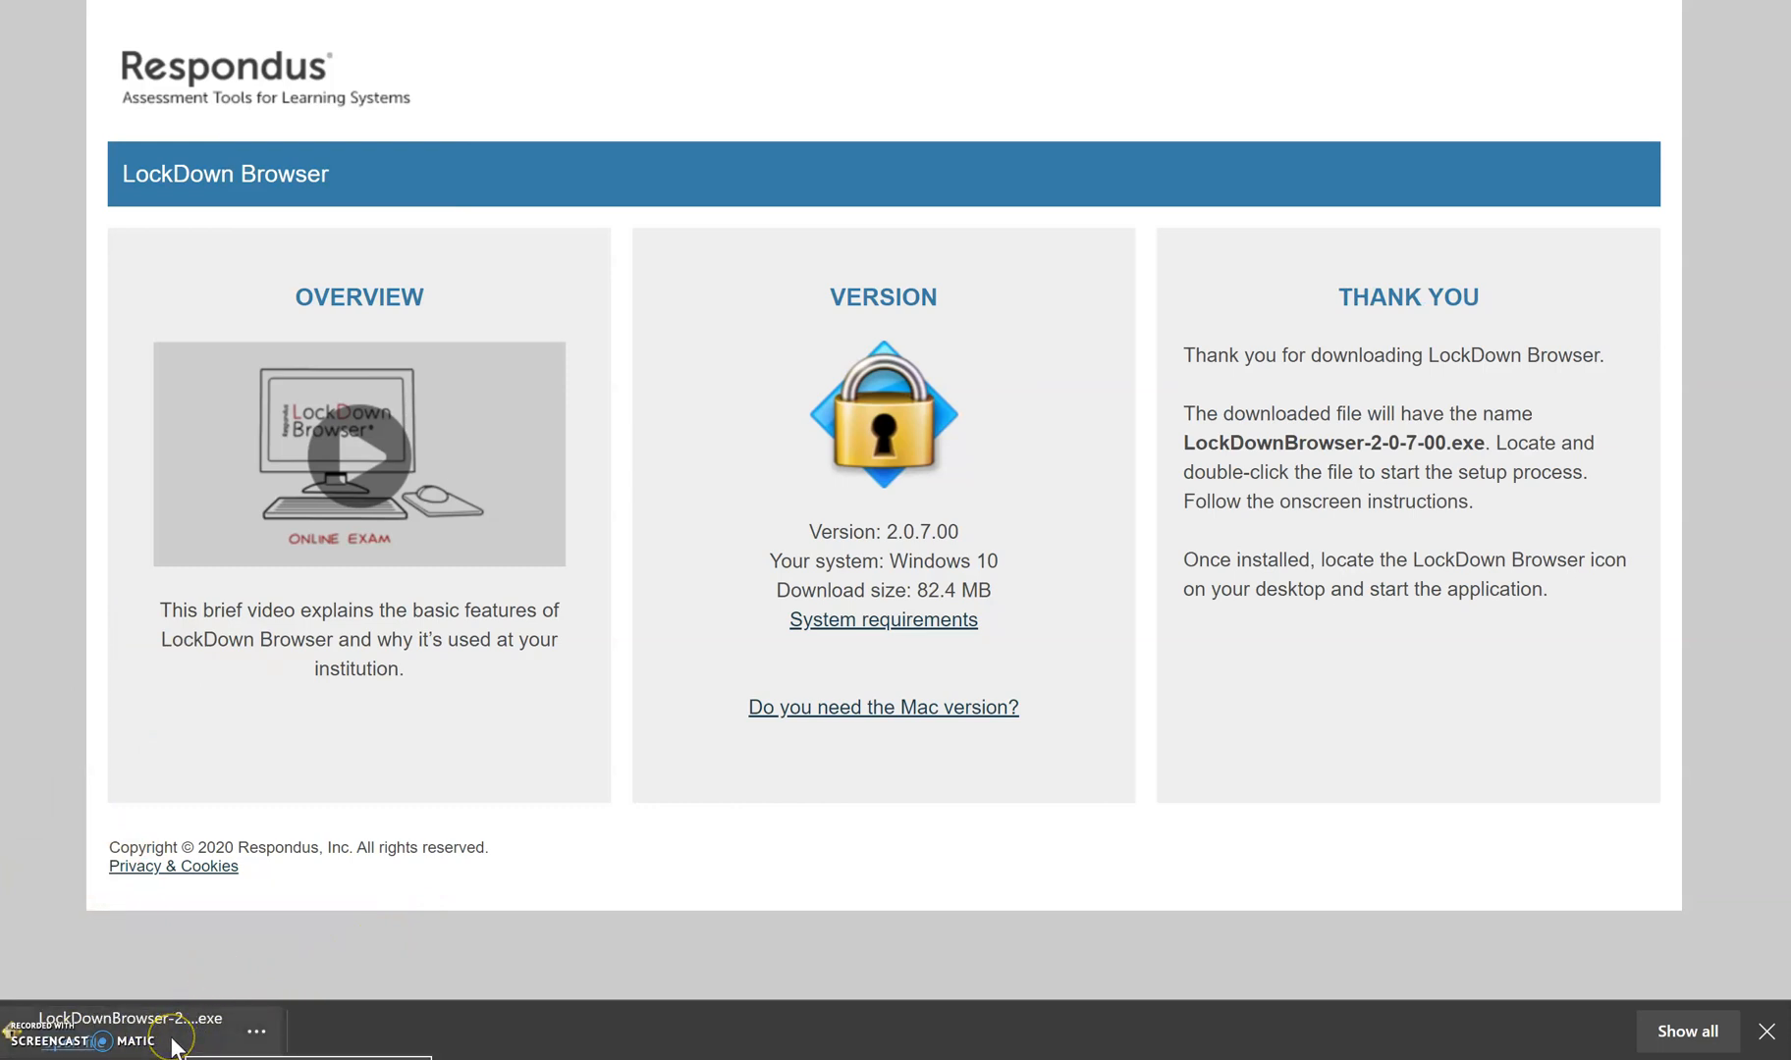
{"action": "mouse_move", "coordinate": [263, 1019]}
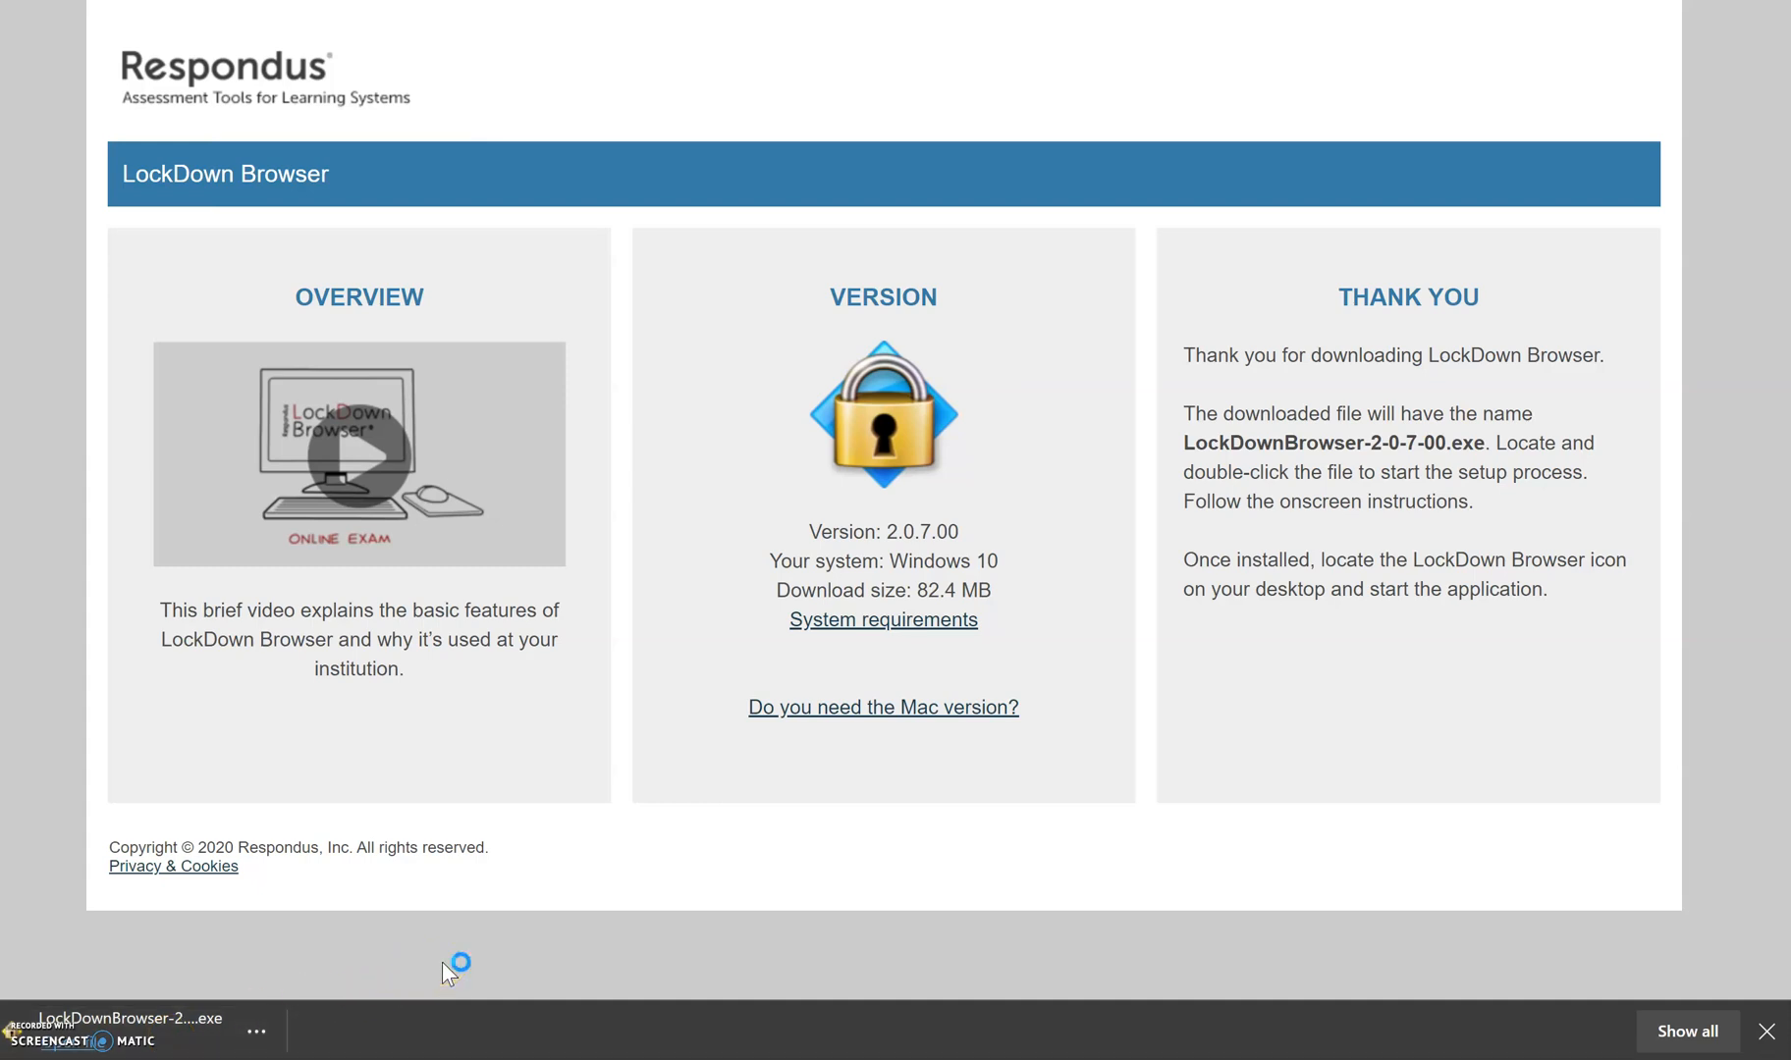
{"action": "mouse_move", "coordinate": [831, 679]}
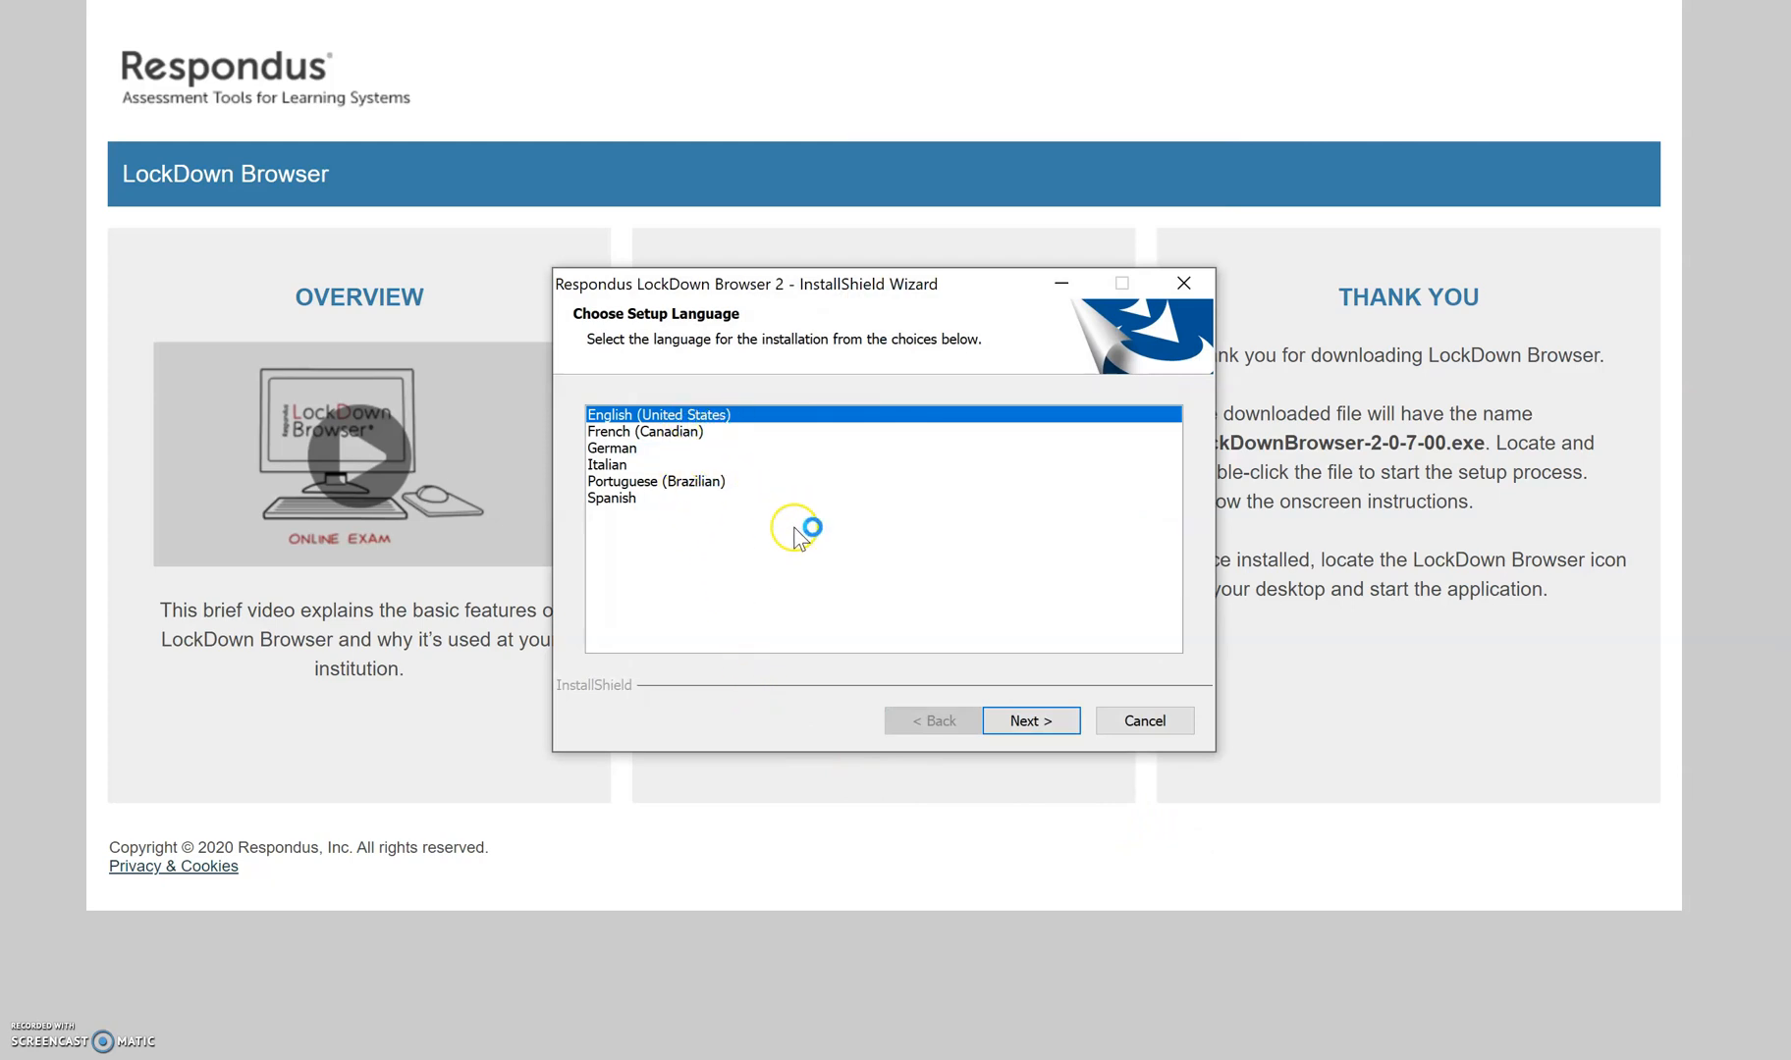
Step: Install in English, accept the license agreement, and finish the completed wizard
{"action": "left_click", "coordinate": [1027, 721]}
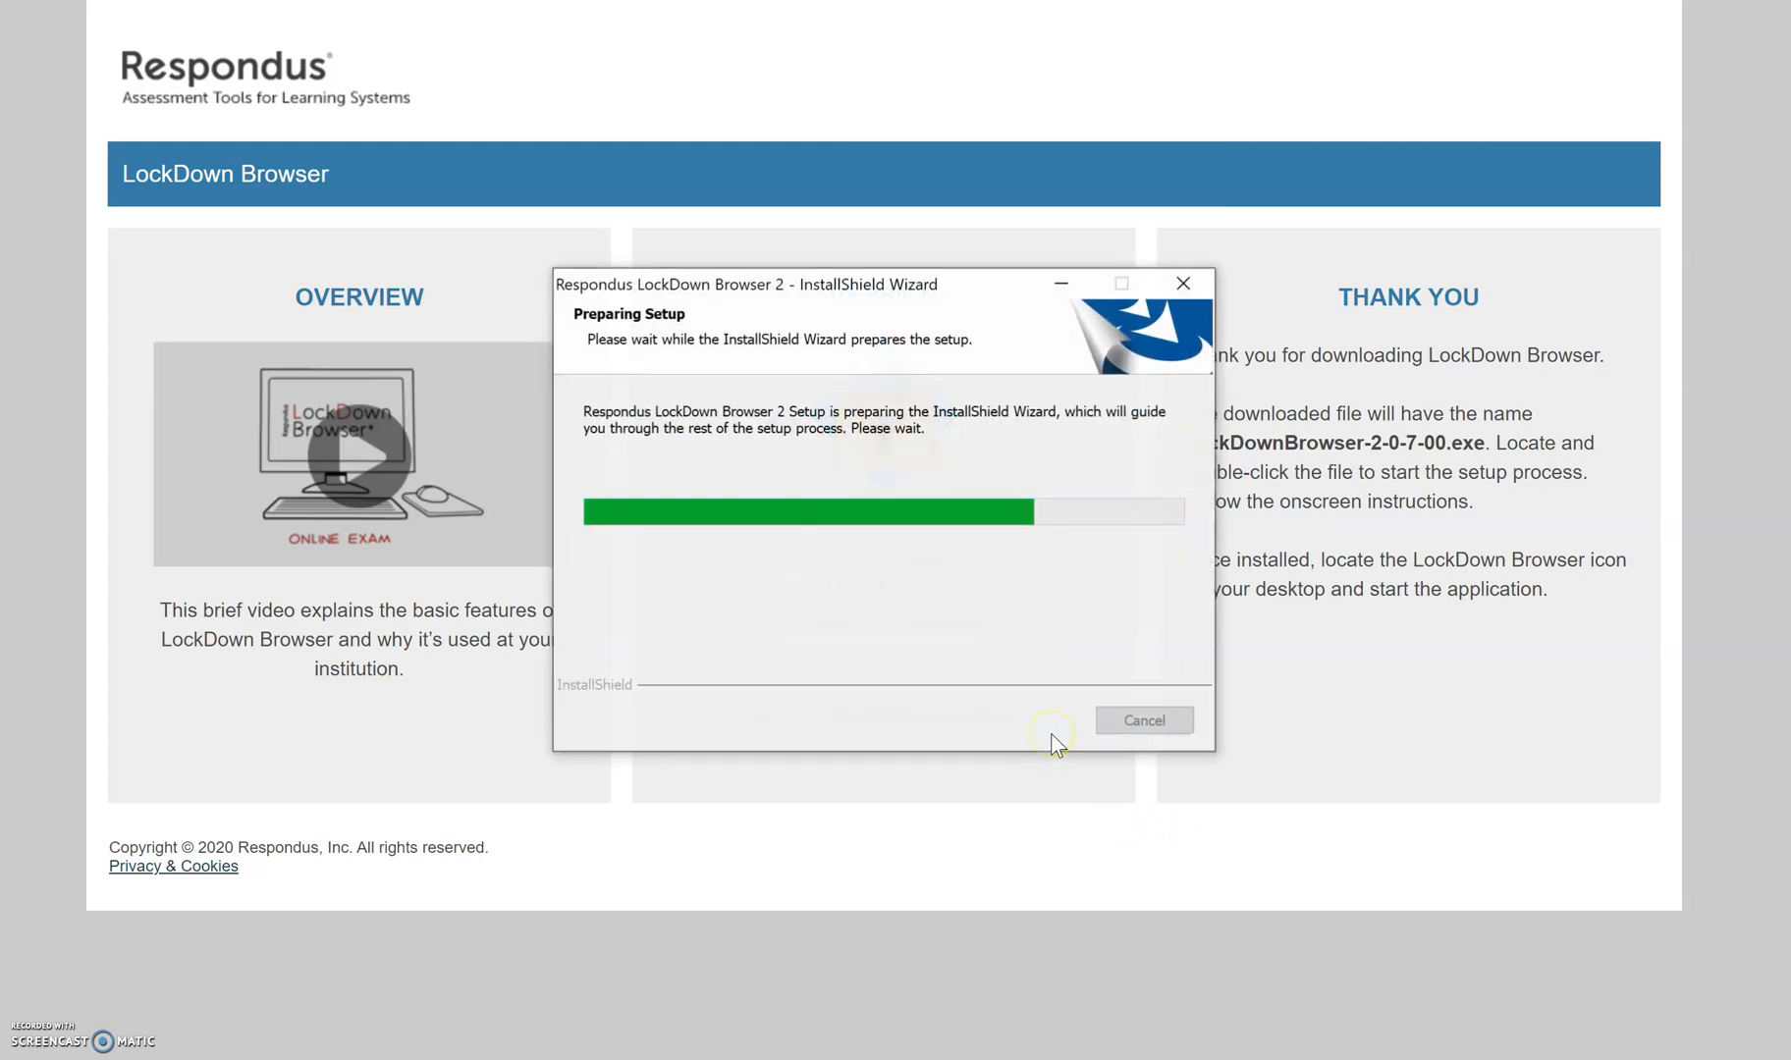
{"action": "mouse_move", "coordinate": [988, 729]}
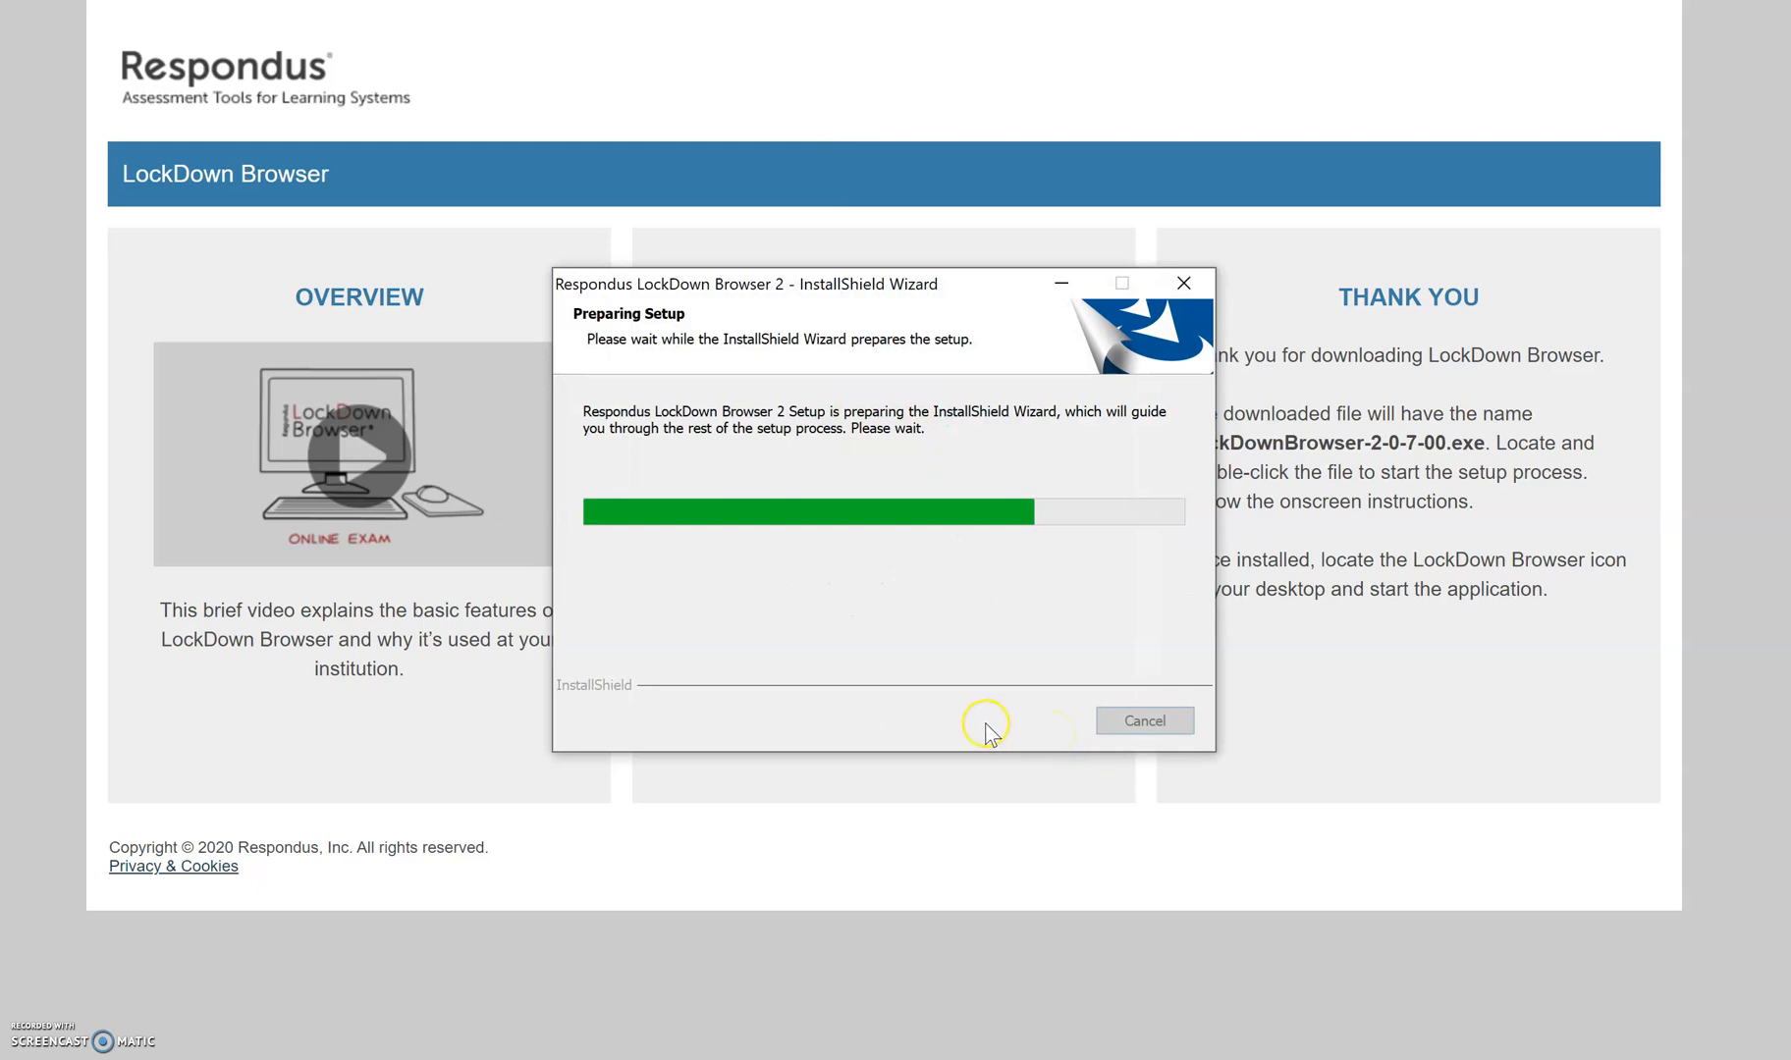
{"action": "mouse_move", "coordinate": [939, 693]}
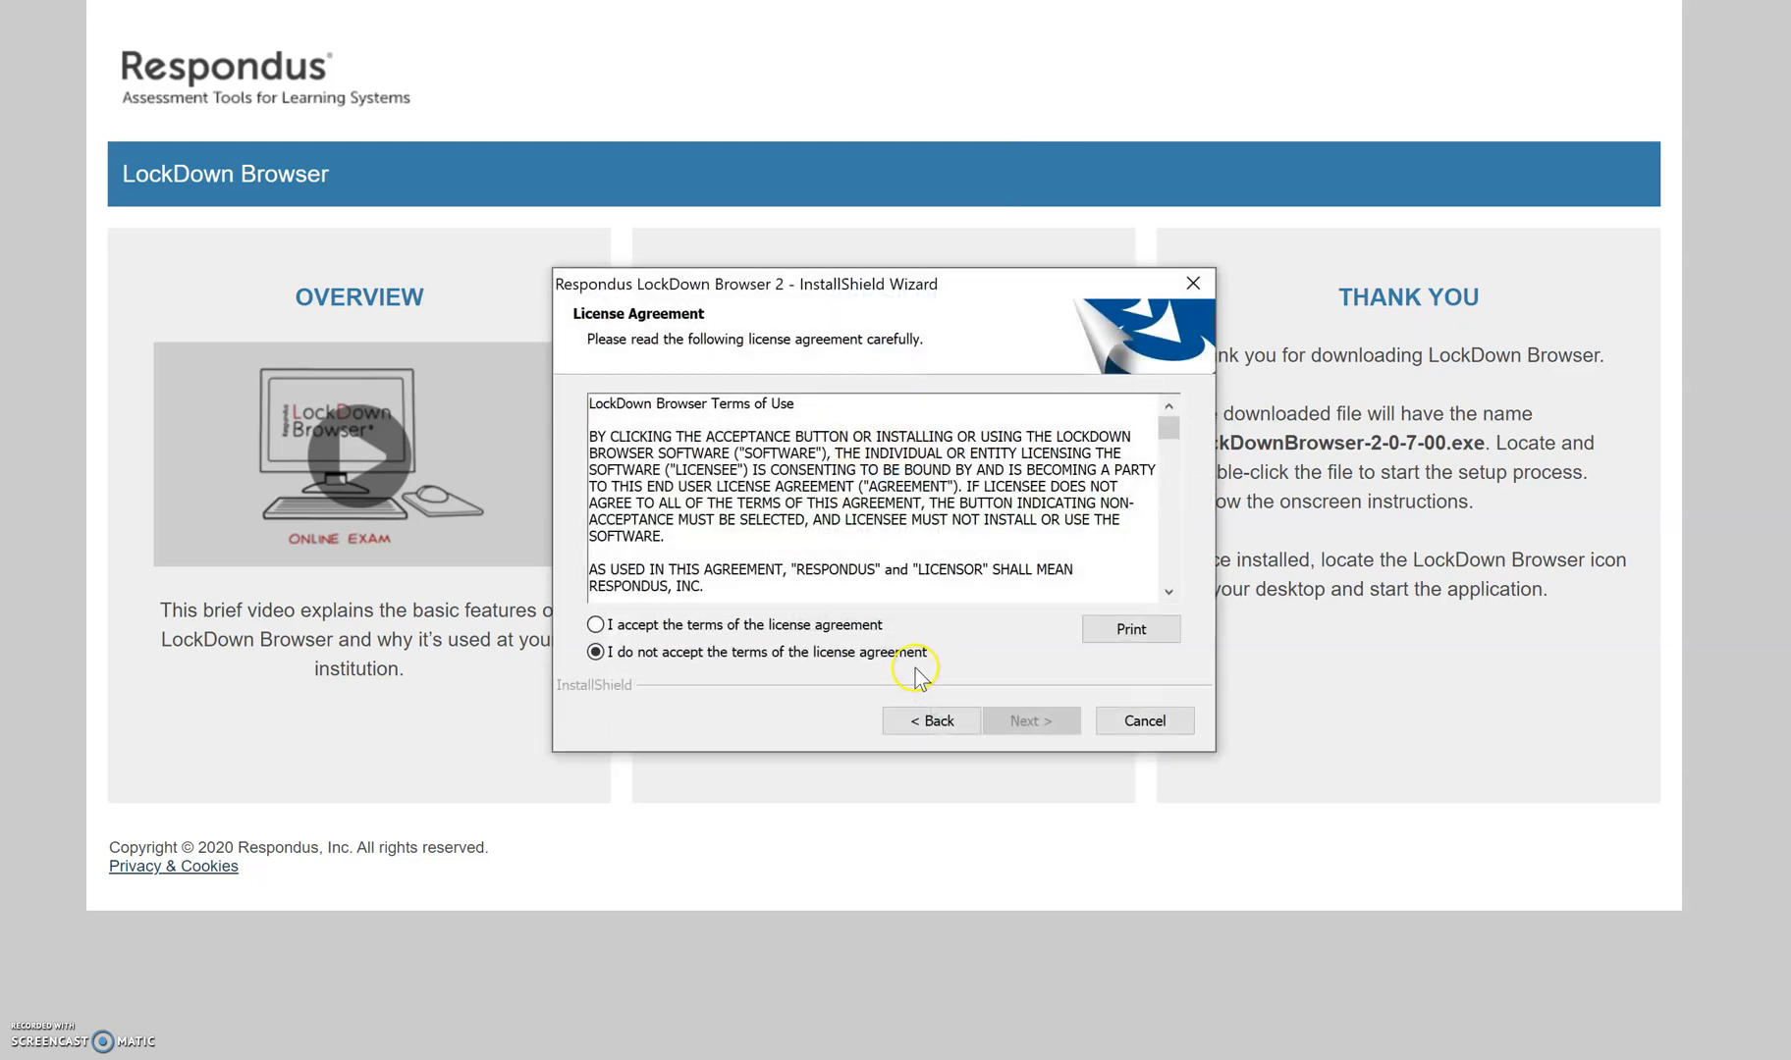
{"action": "left_click", "coordinate": [595, 624]}
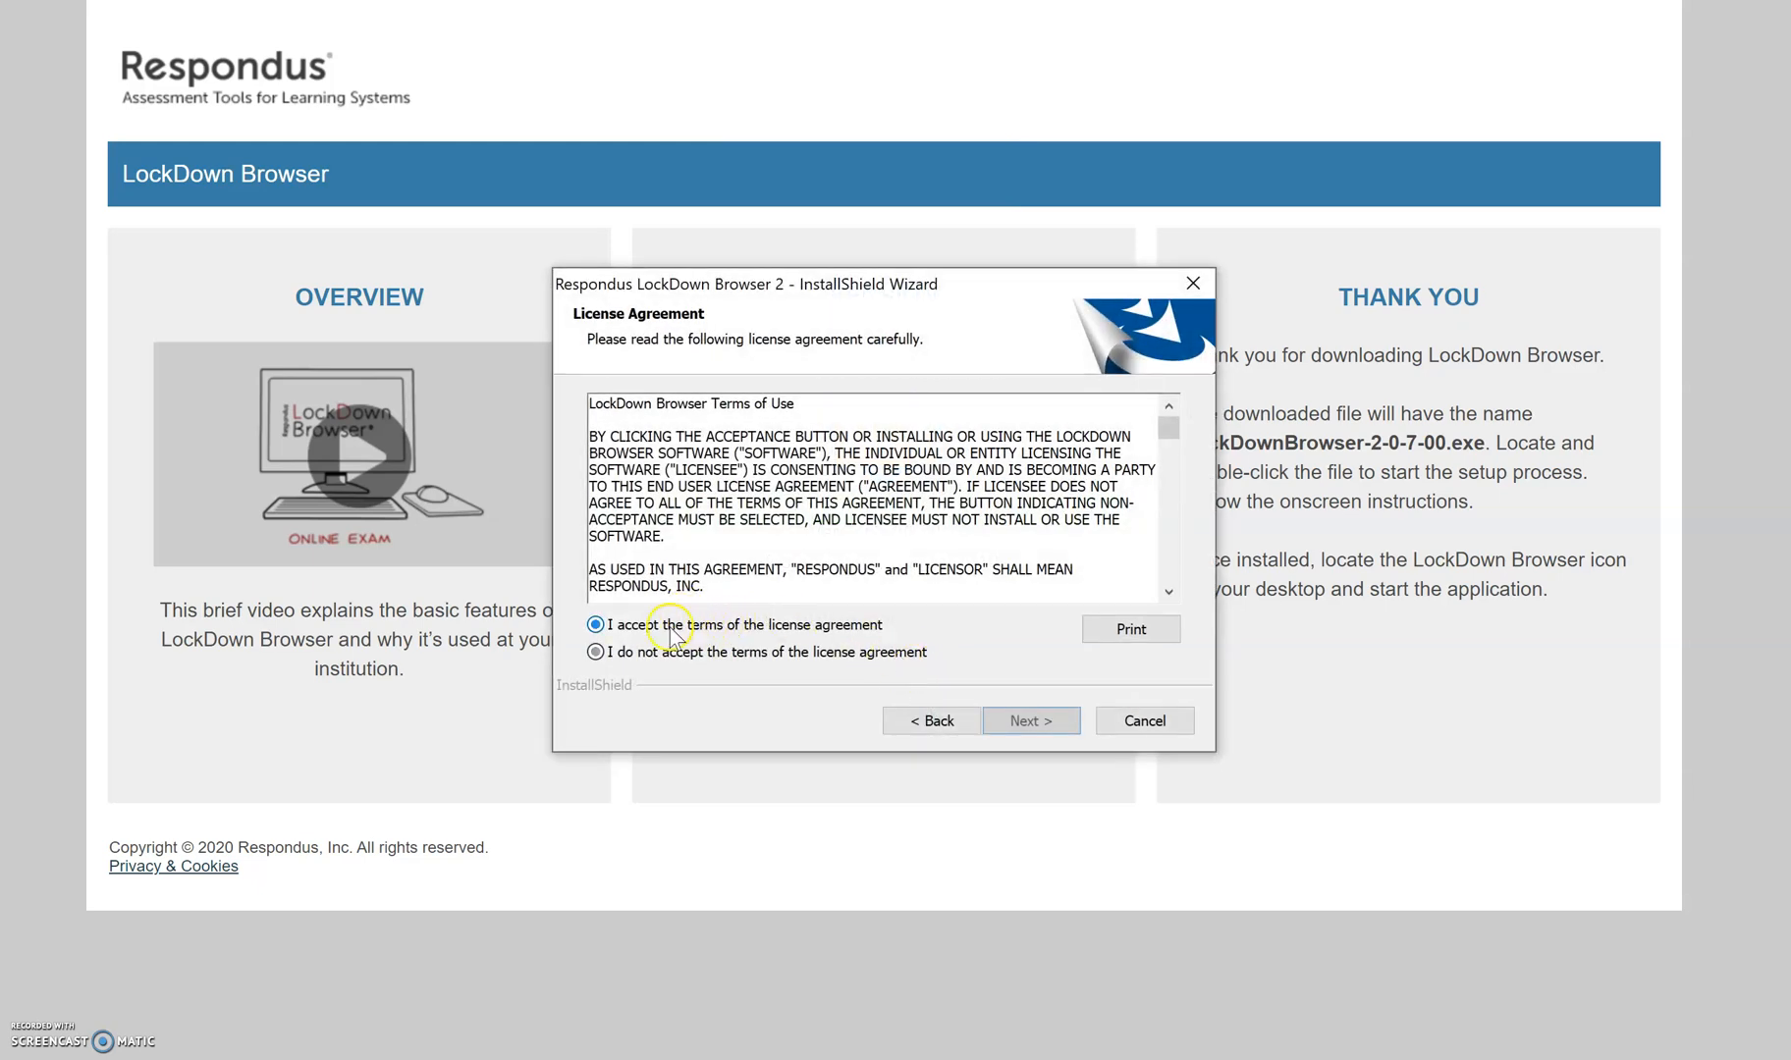
{"action": "left_click", "coordinate": [1027, 721]}
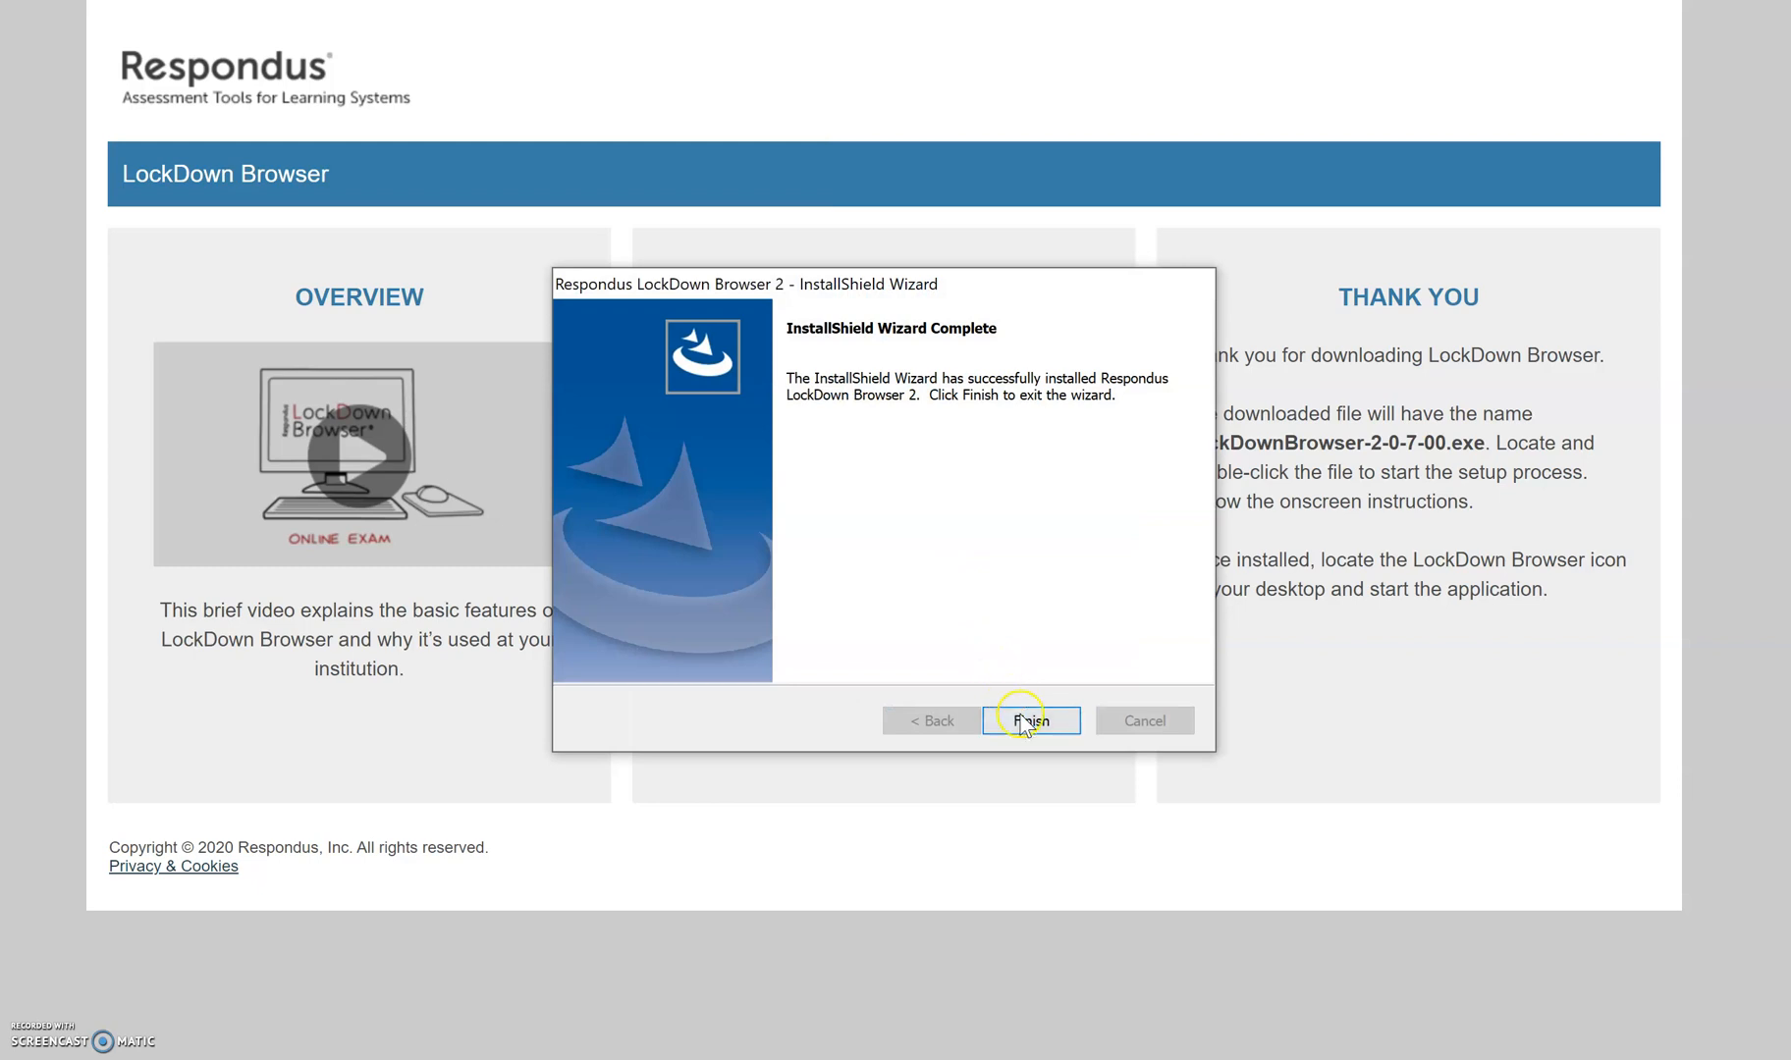
{"action": "left_click", "coordinate": [1029, 720]}
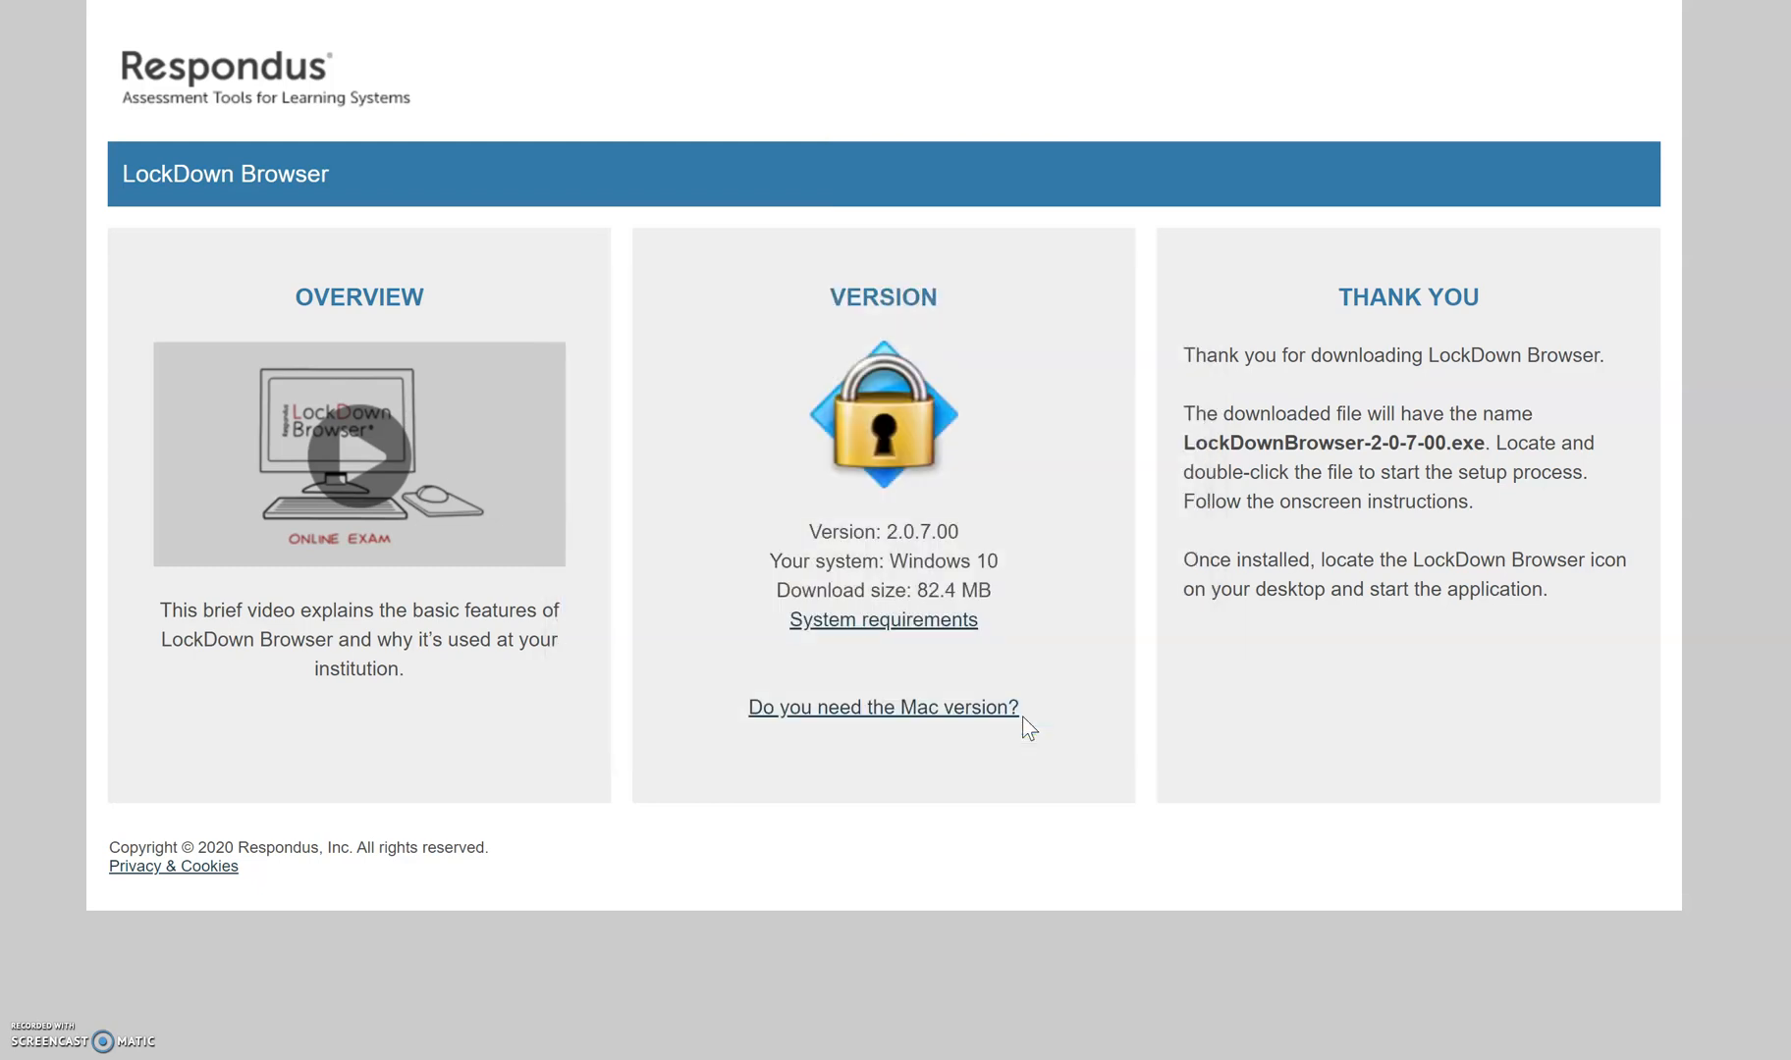
{"action": "mouse_move", "coordinate": [787, 387]}
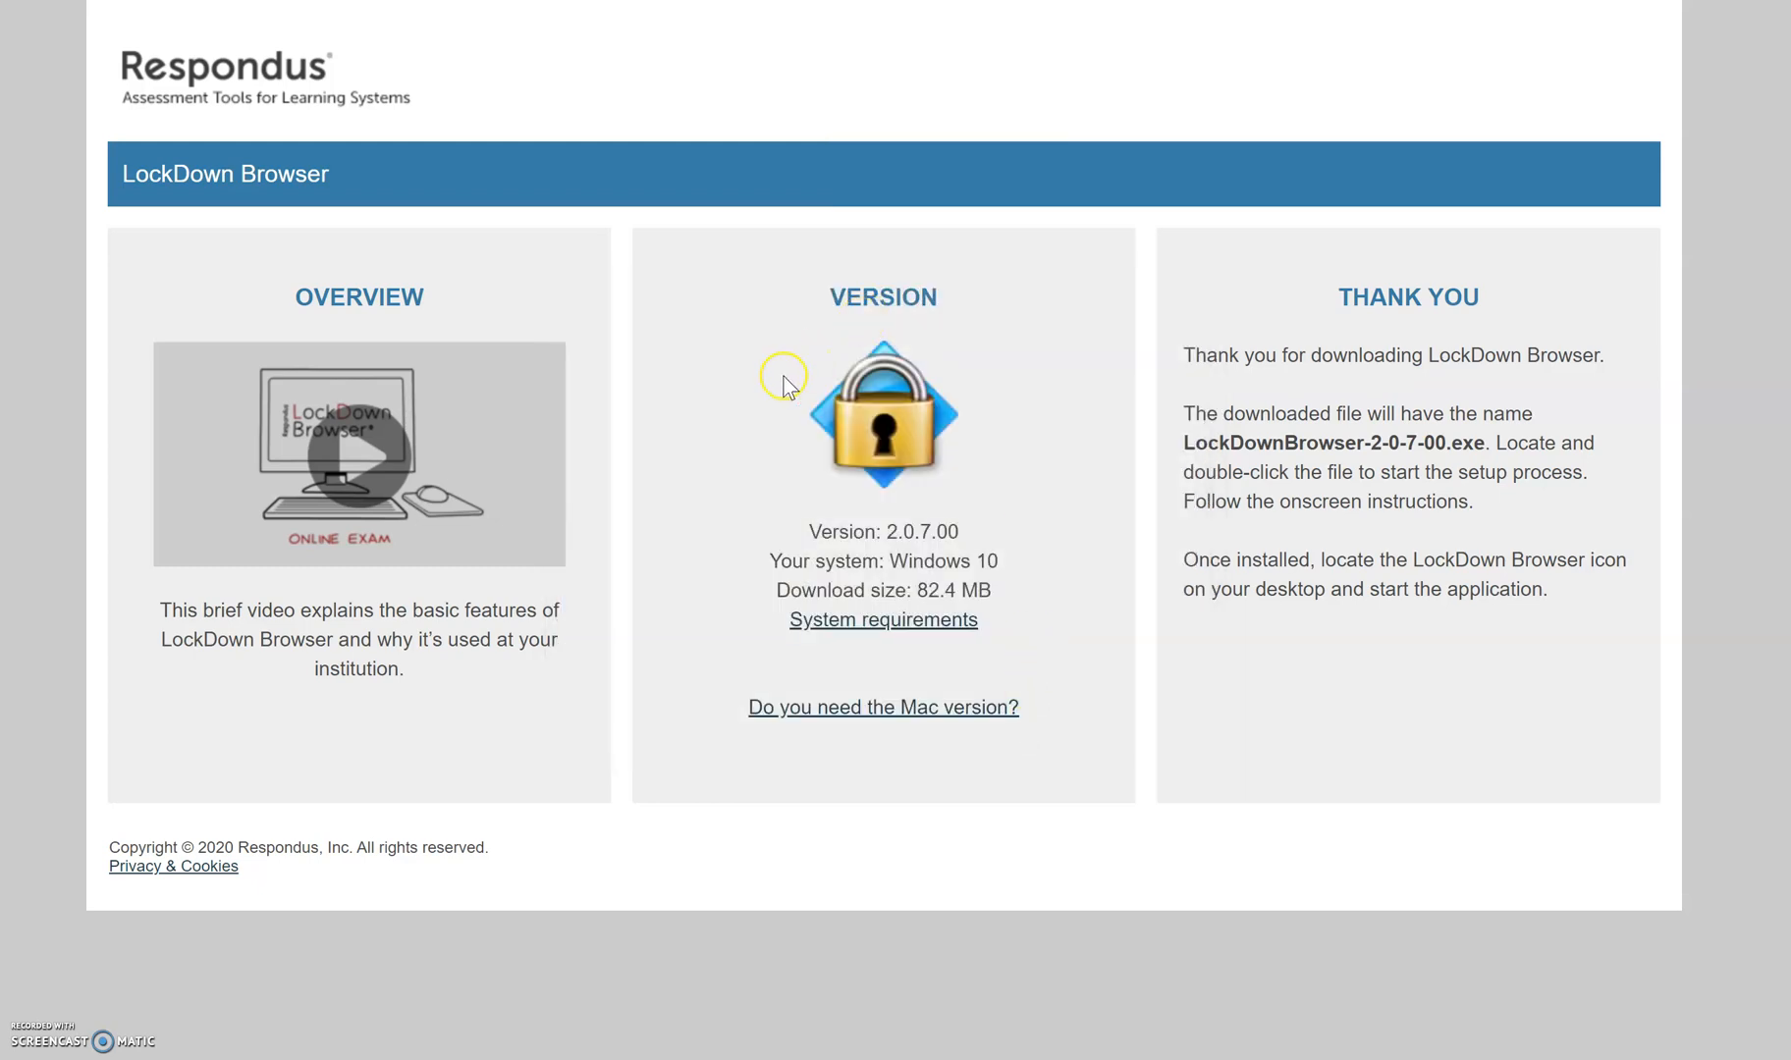
{"action": "mouse_move", "coordinate": [774, 393]}
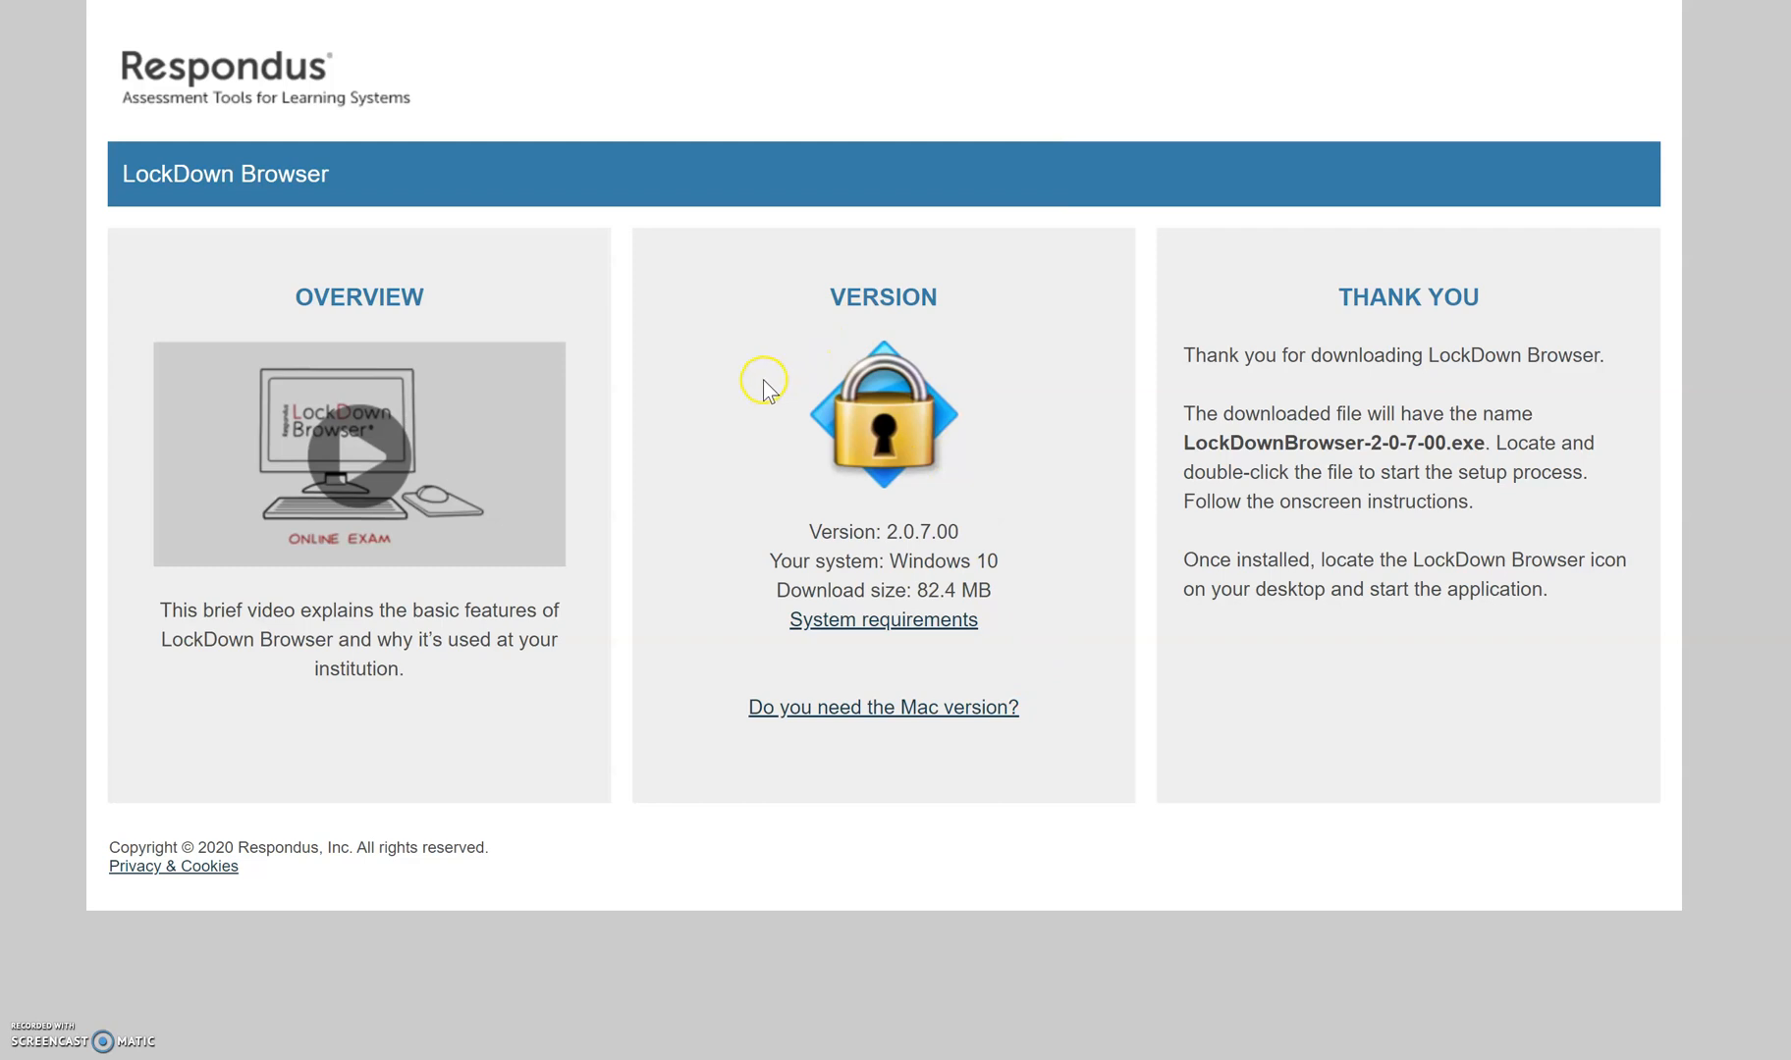
{"action": "mouse_move", "coordinate": [544, 244]}
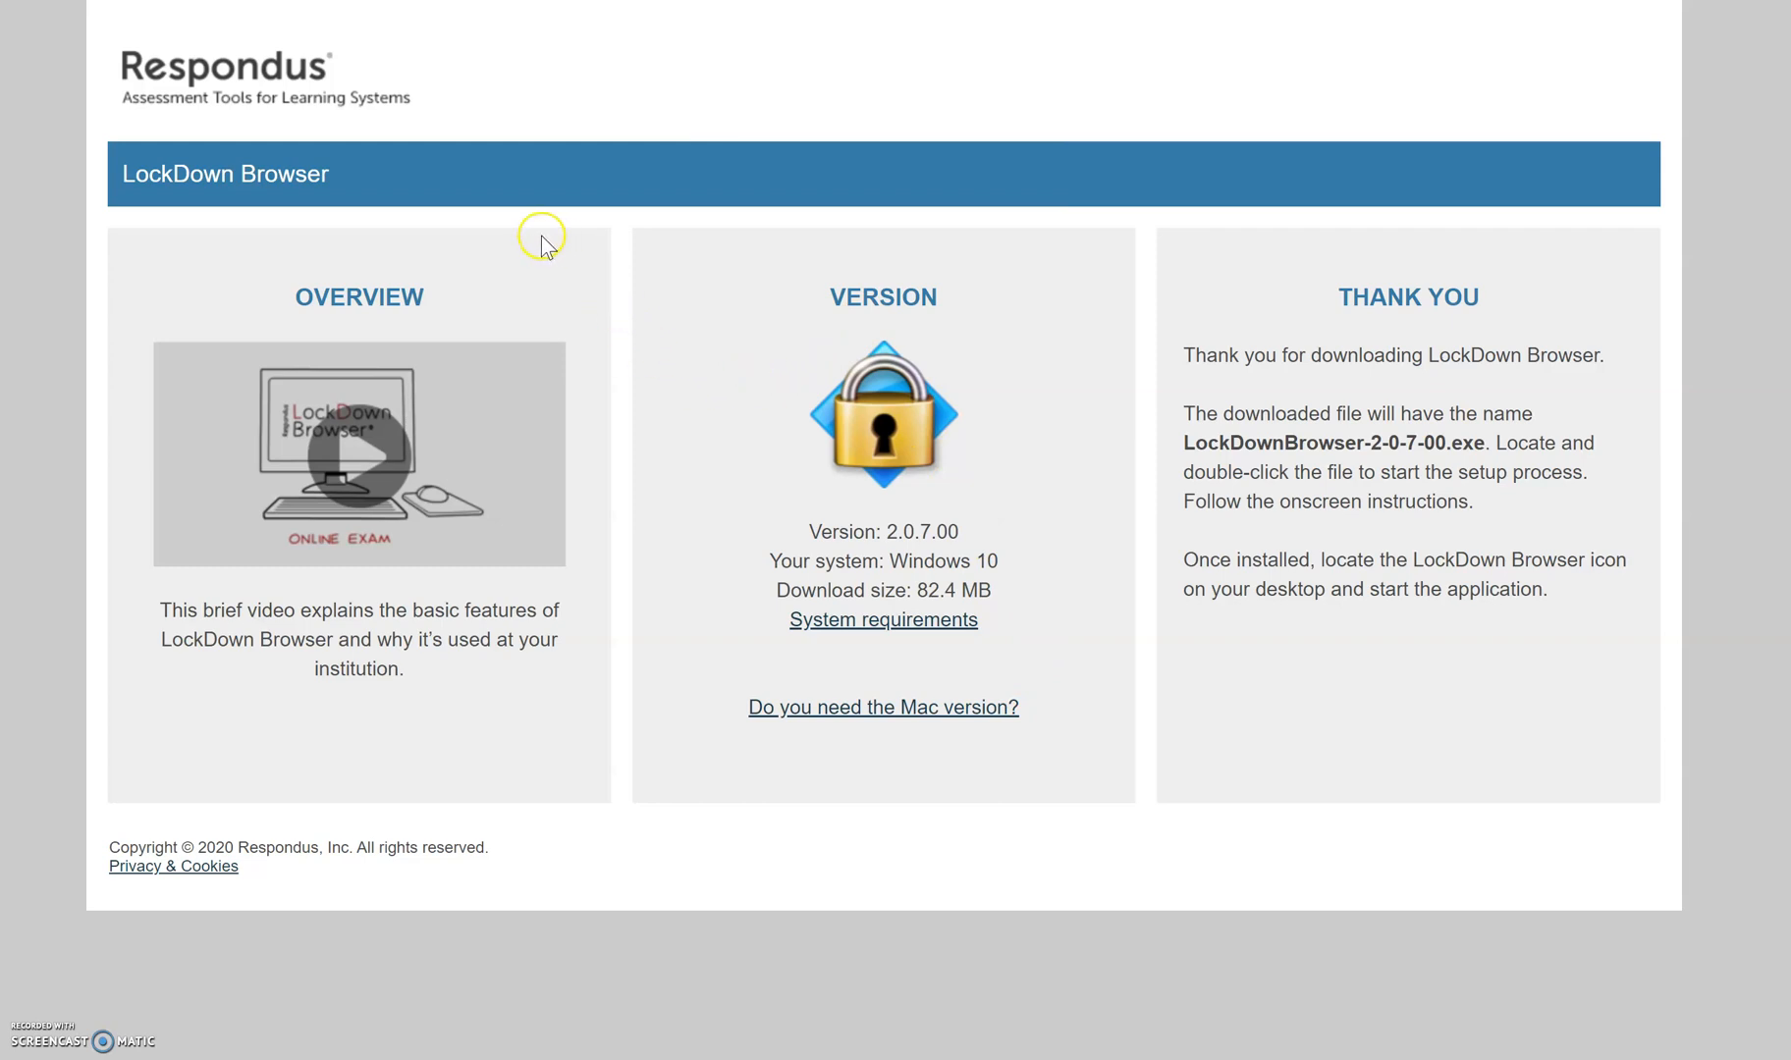
{"action": "mouse_move", "coordinate": [523, 236]}
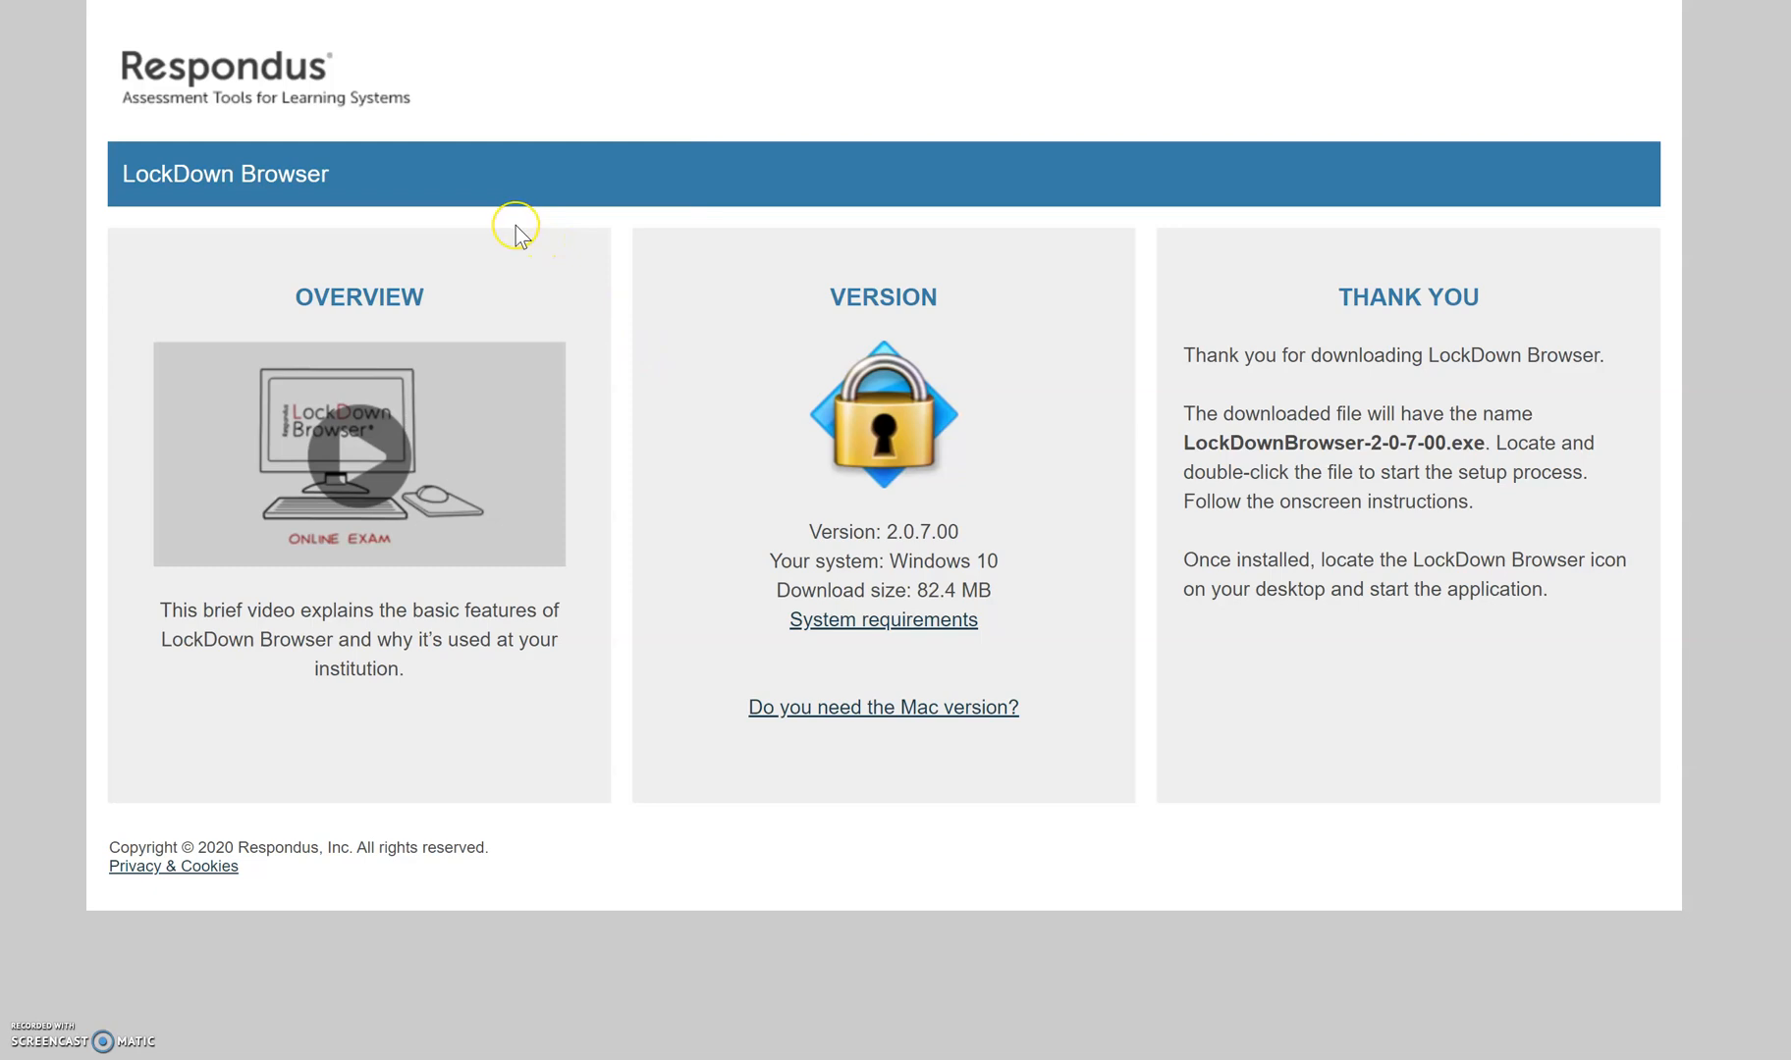
{"action": "mouse_move", "coordinate": [508, 226]}
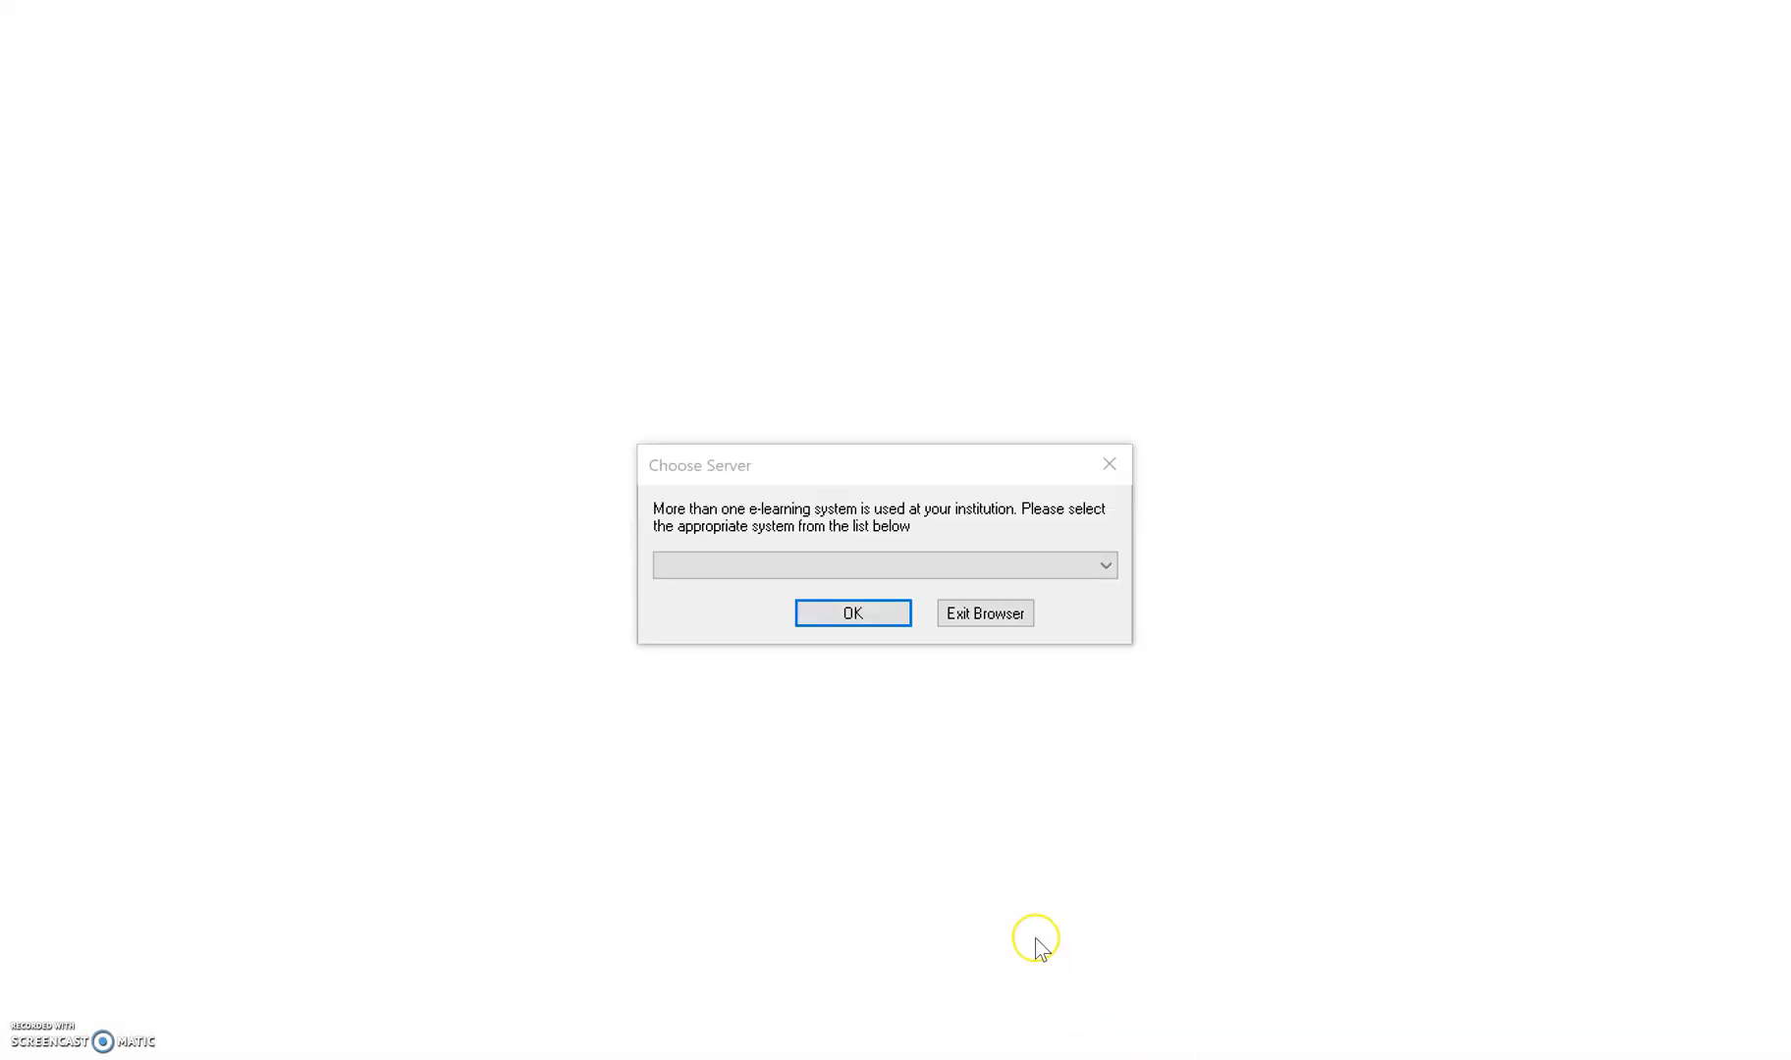
Step: Pick Canvas from the Choose Server dropdown so the Ohlone login page loads
{"action": "left_click", "coordinate": [884, 565]}
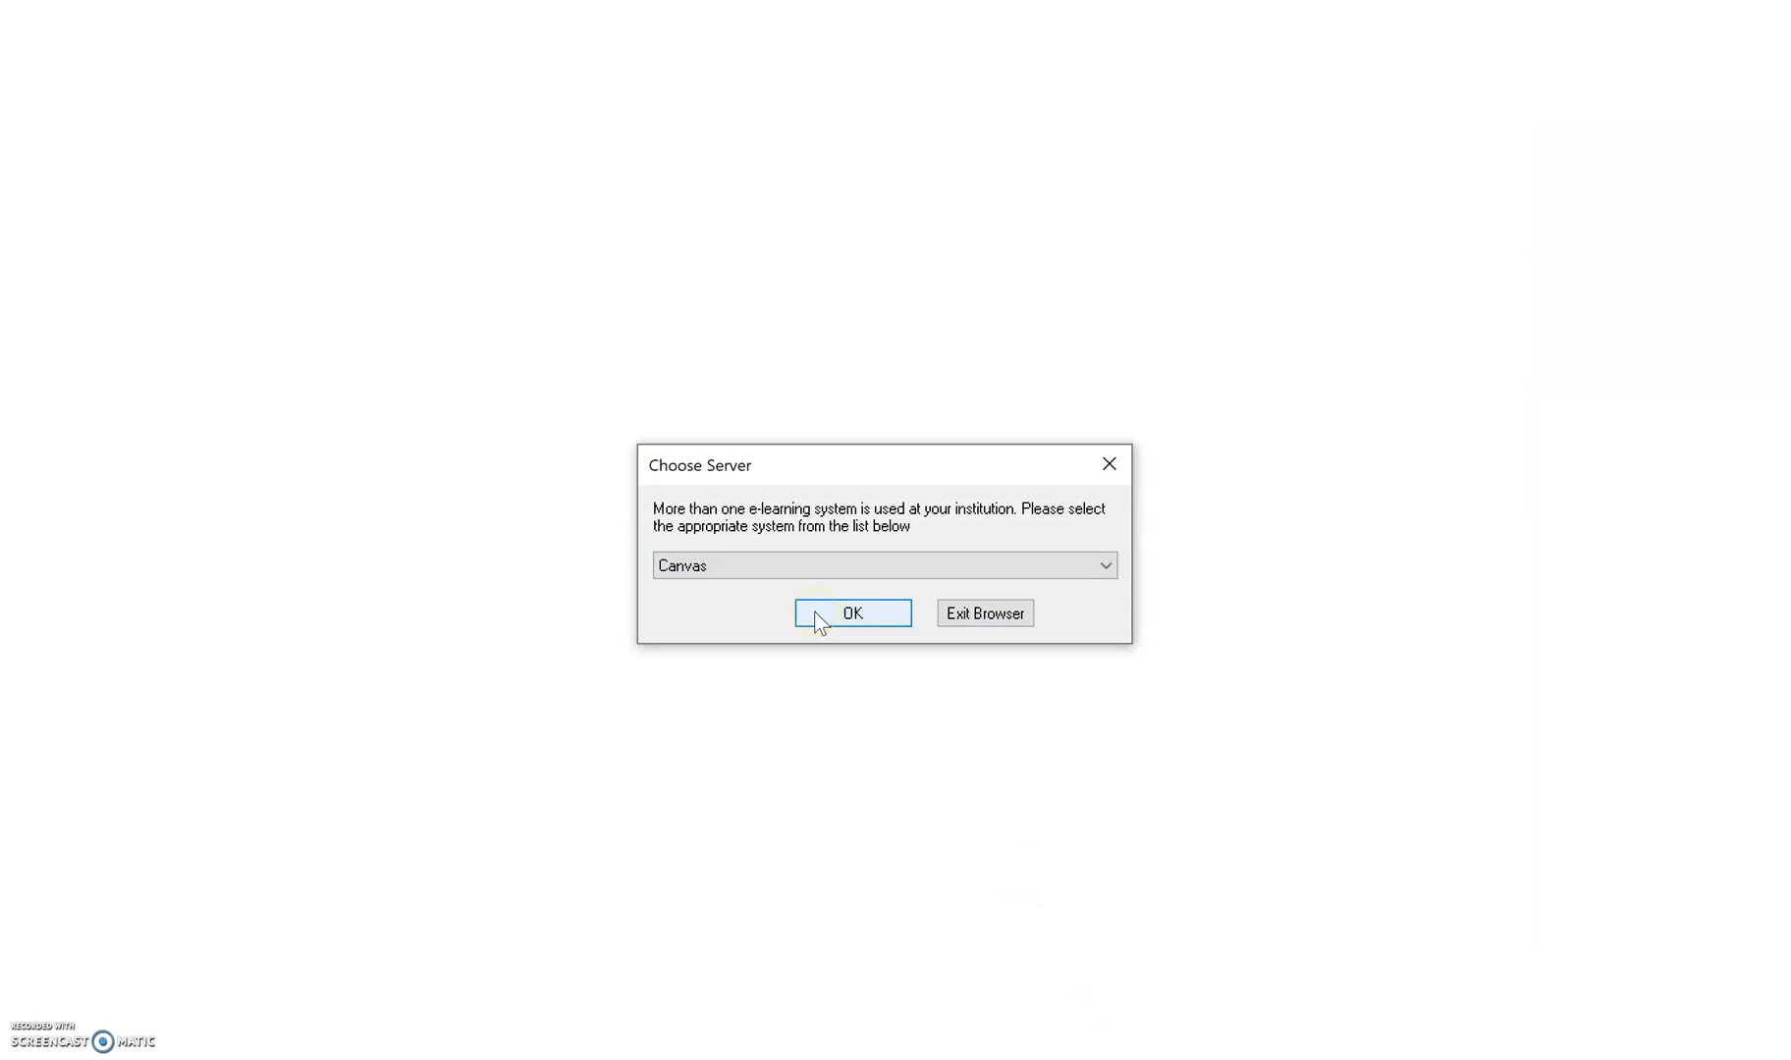
{"action": "left_click", "coordinate": [851, 612]}
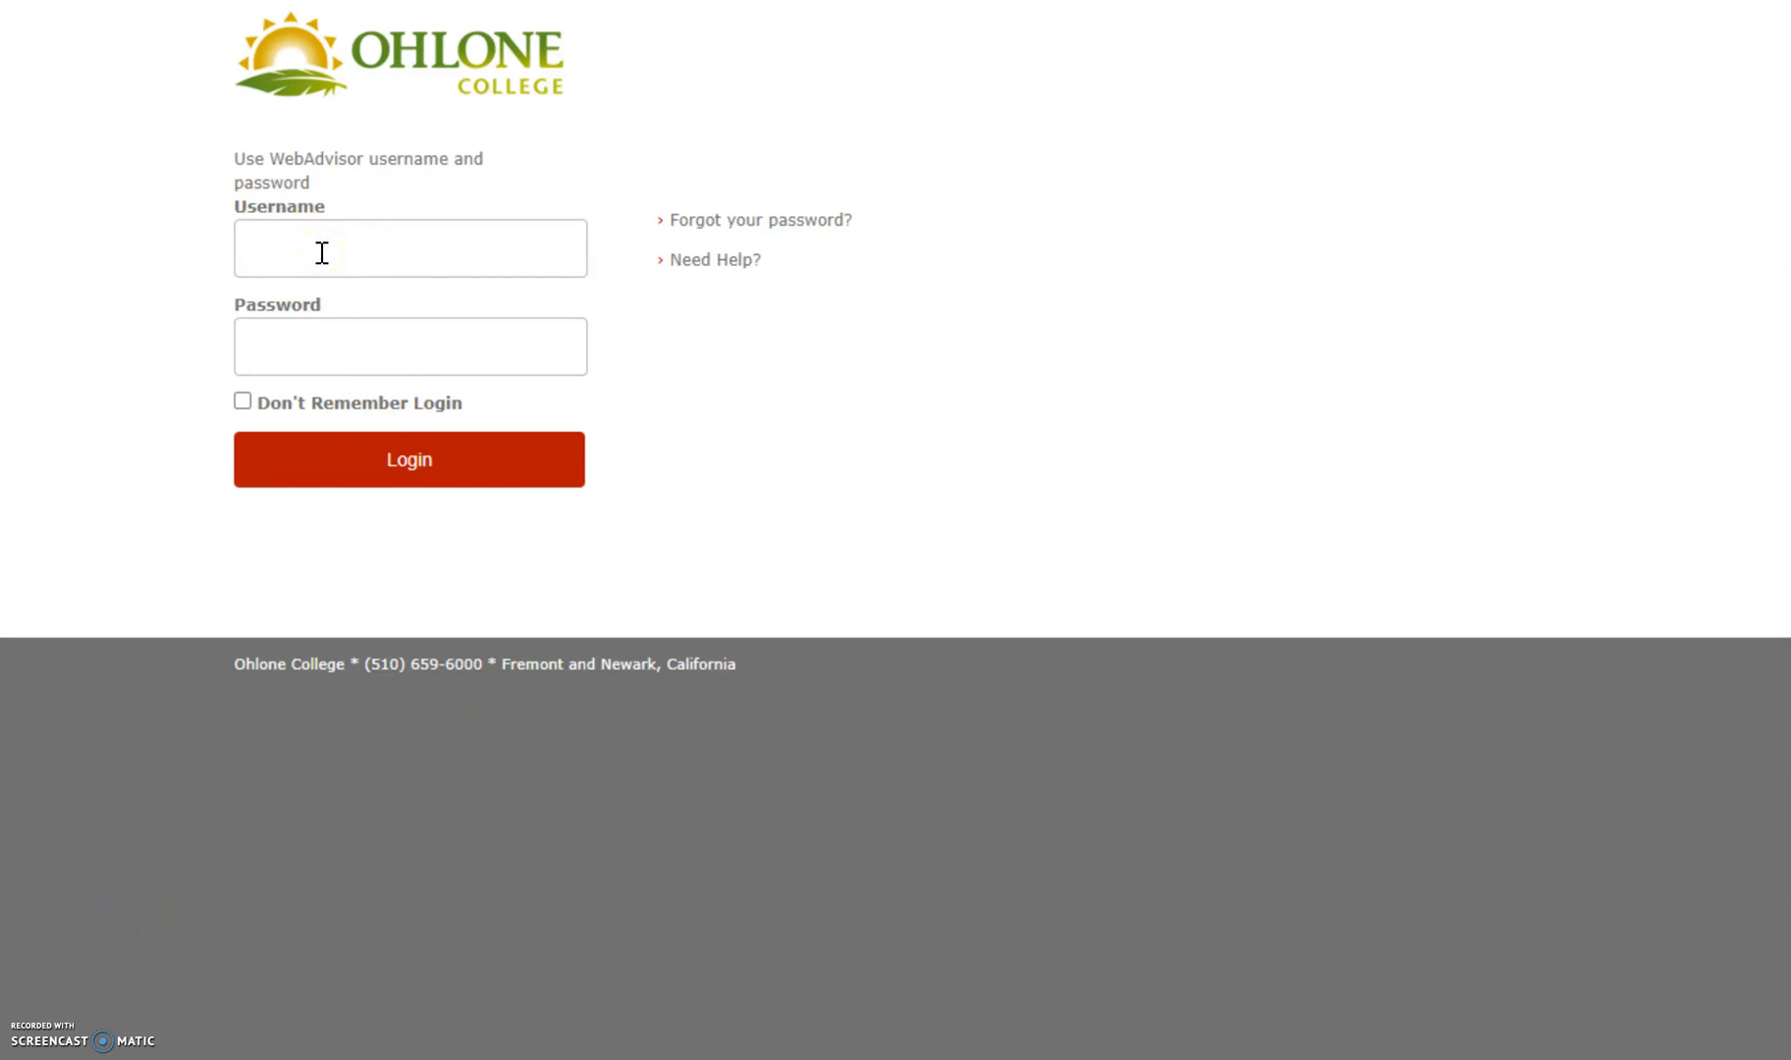
Step: Sign in to Canvas and enter the 21SP COMM-115-01 Intercultural Communication course
{"action": "left_click", "coordinate": [409, 458]}
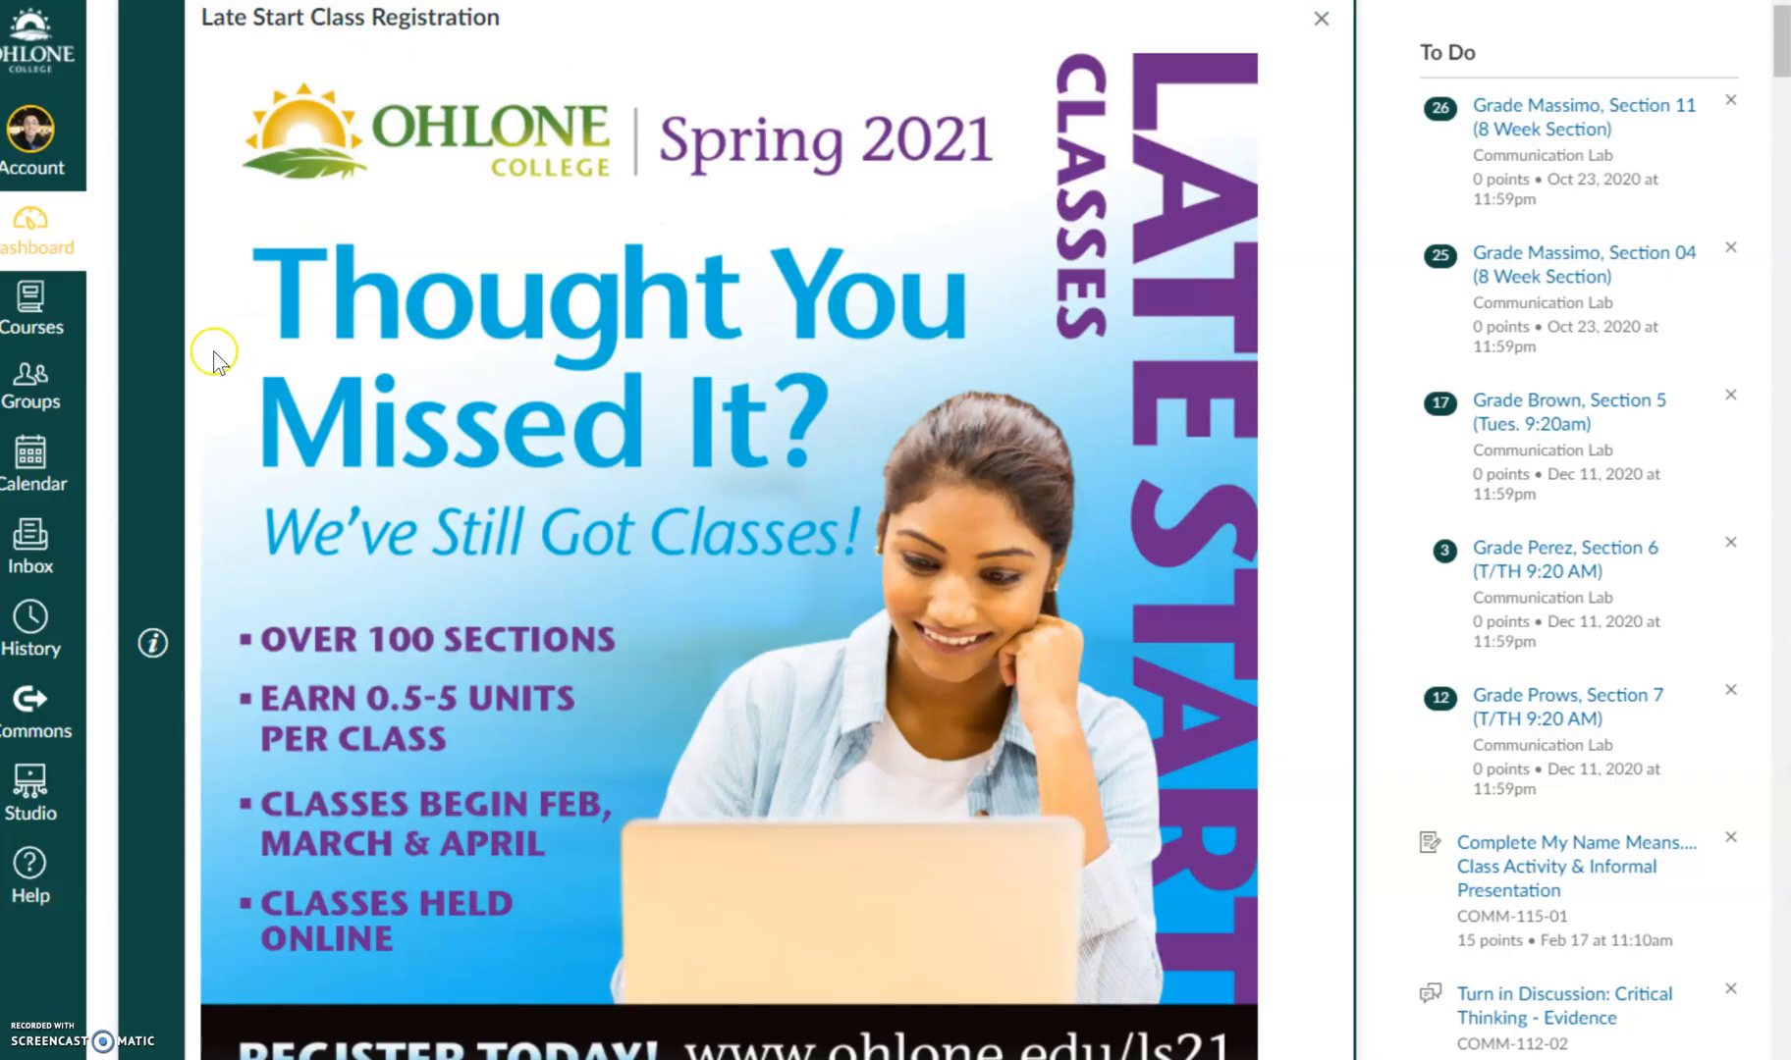
{"action": "mouse_move", "coordinate": [32, 306]}
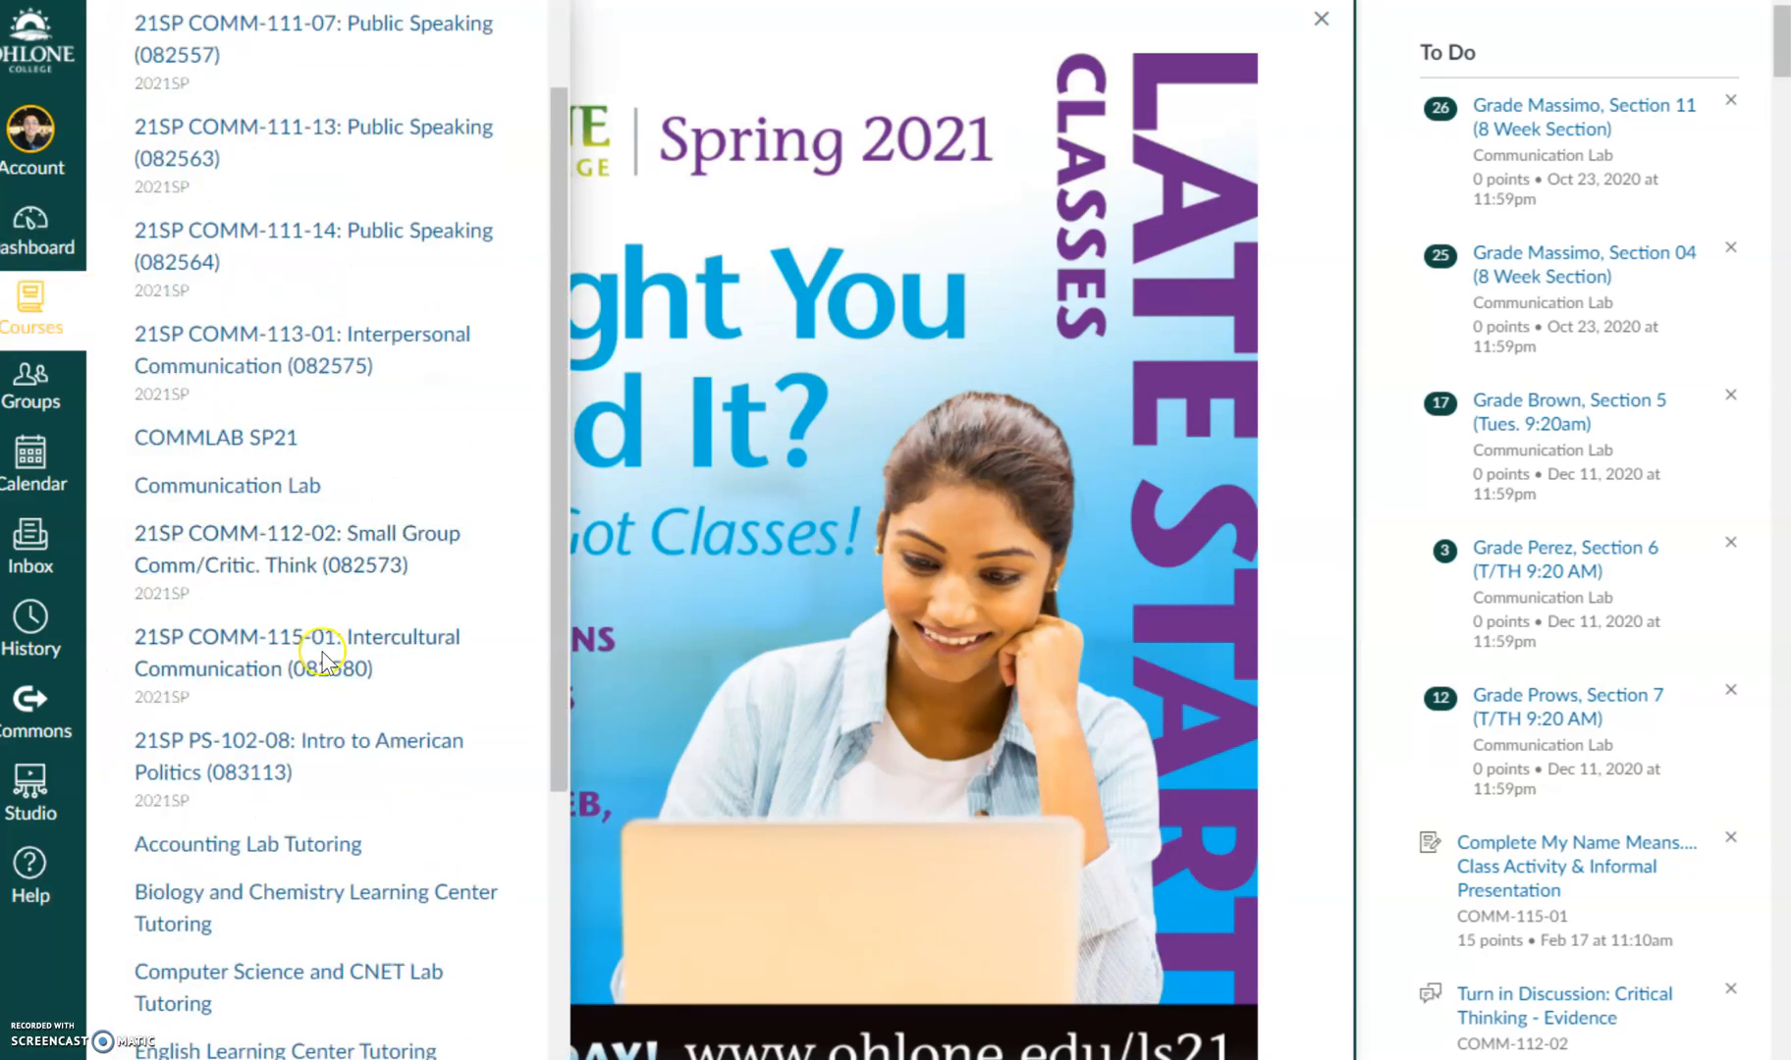
{"action": "mouse_move", "coordinate": [296, 652]}
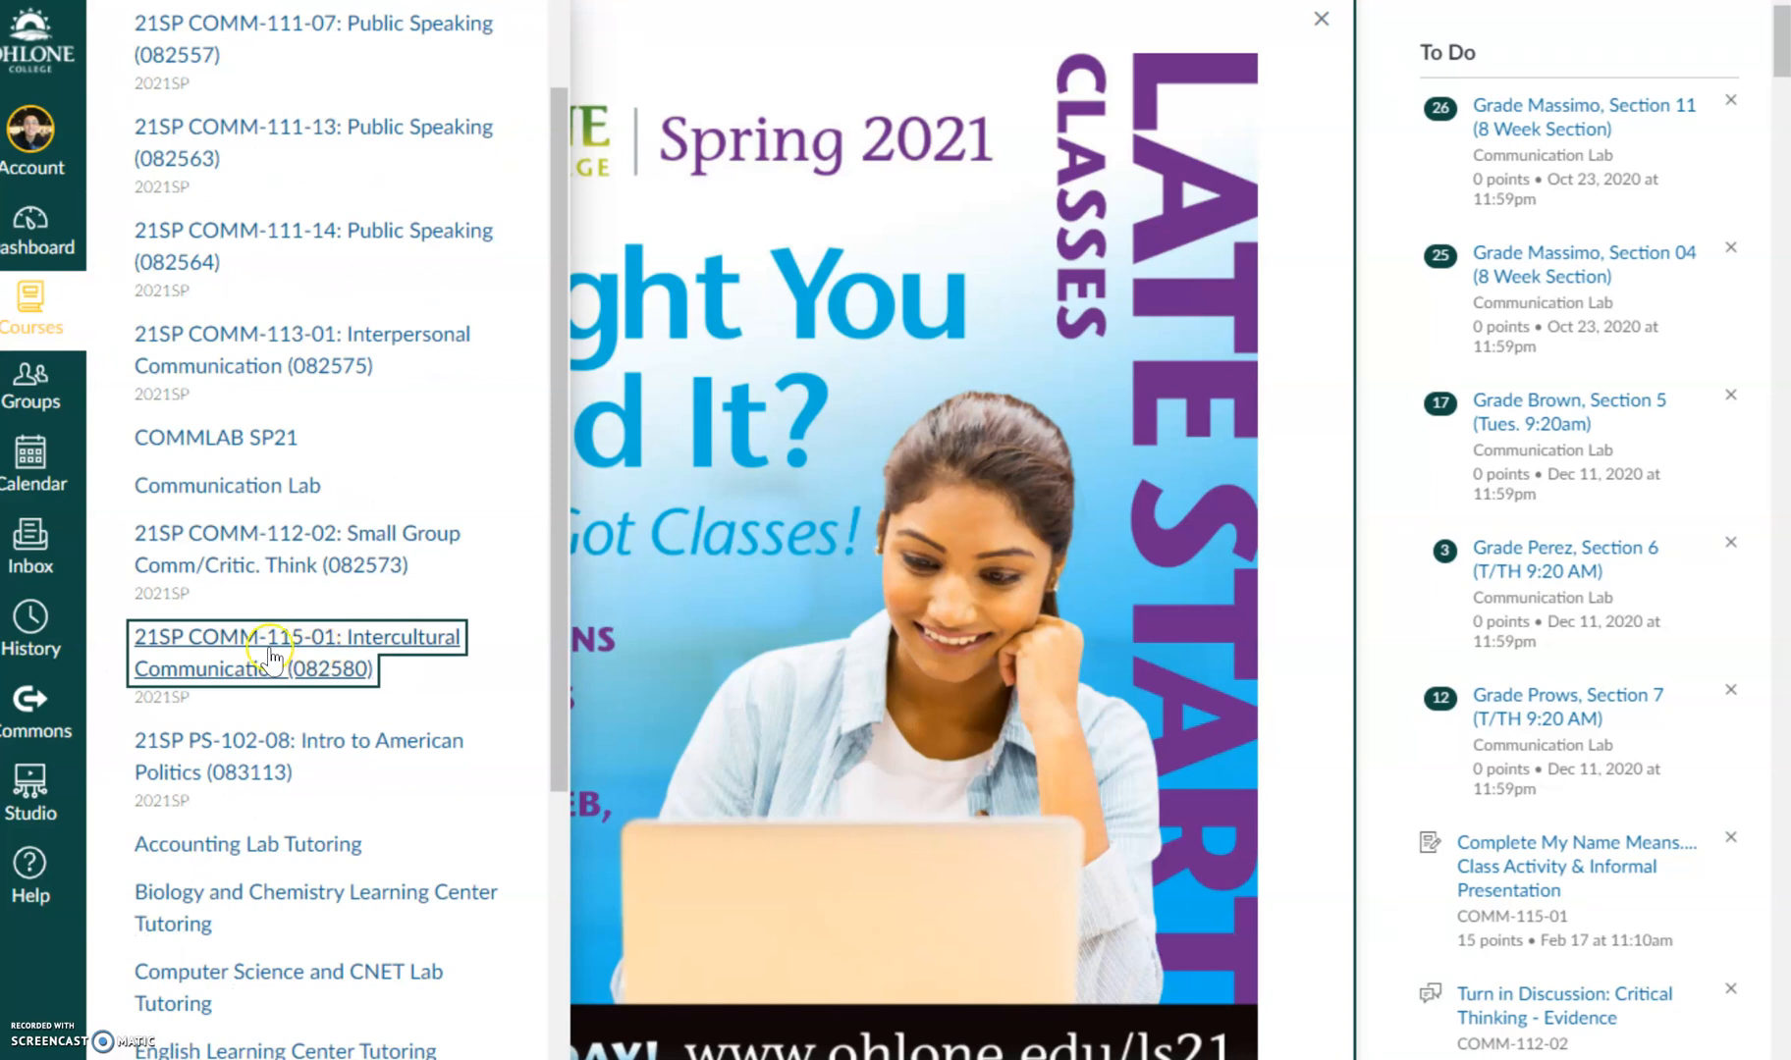
{"action": "left_click", "coordinate": [297, 652]}
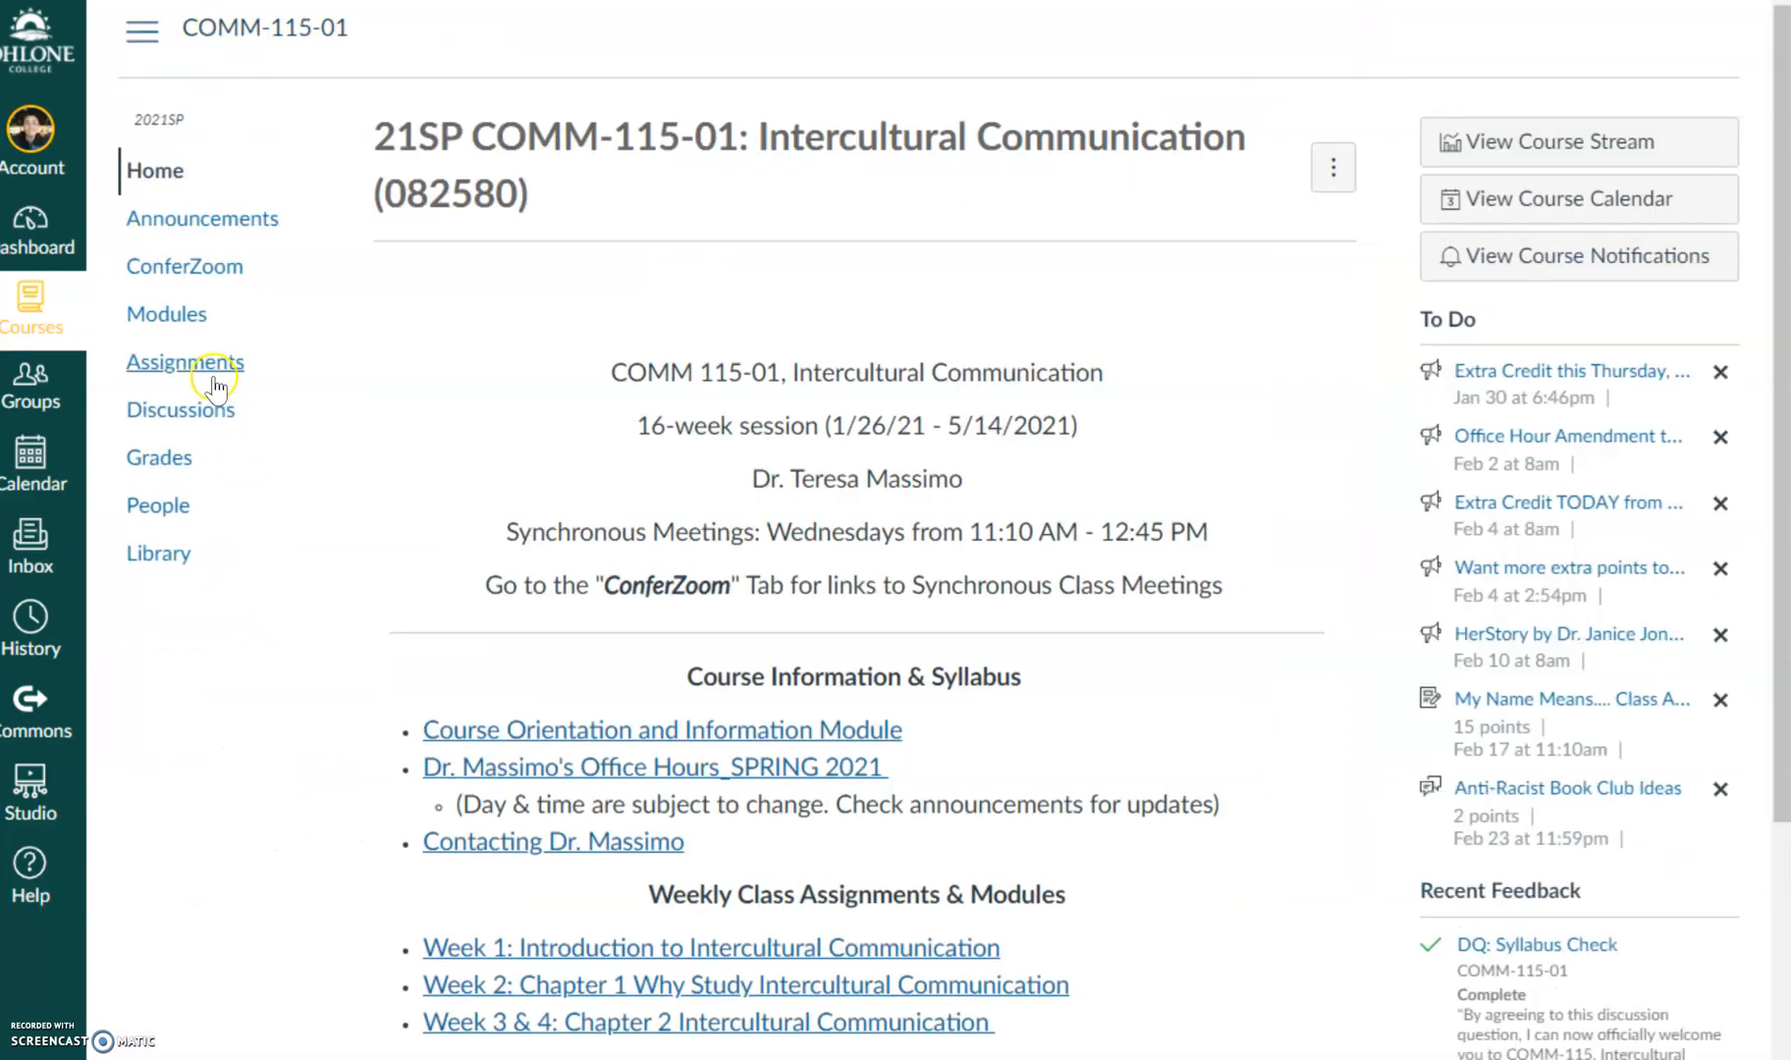
{"action": "scroll", "scroll_direction": "down", "scroll_amount": 3}
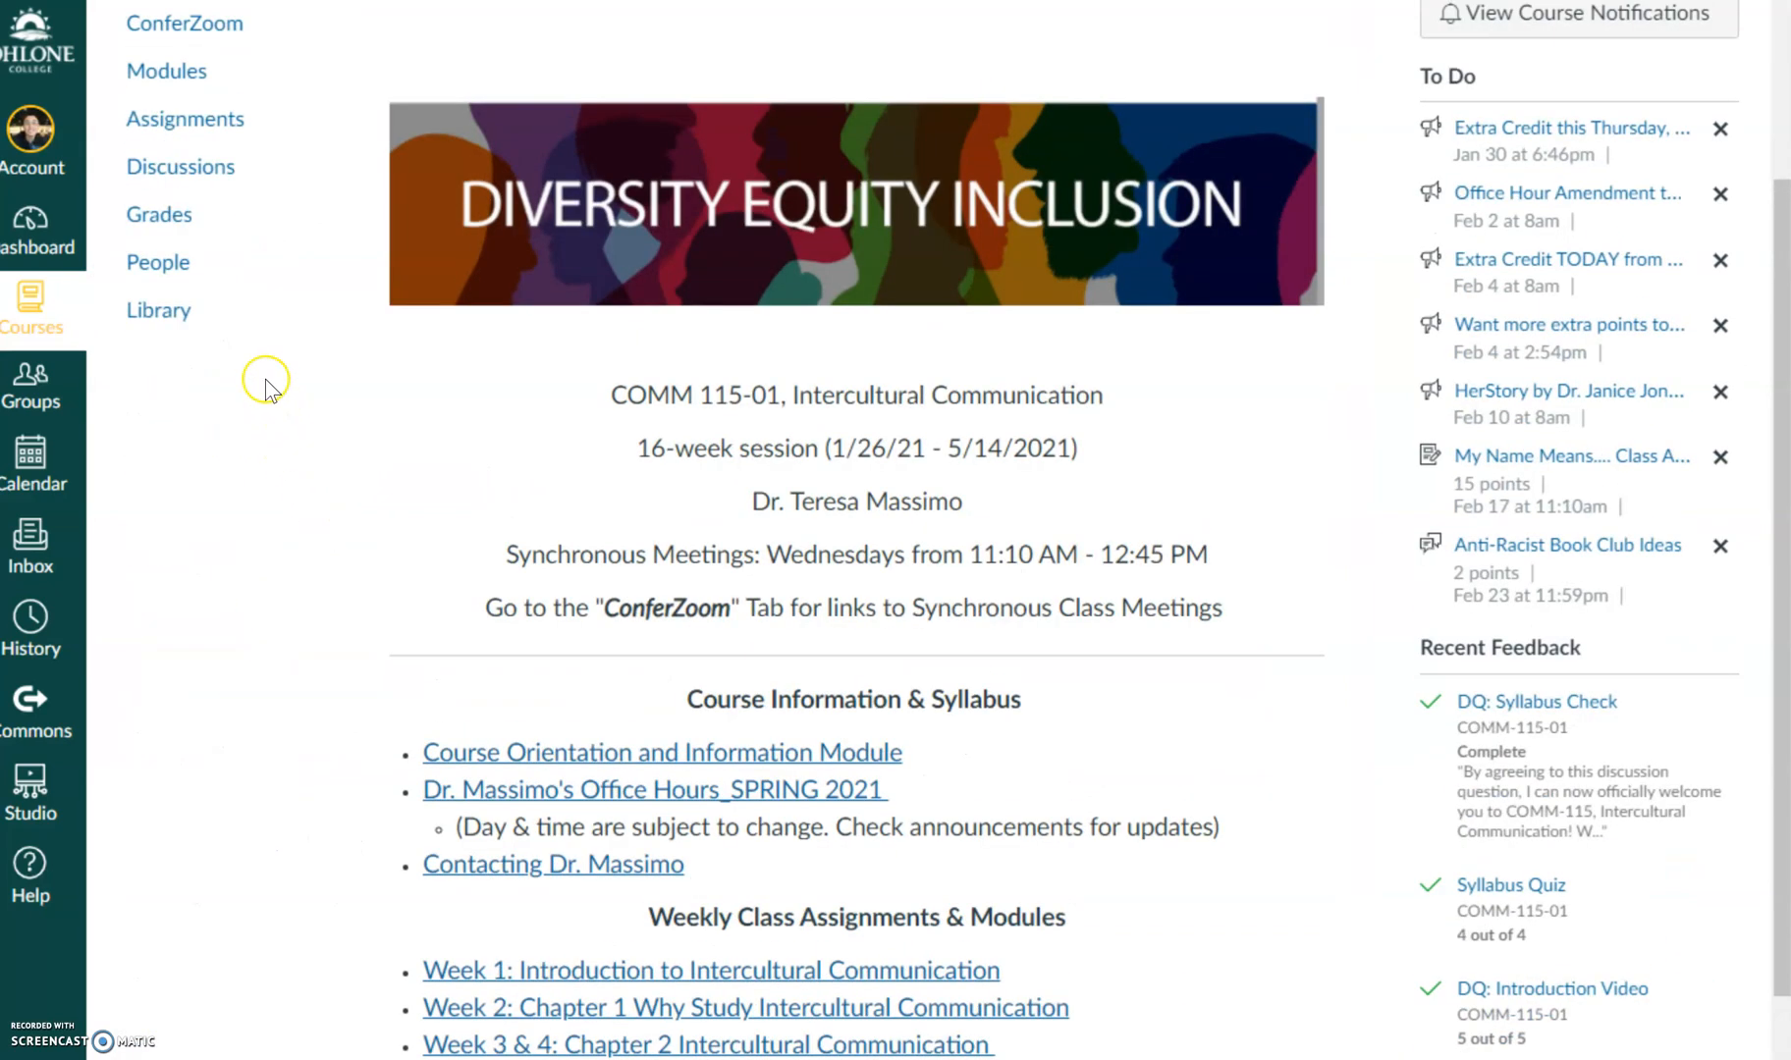
{"action": "mouse_move", "coordinate": [165, 71]}
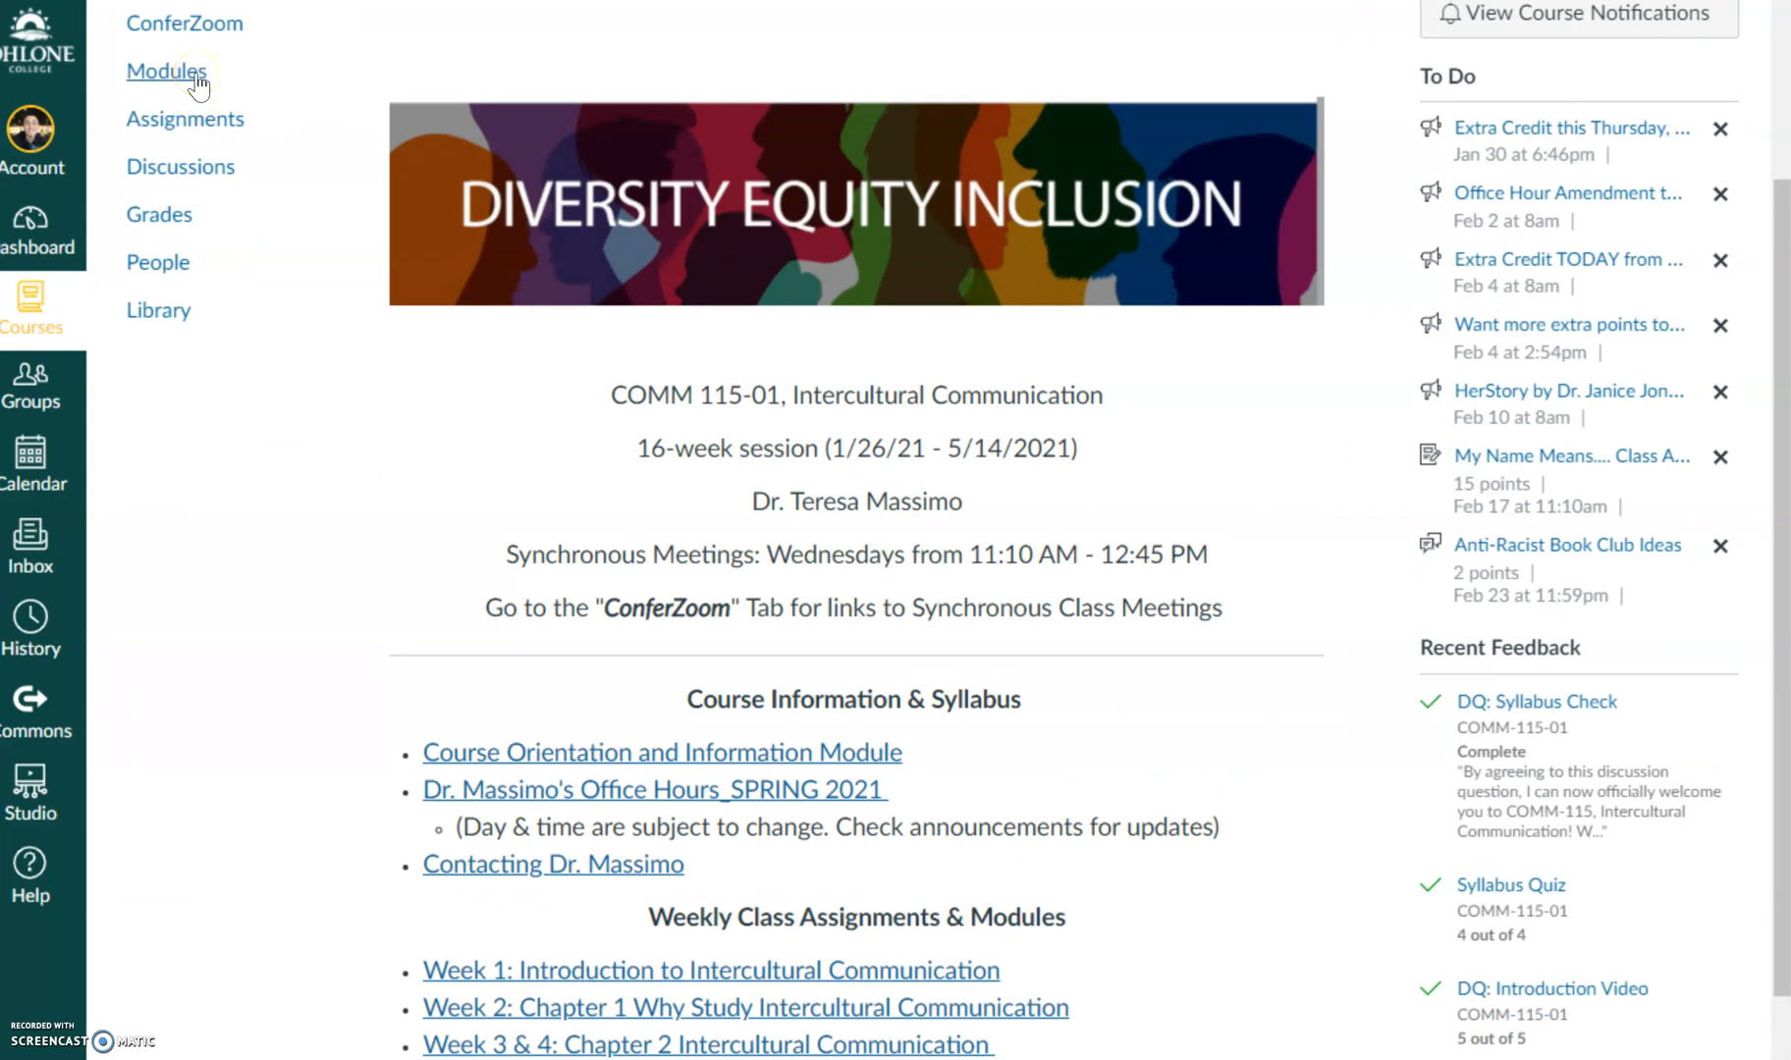
Step: Show the course Modules page and scroll to the chapter quizzes requiring LockDown Browser
{"action": "left_click", "coordinate": [165, 71]}
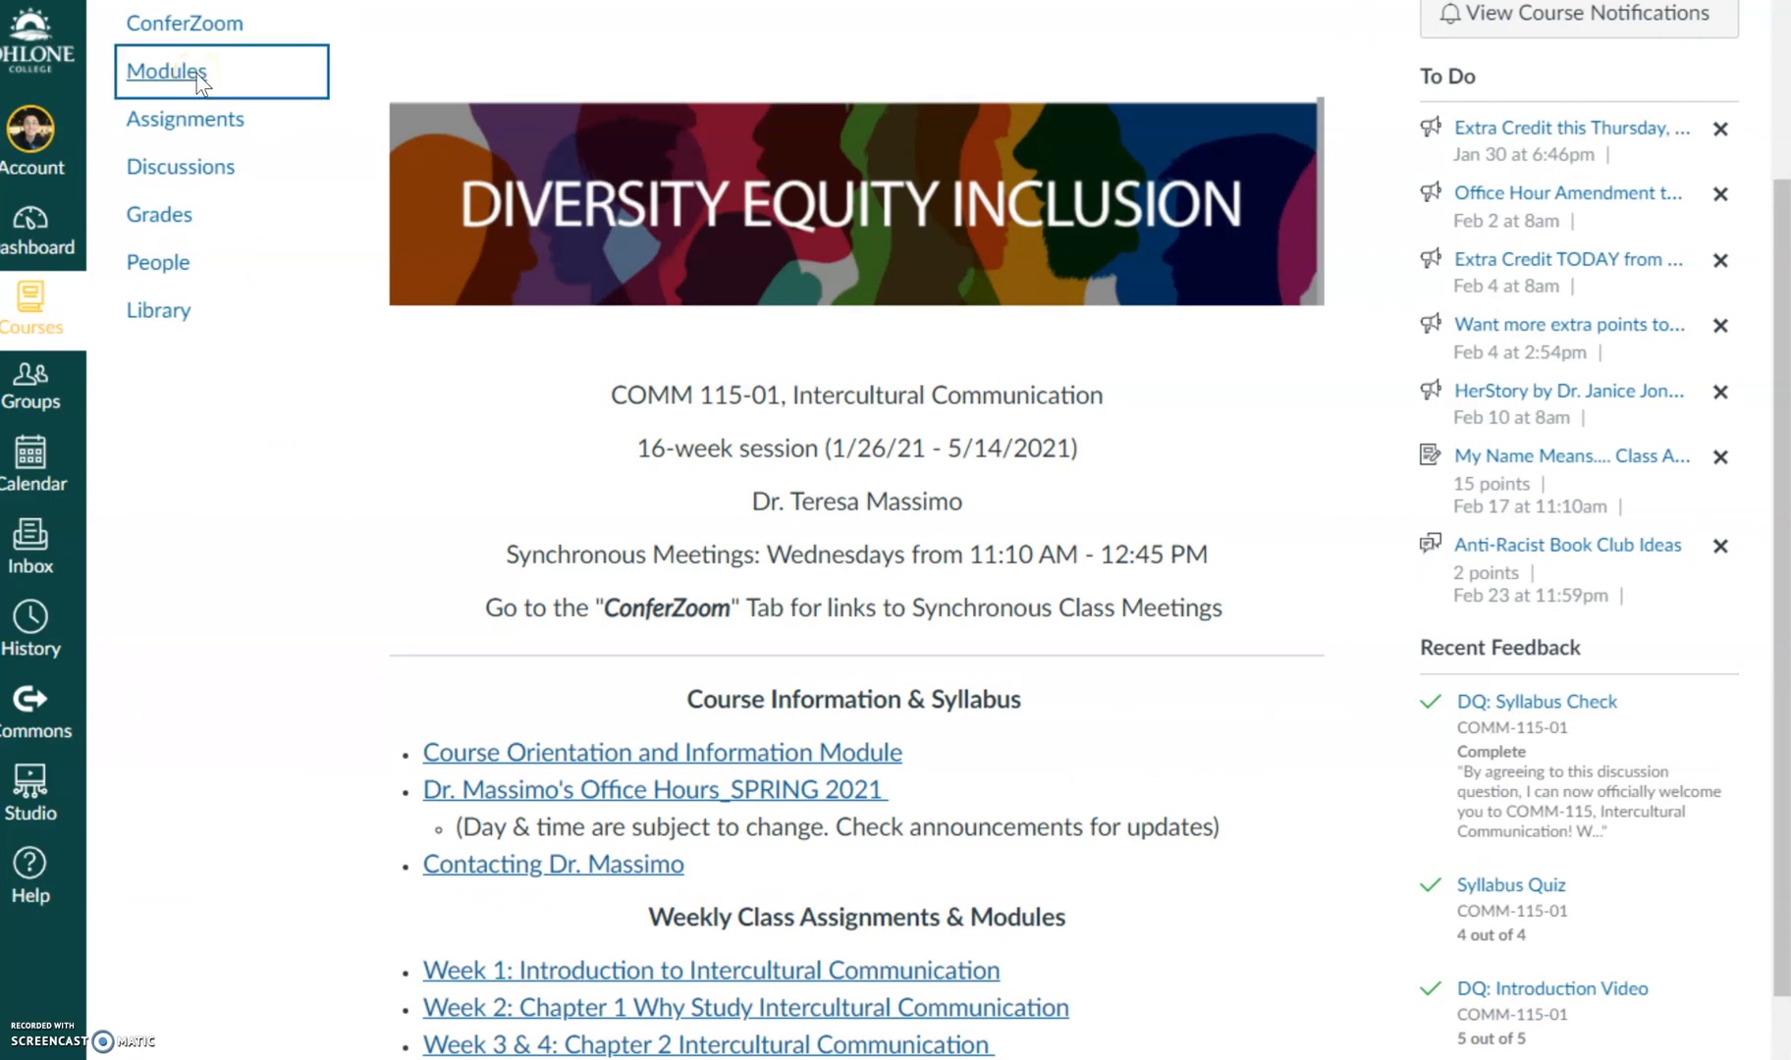
{"action": "left_click", "coordinate": [165, 70]}
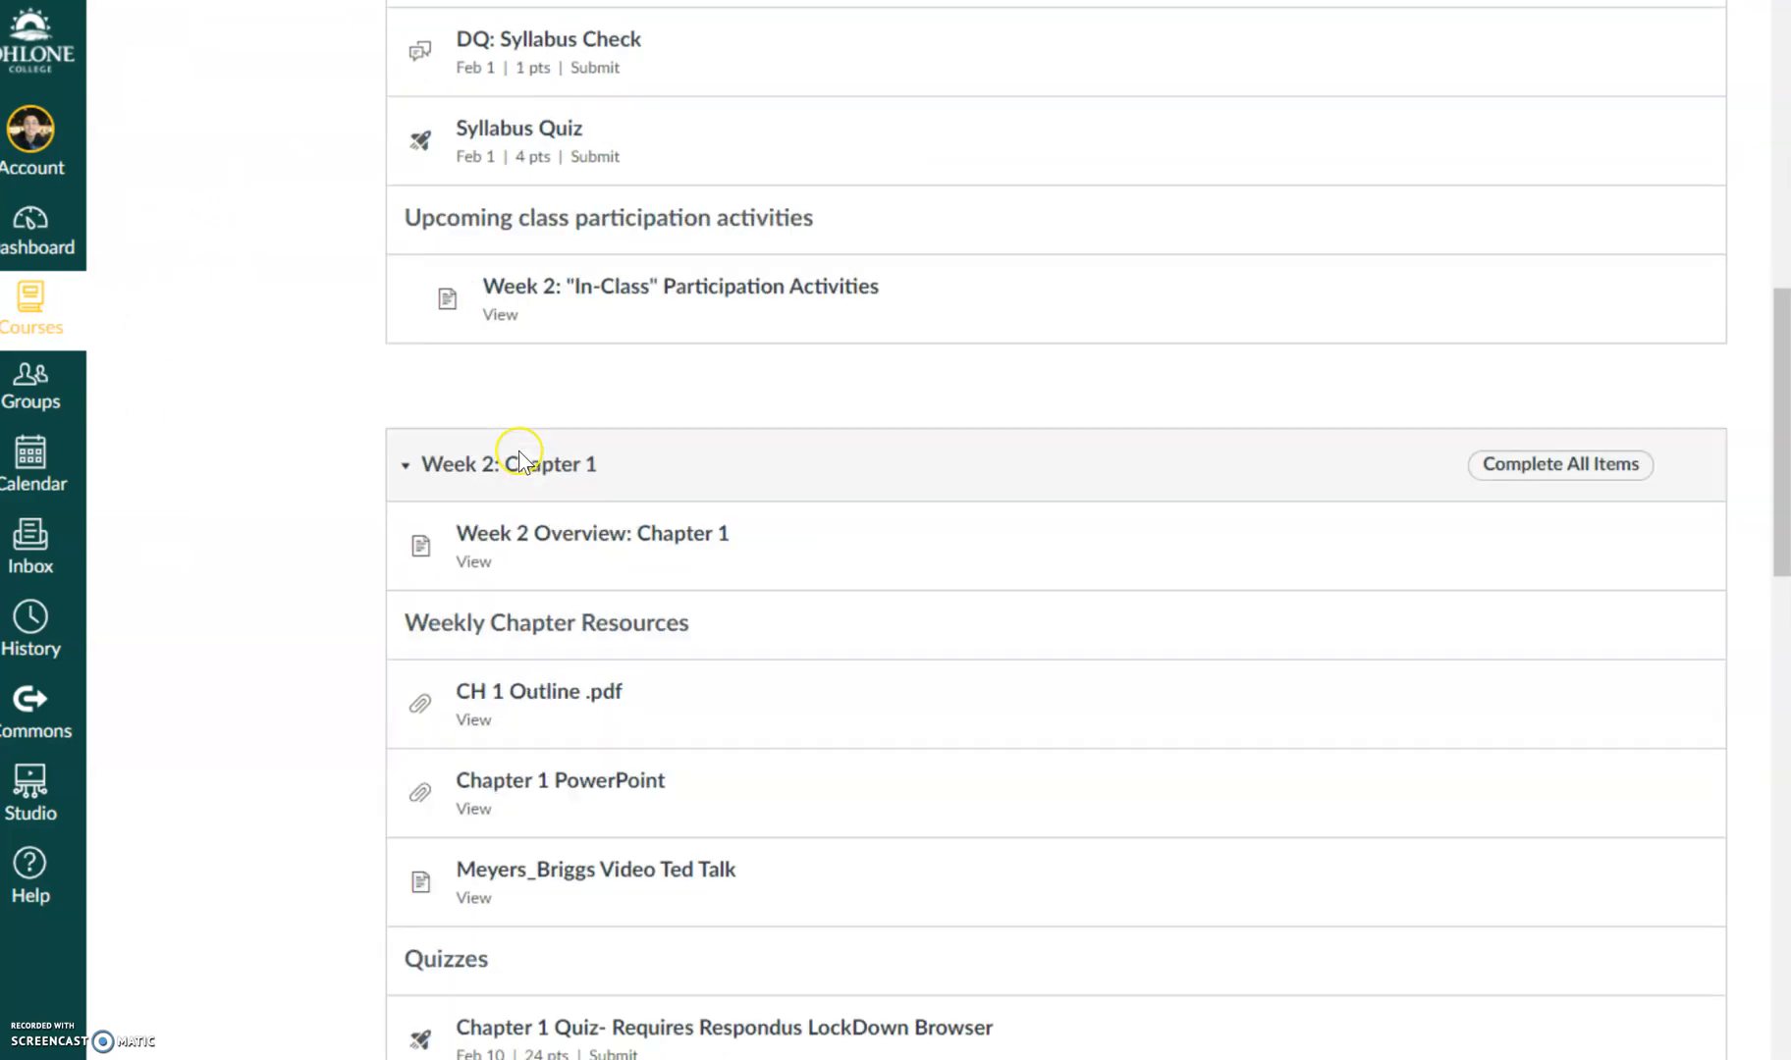
{"action": "scroll", "scroll_direction": "down", "scroll_amount": 3}
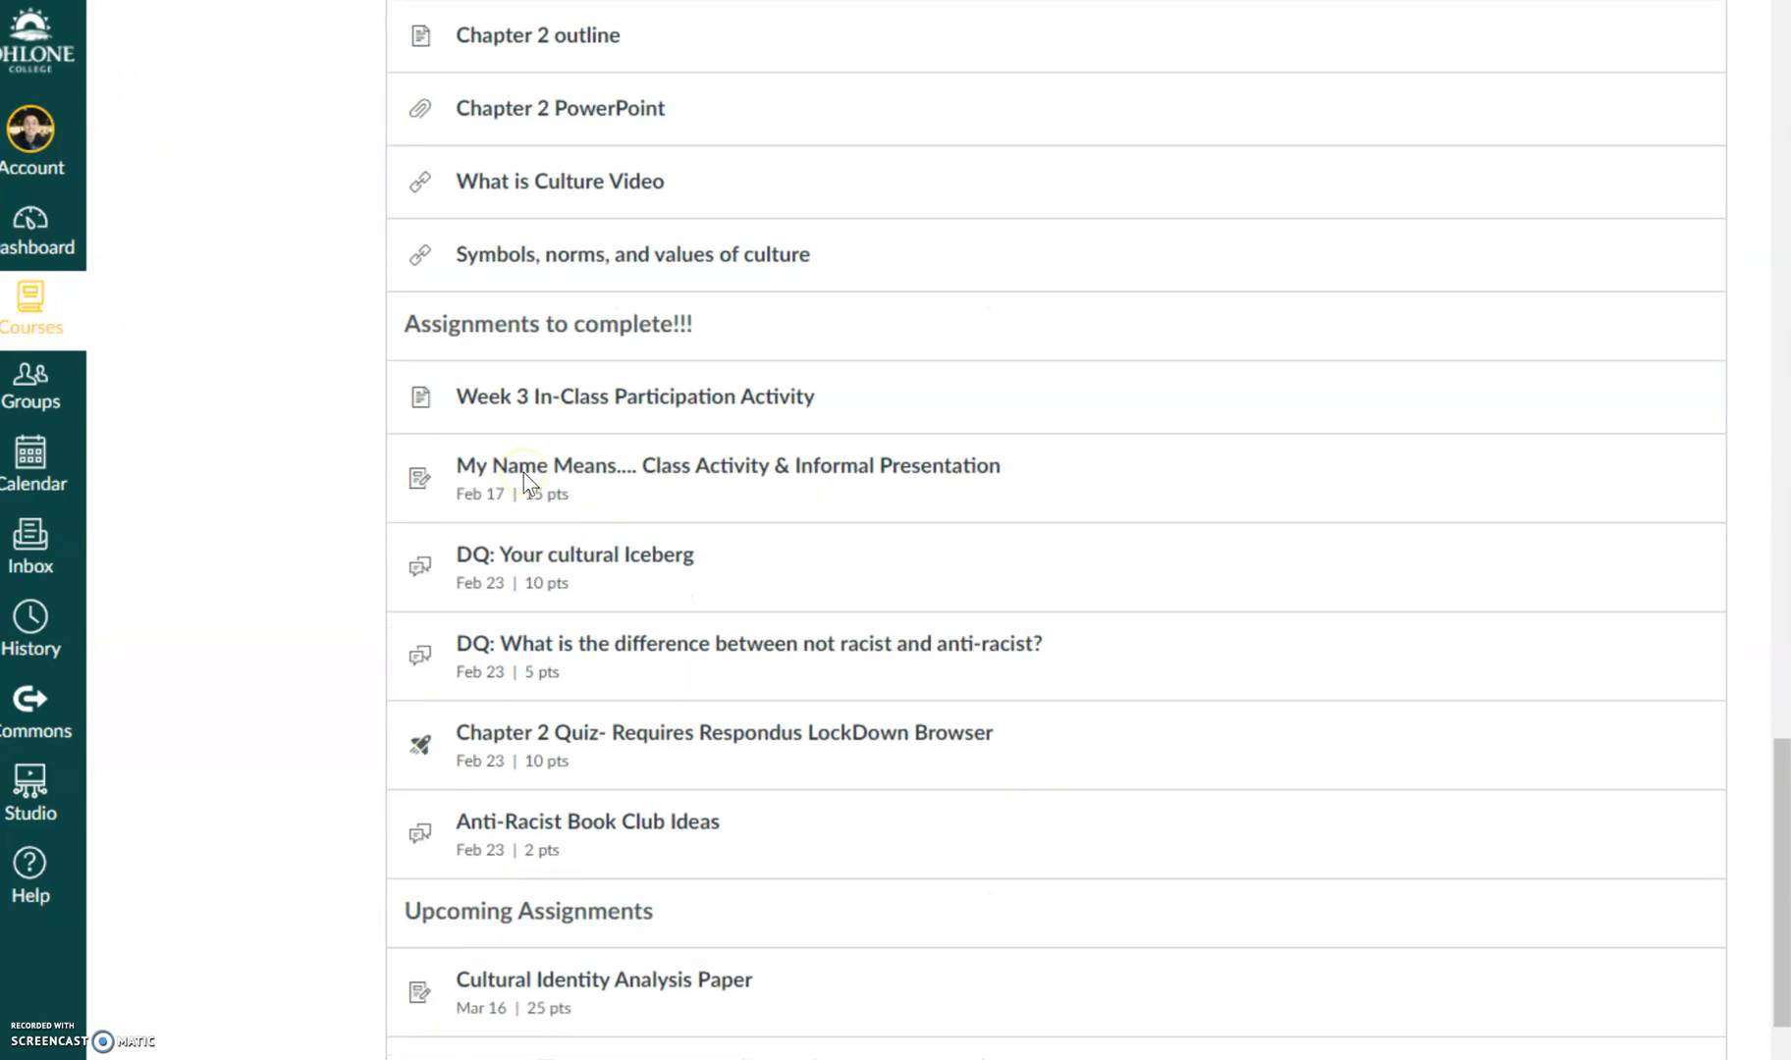
{"action": "mouse_move", "coordinate": [593, 742]}
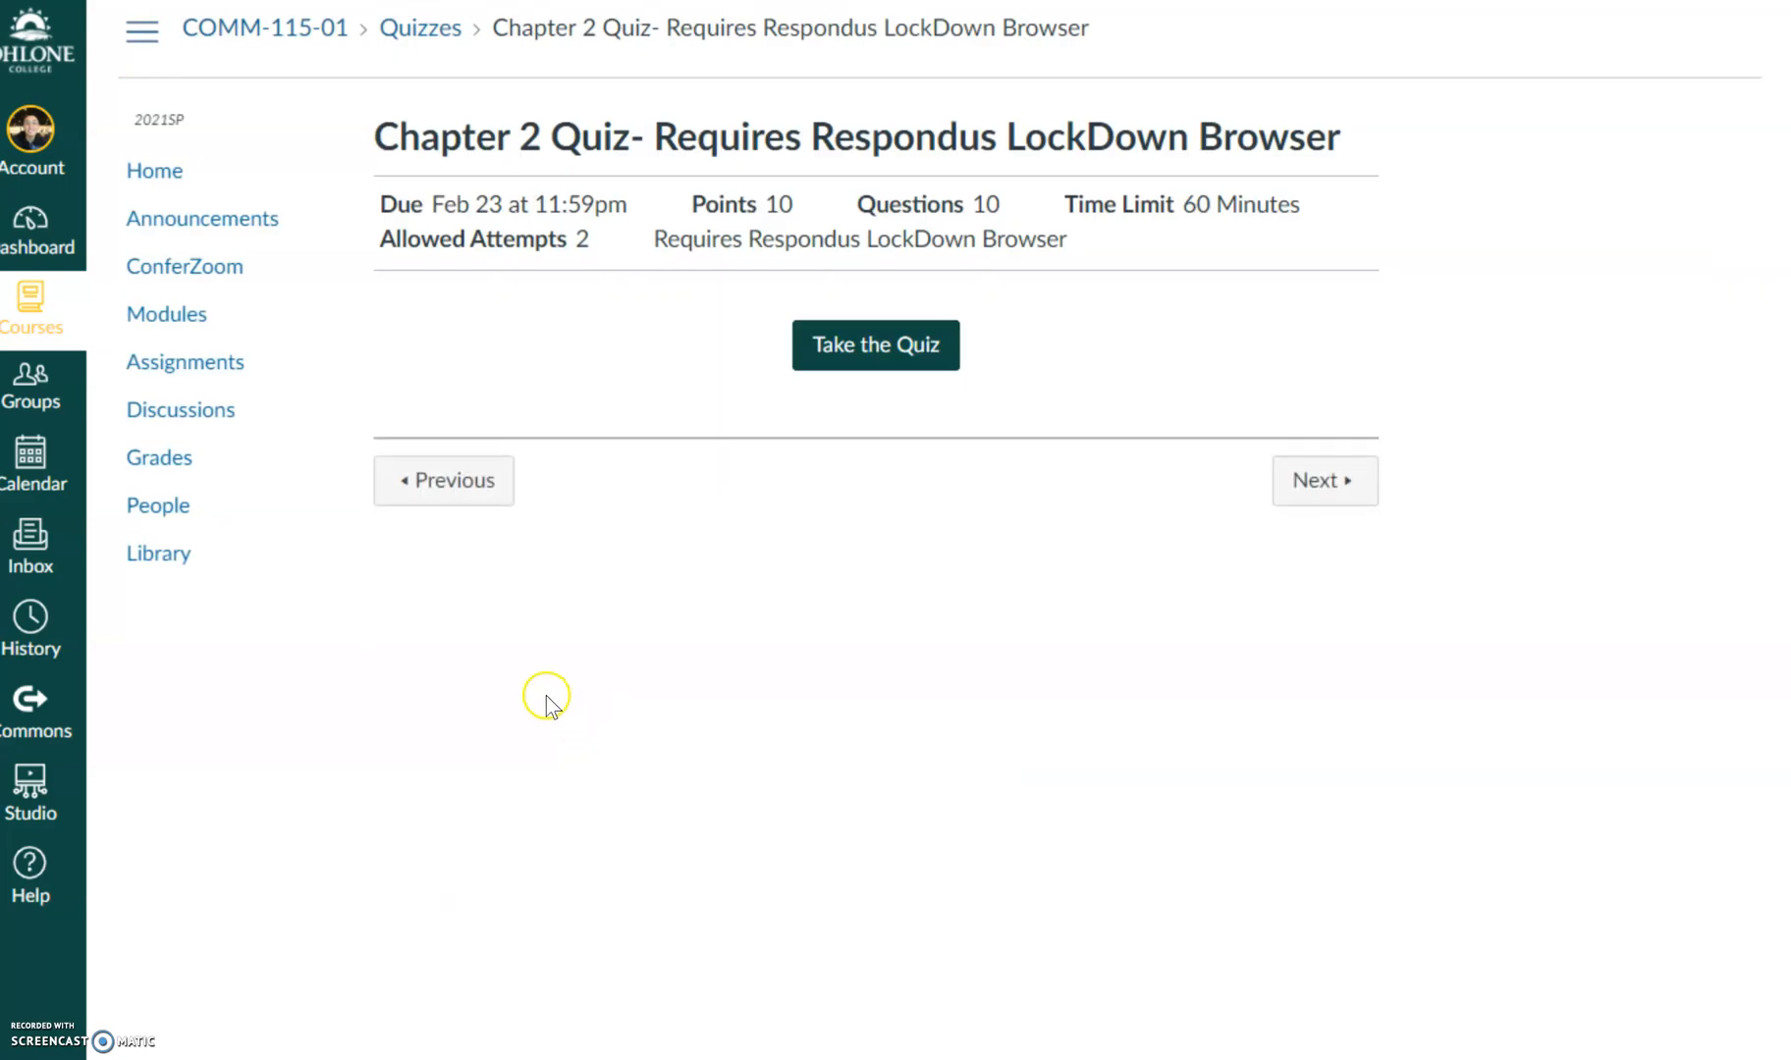
{"action": "mouse_move", "coordinate": [520, 658]}
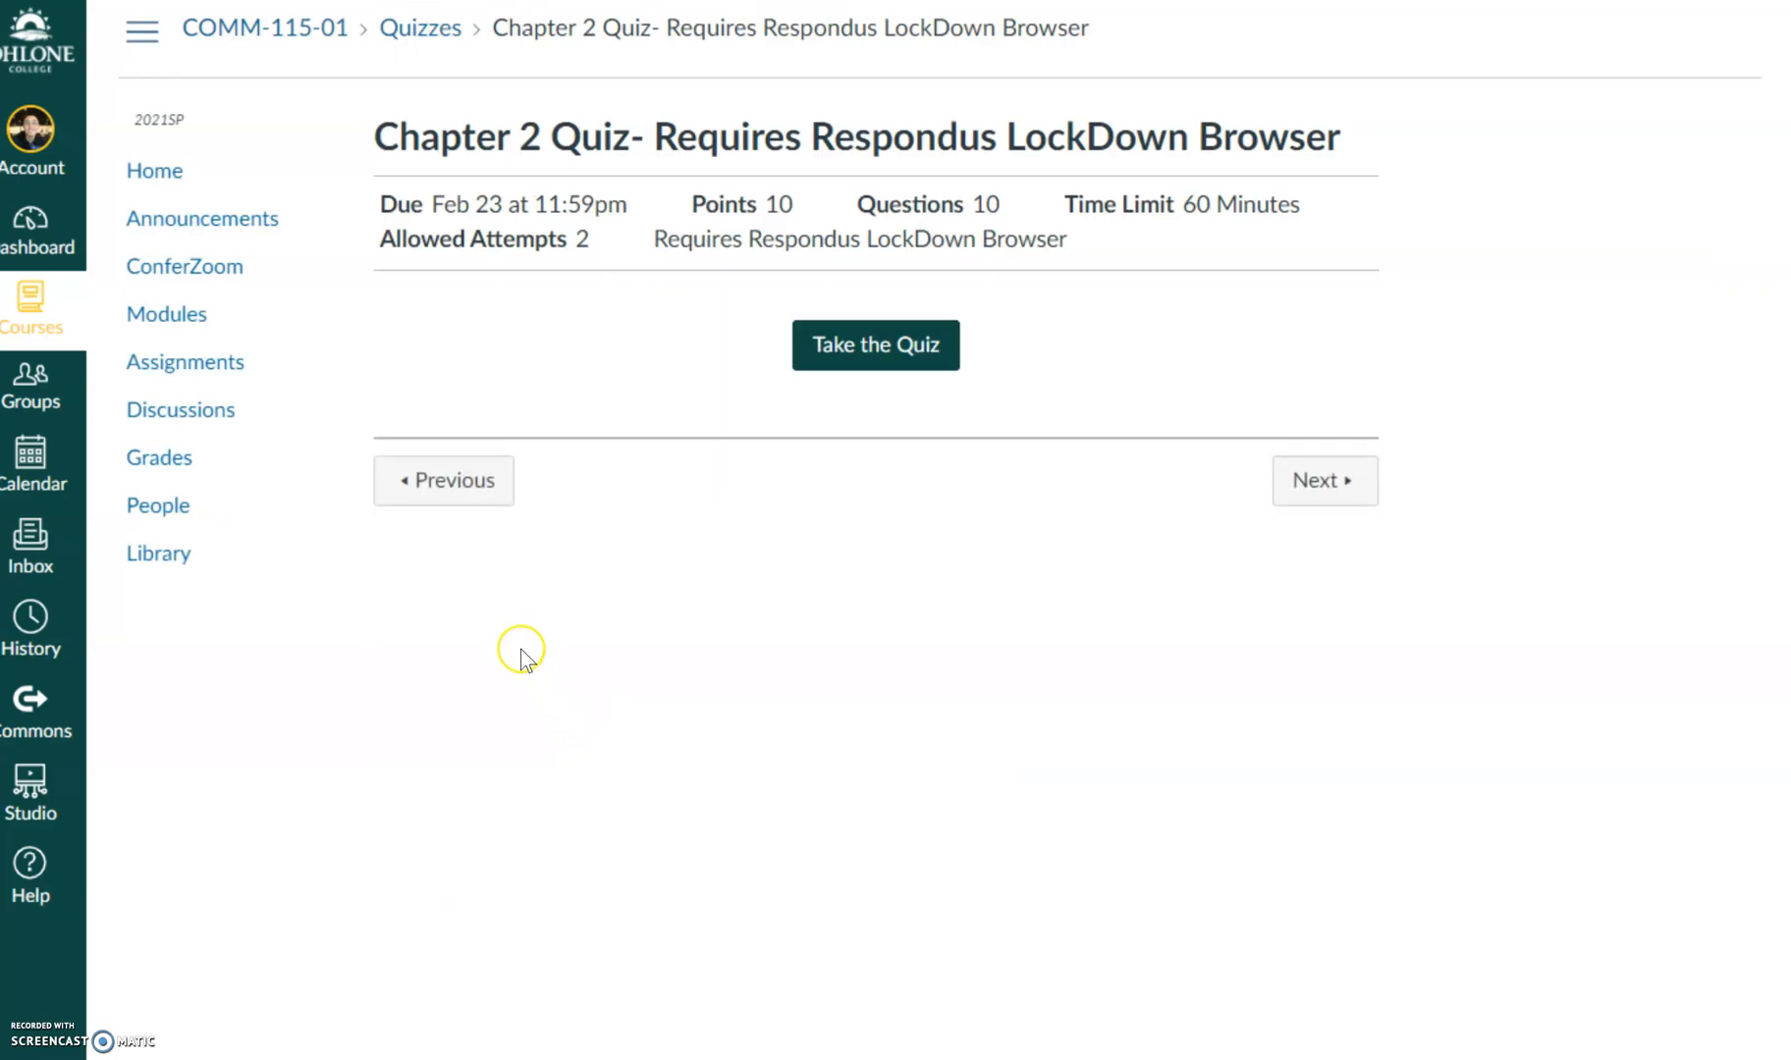
{"action": "mouse_move", "coordinate": [512, 658]}
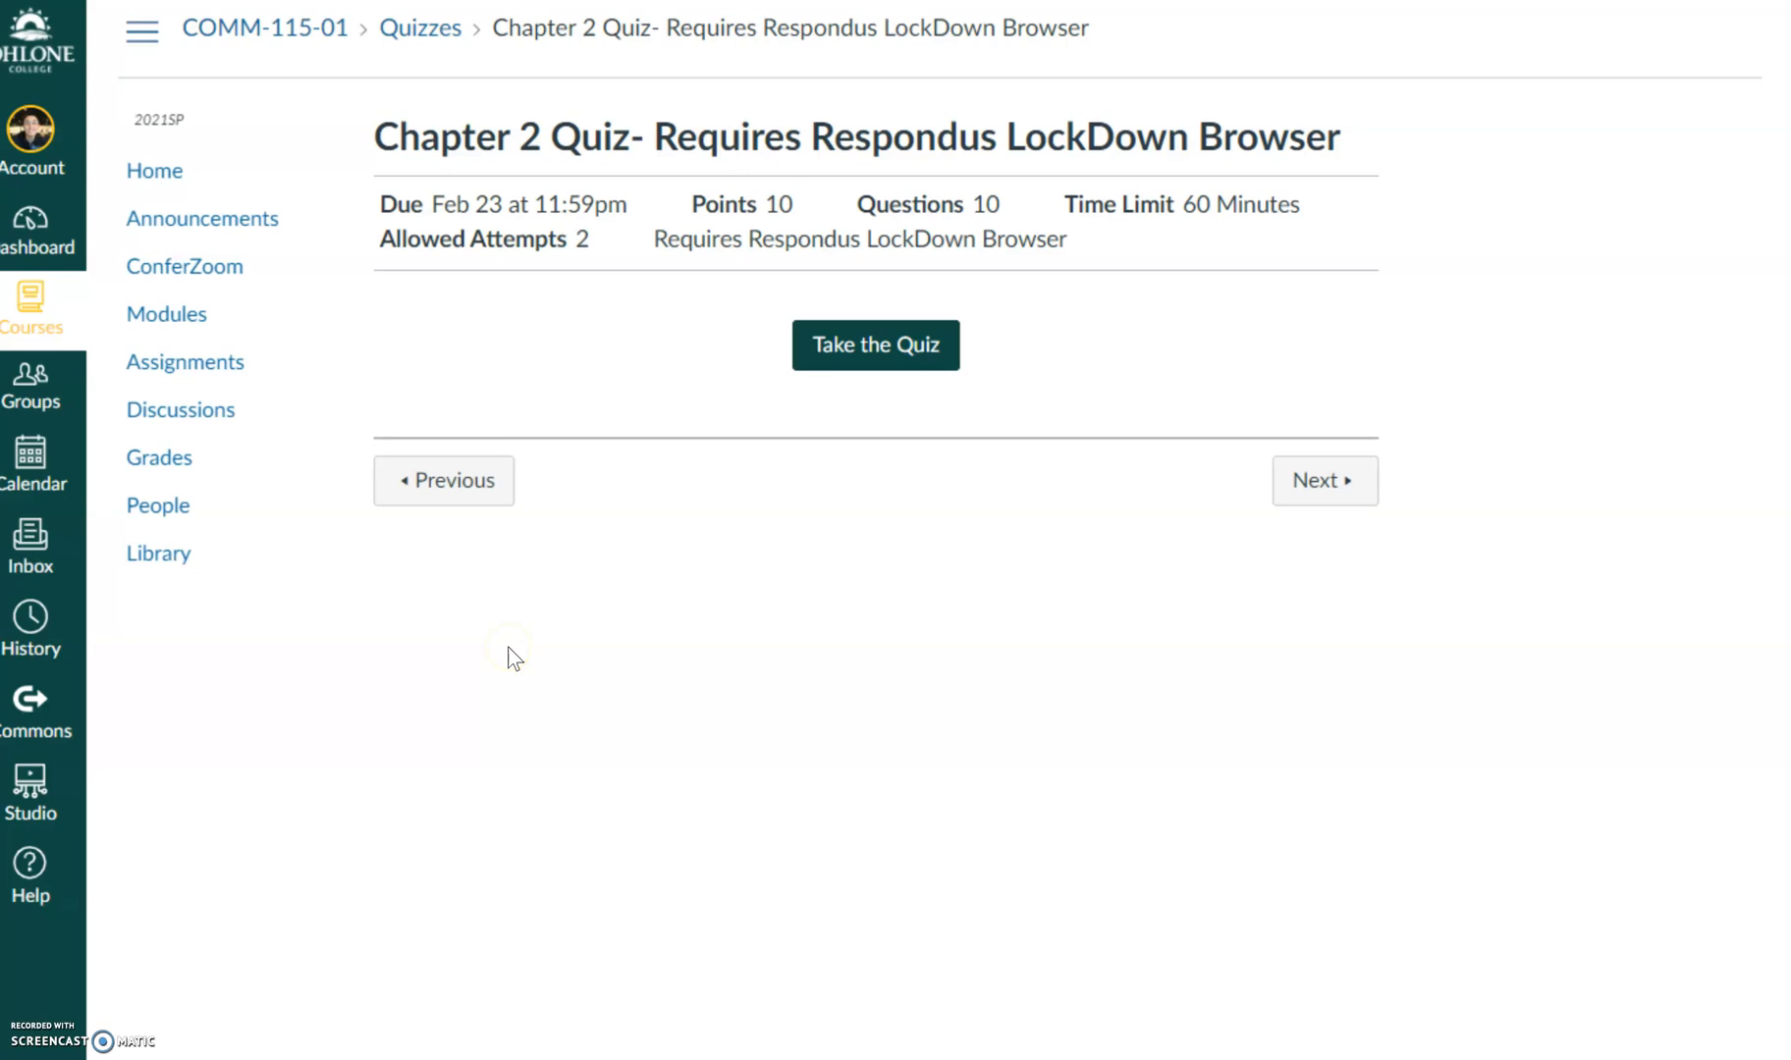
{"action": "mouse_move", "coordinate": [1021, 283]}
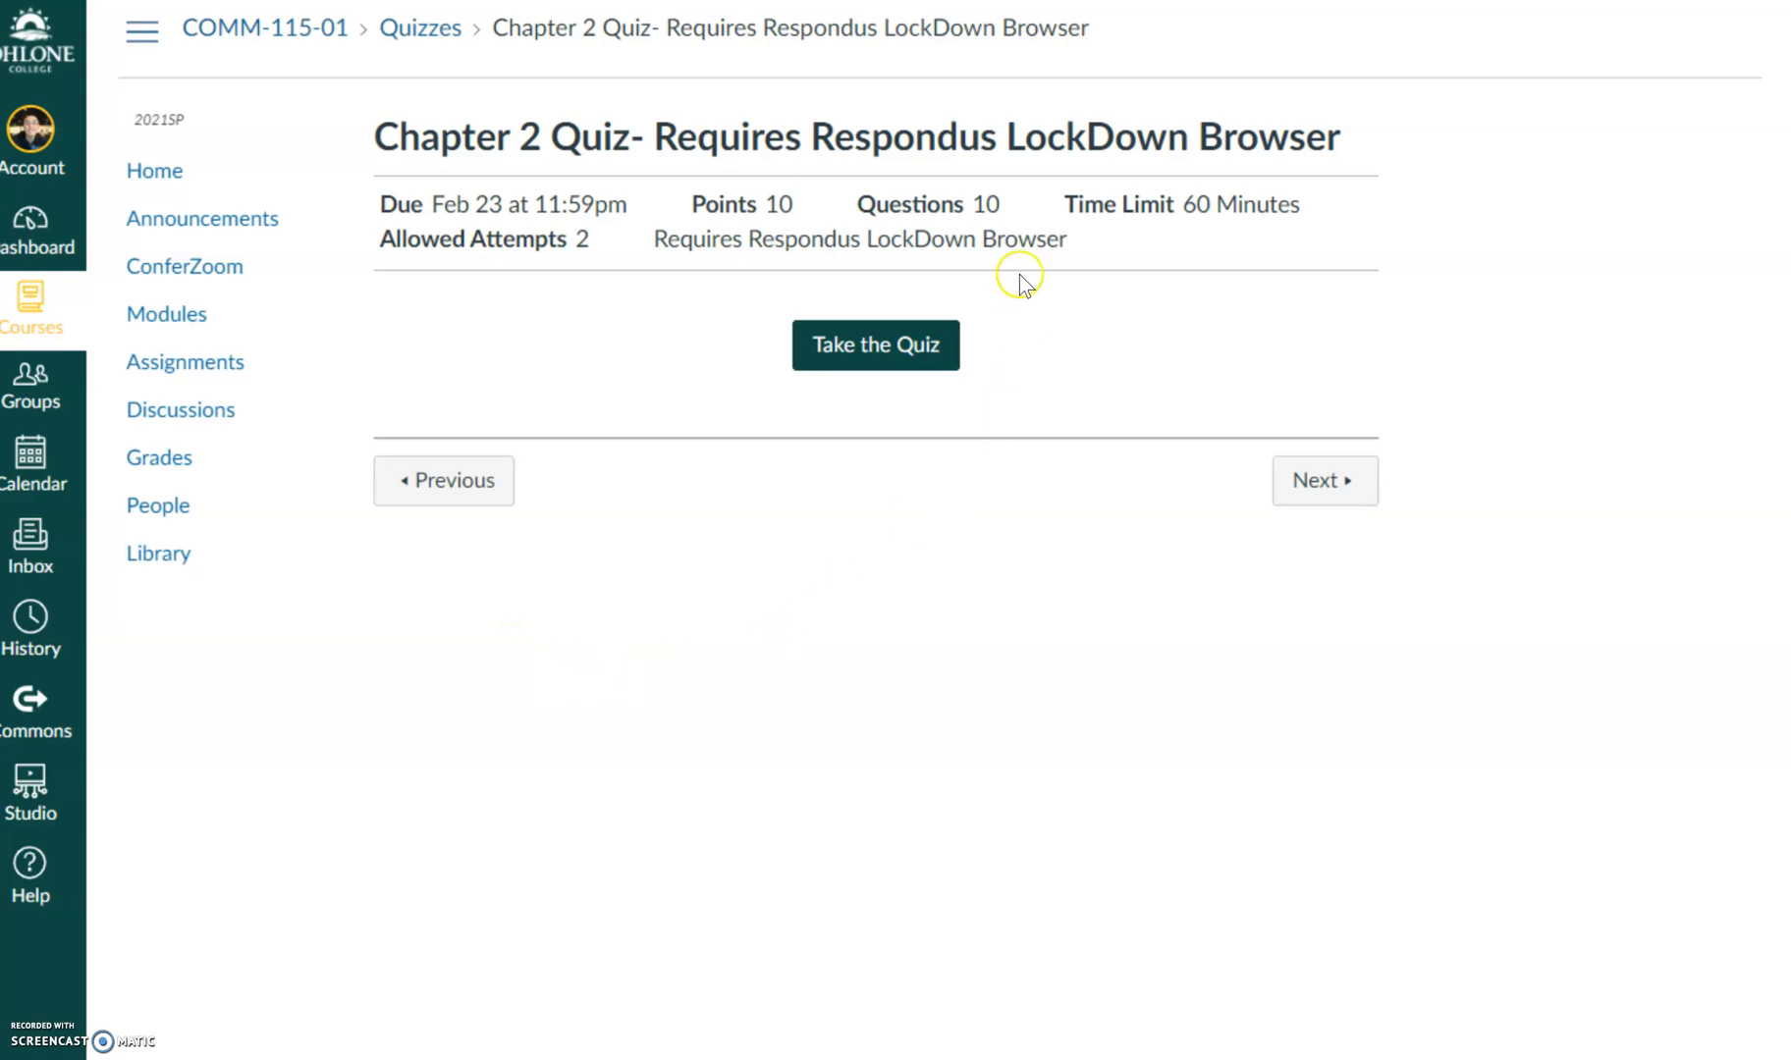
{"action": "mouse_move", "coordinate": [599, 208]}
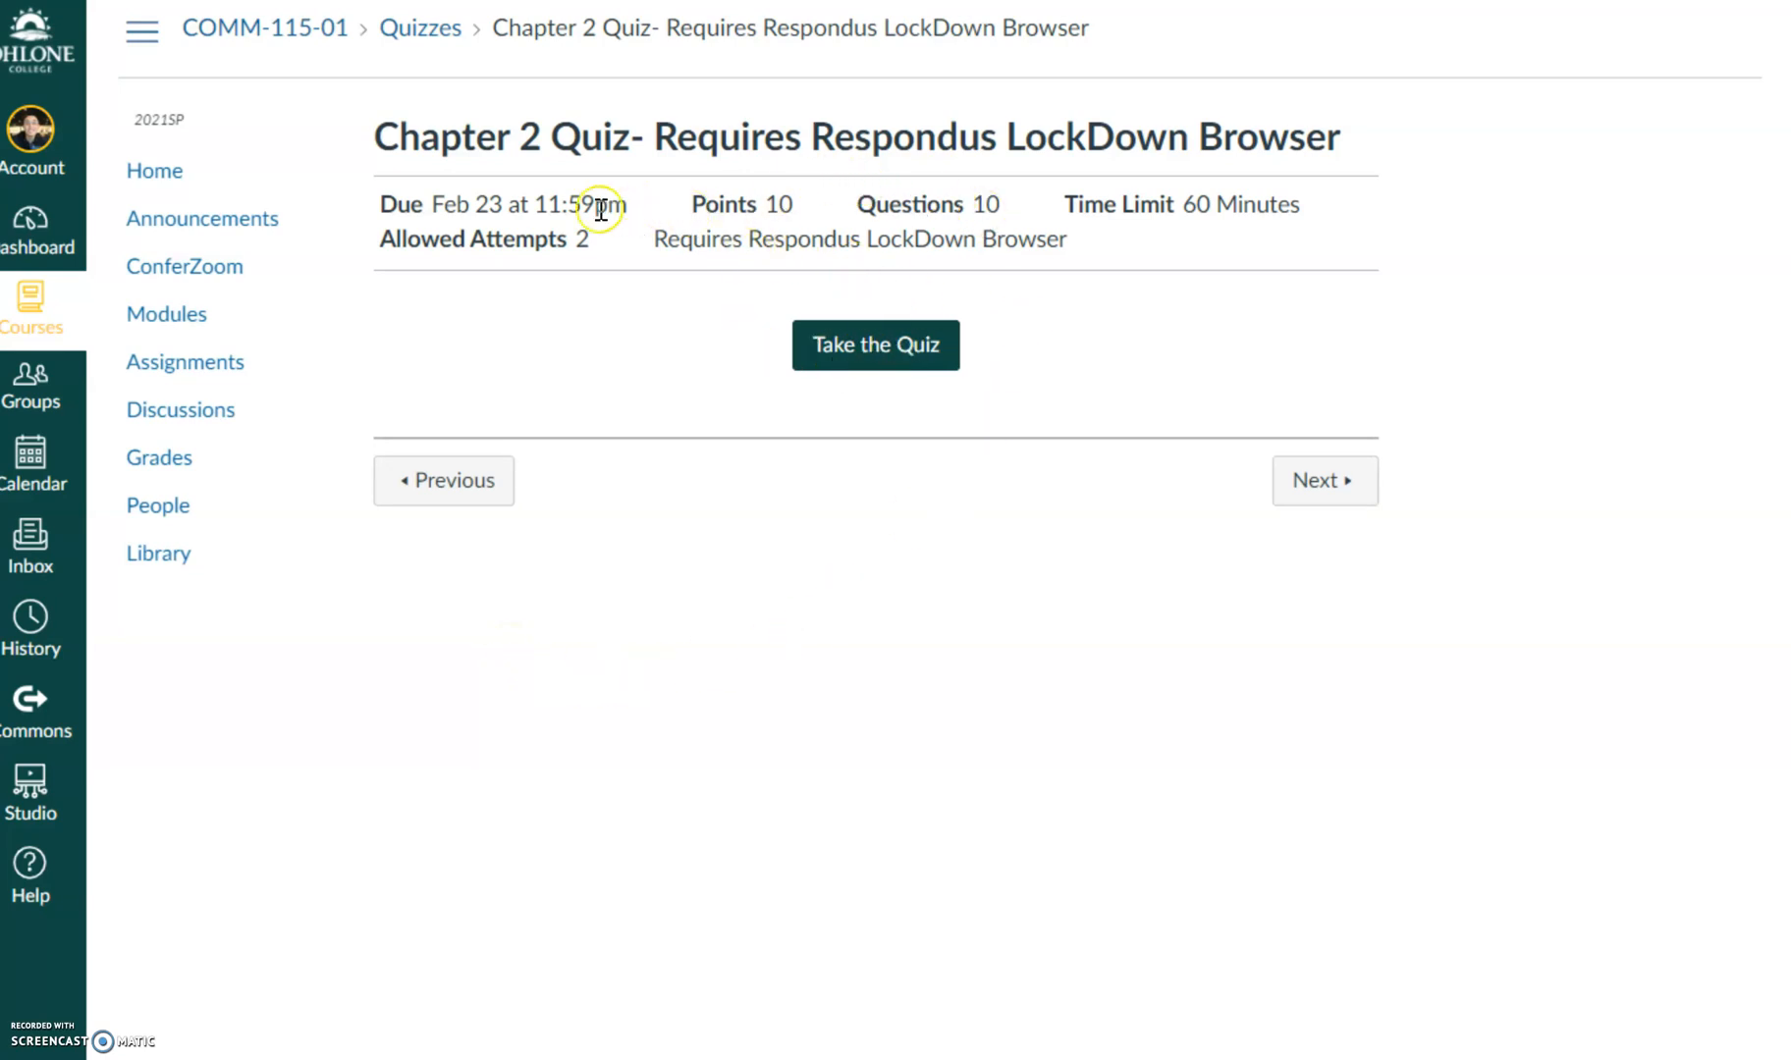
{"action": "mouse_move", "coordinate": [609, 505]}
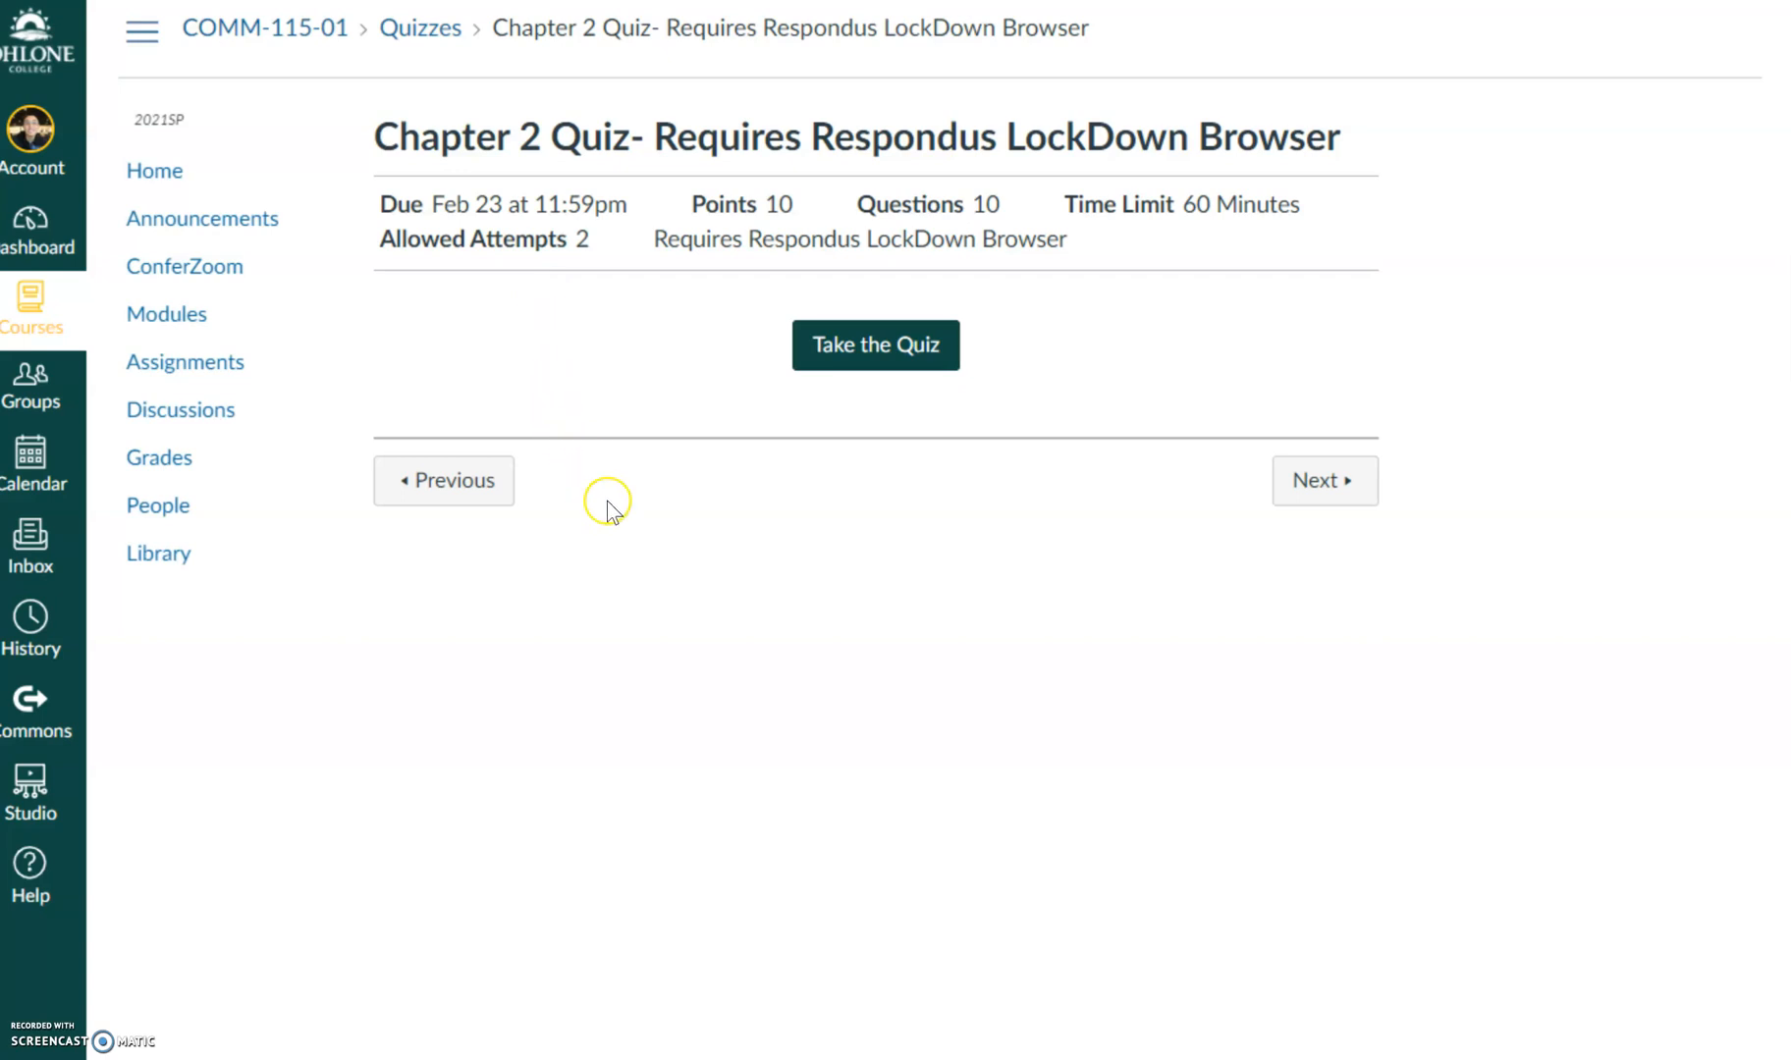
{"action": "mouse_move", "coordinate": [970, 236]}
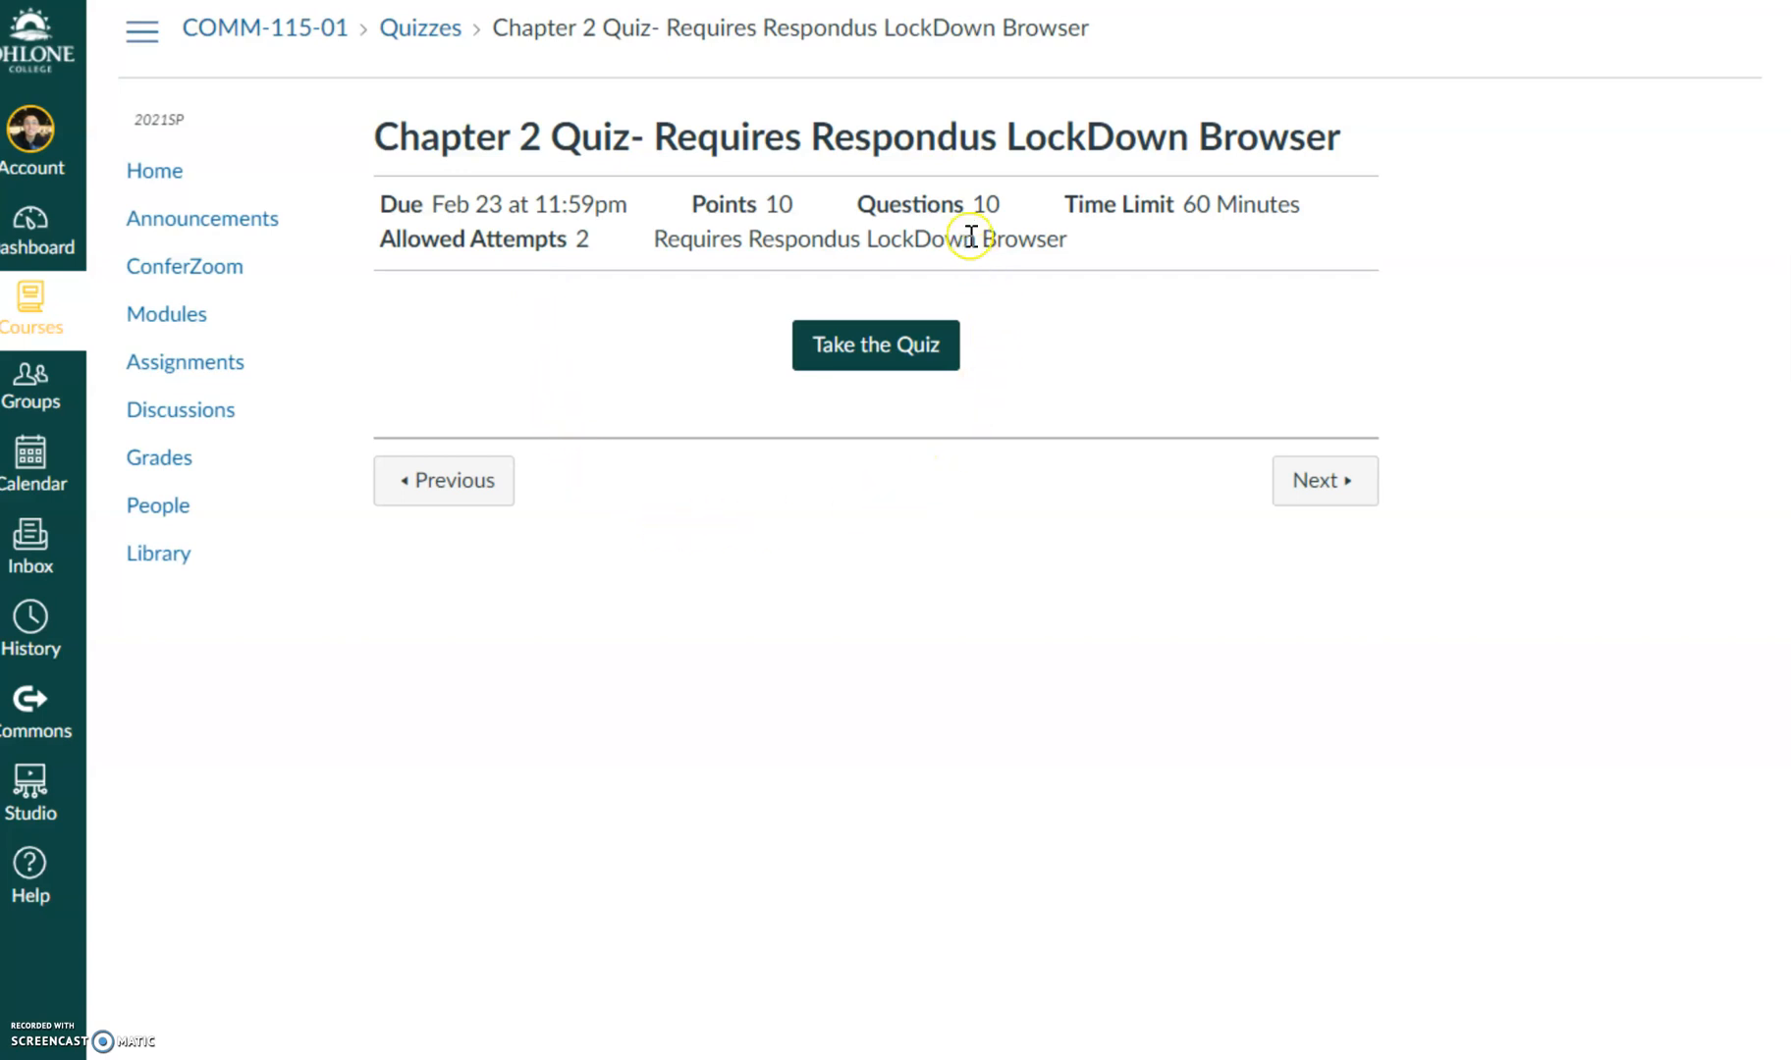
{"action": "mouse_move", "coordinate": [749, 120]}
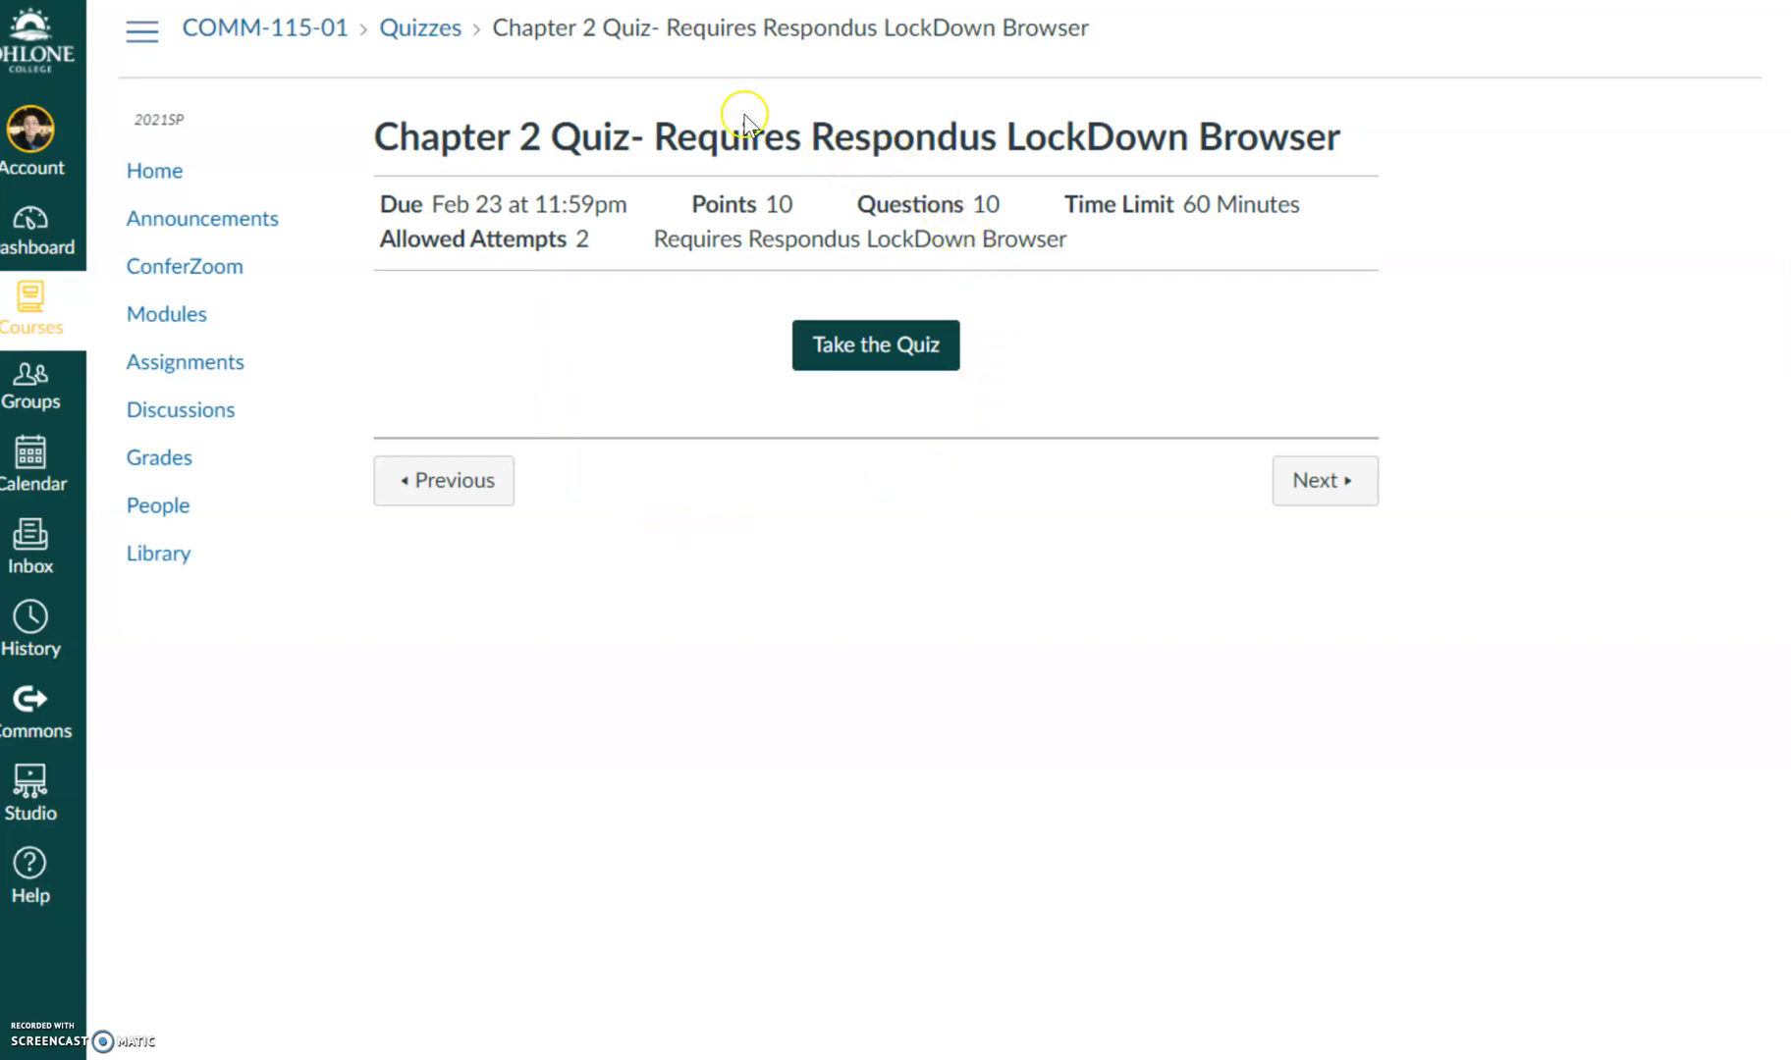
{"action": "mouse_move", "coordinate": [667, 126]}
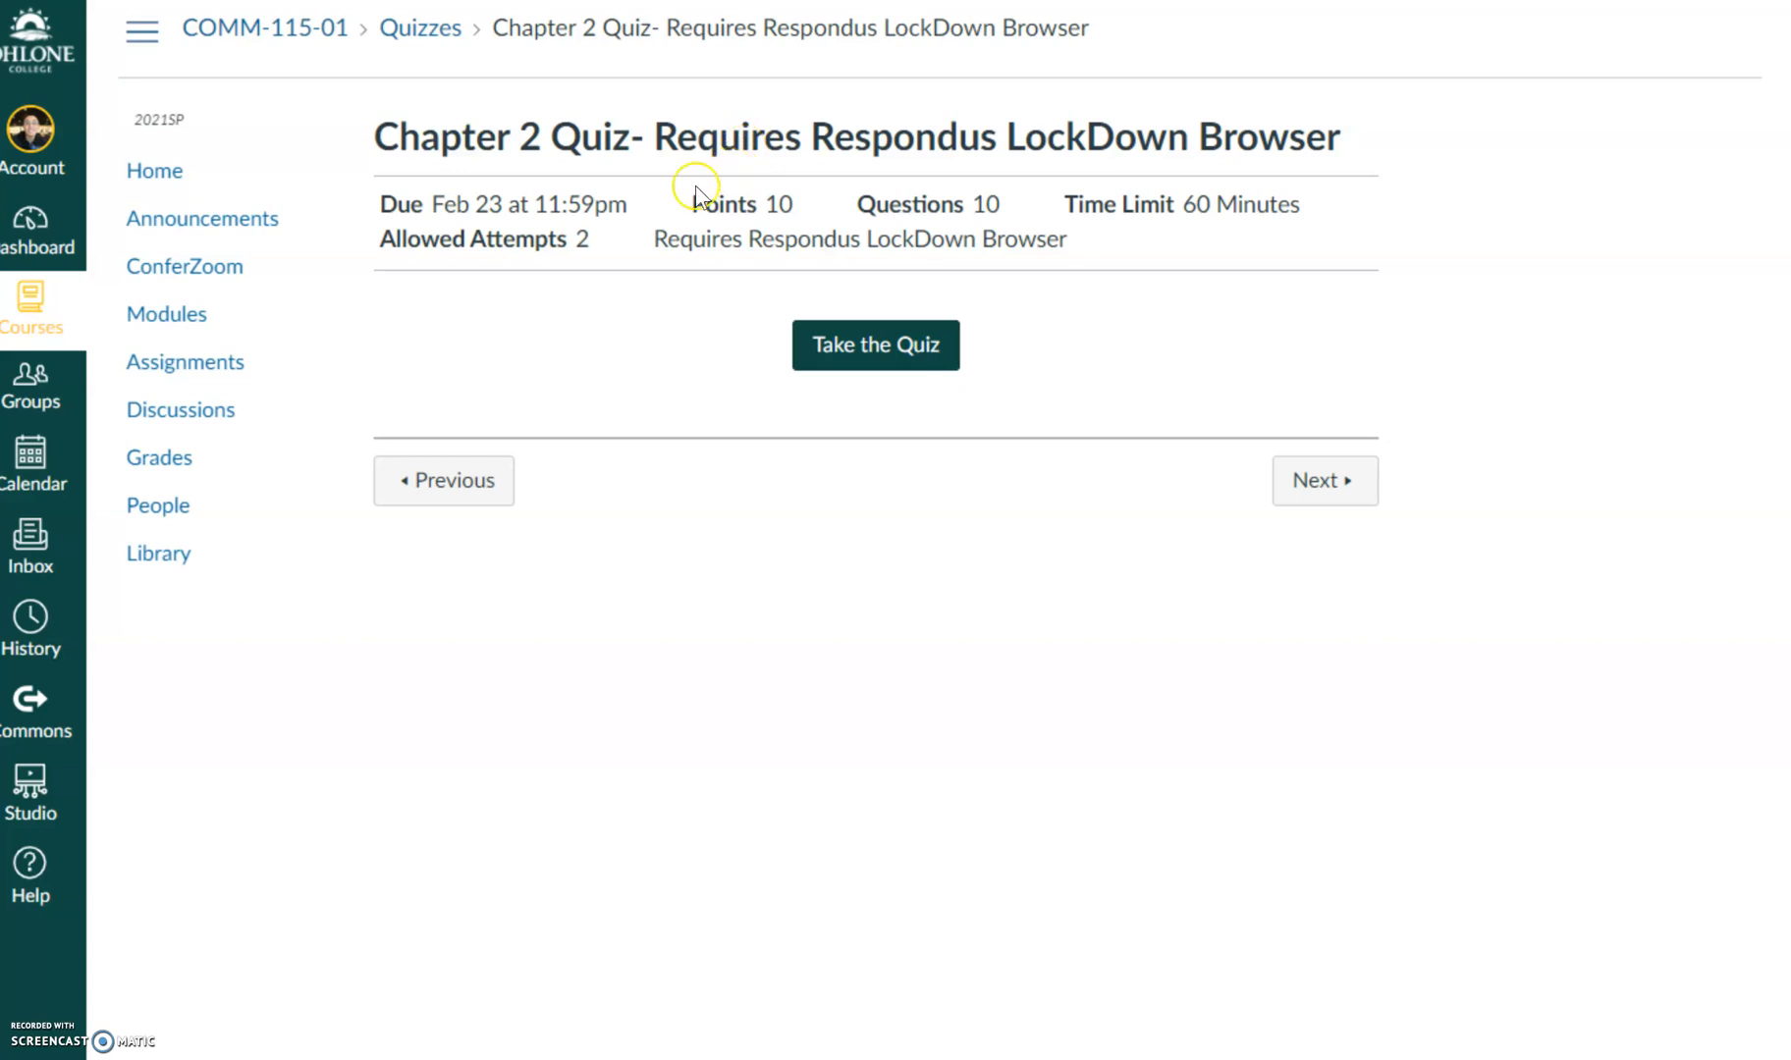
{"action": "mouse_move", "coordinate": [674, 192]}
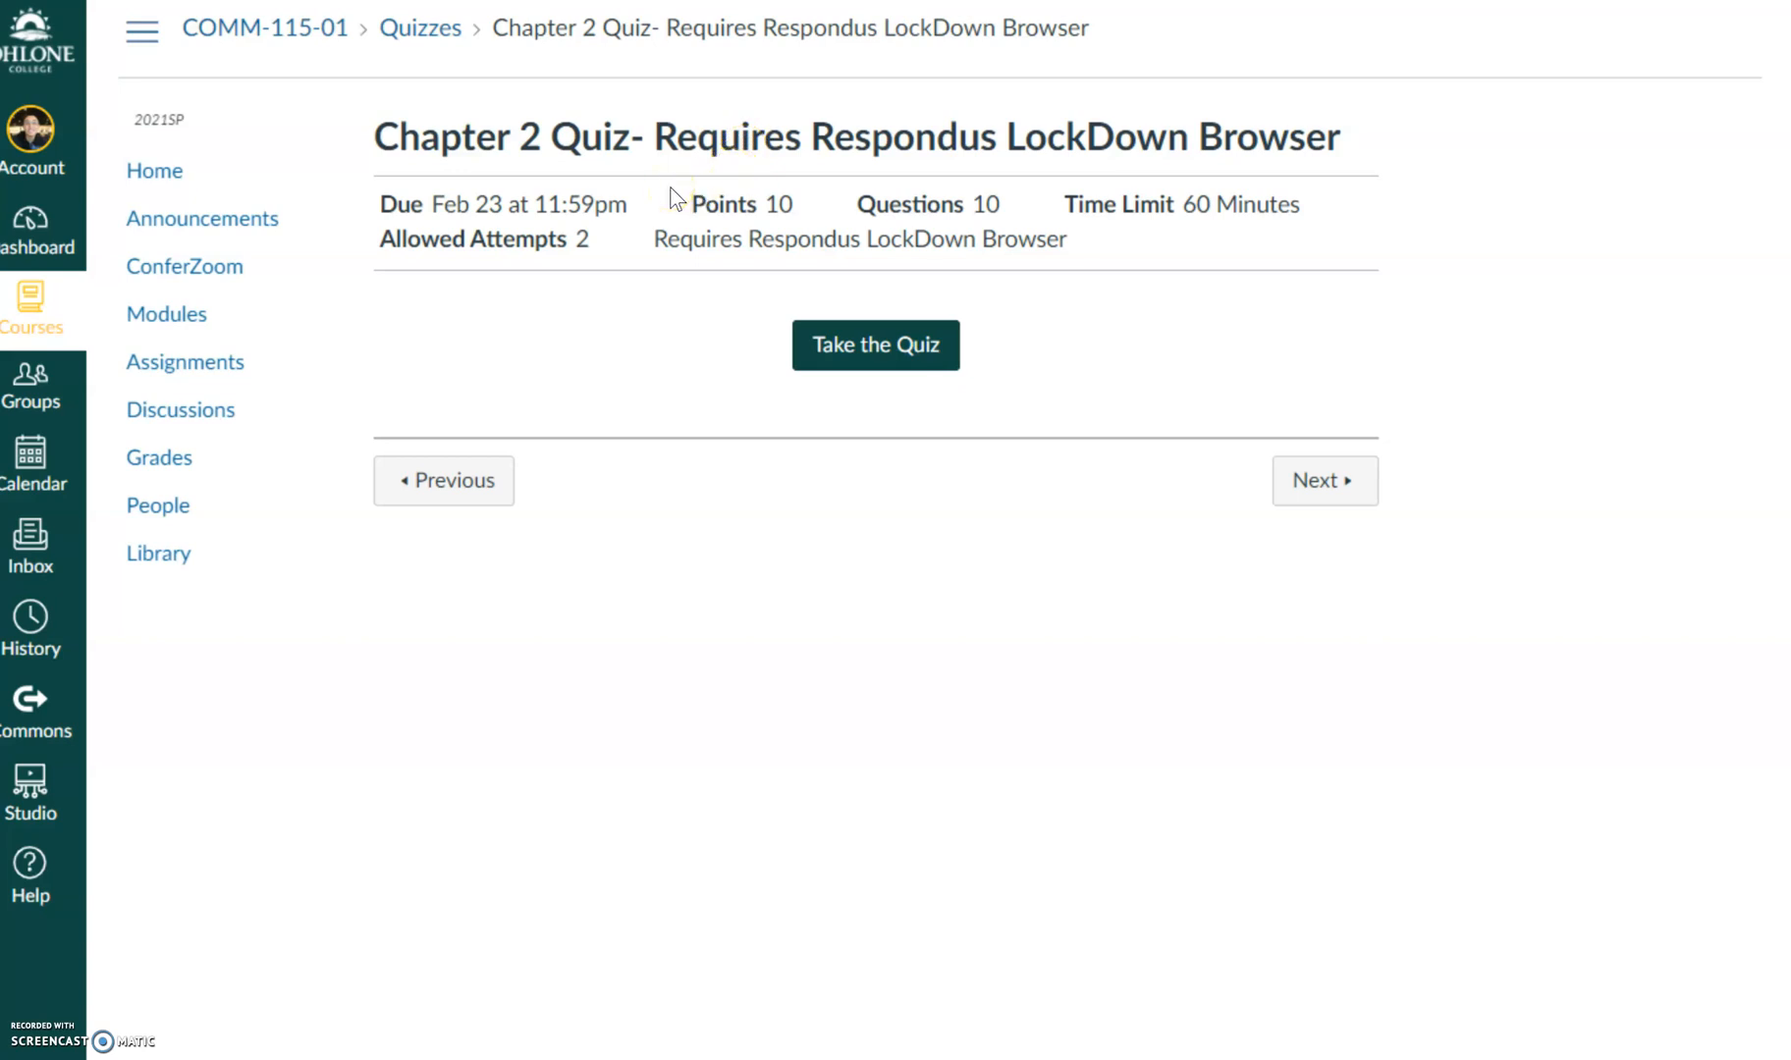